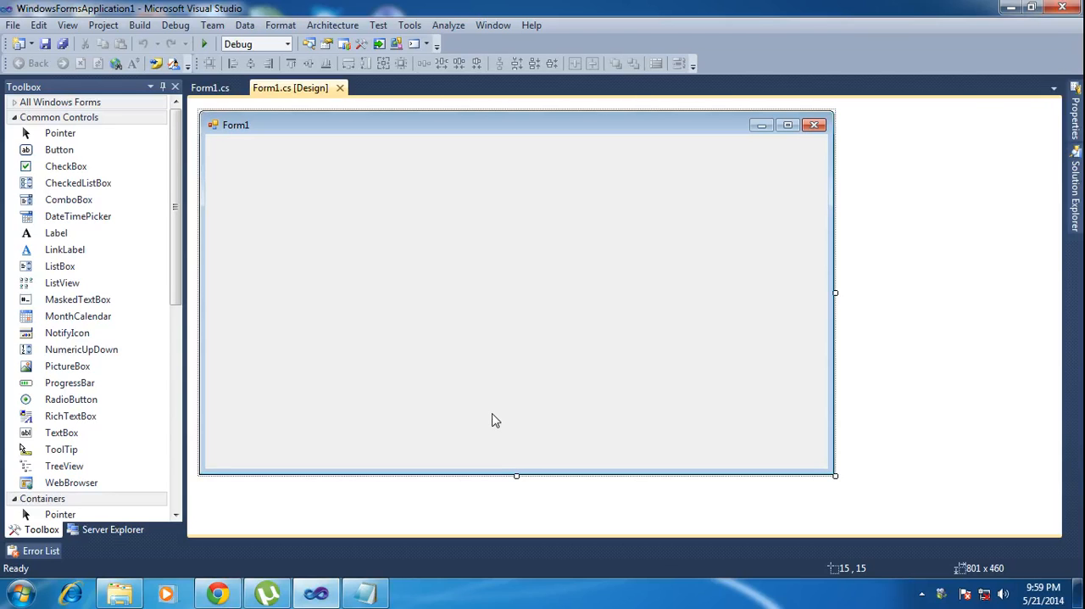
# Step: Peek at Server Explorer's Add Connection dialog, cancel it, and return to the Toolbox
pyautogui.click(112, 529)
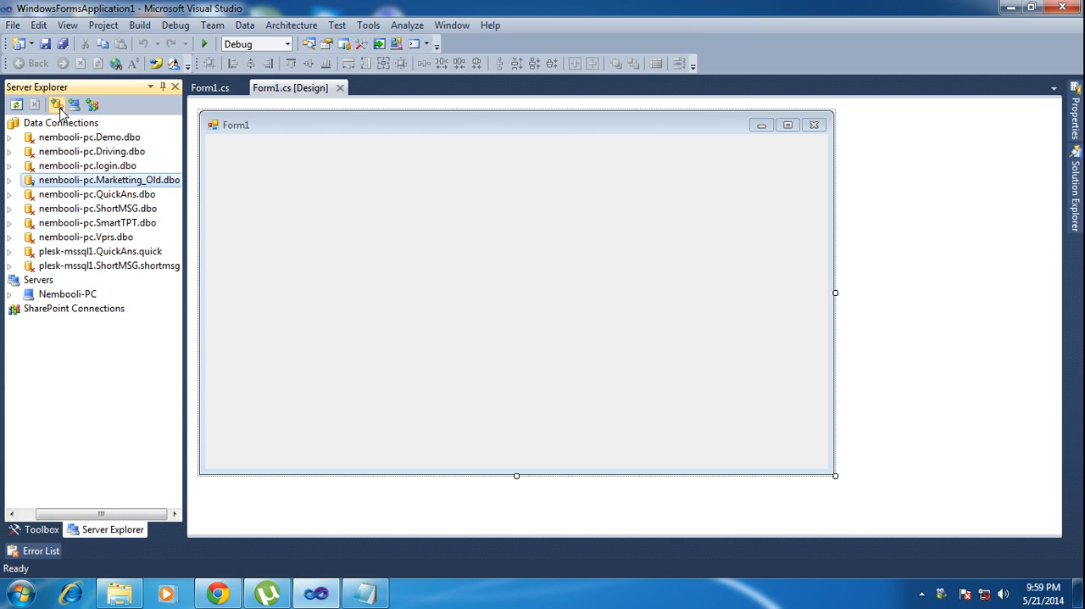
pyautogui.click(58, 105)
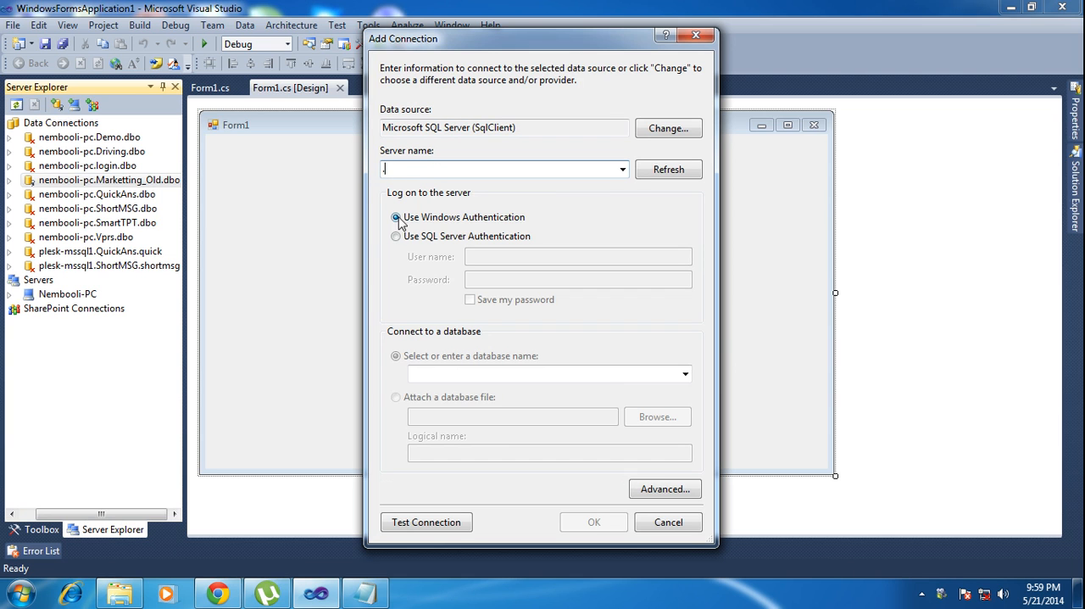
pyautogui.click(685, 373)
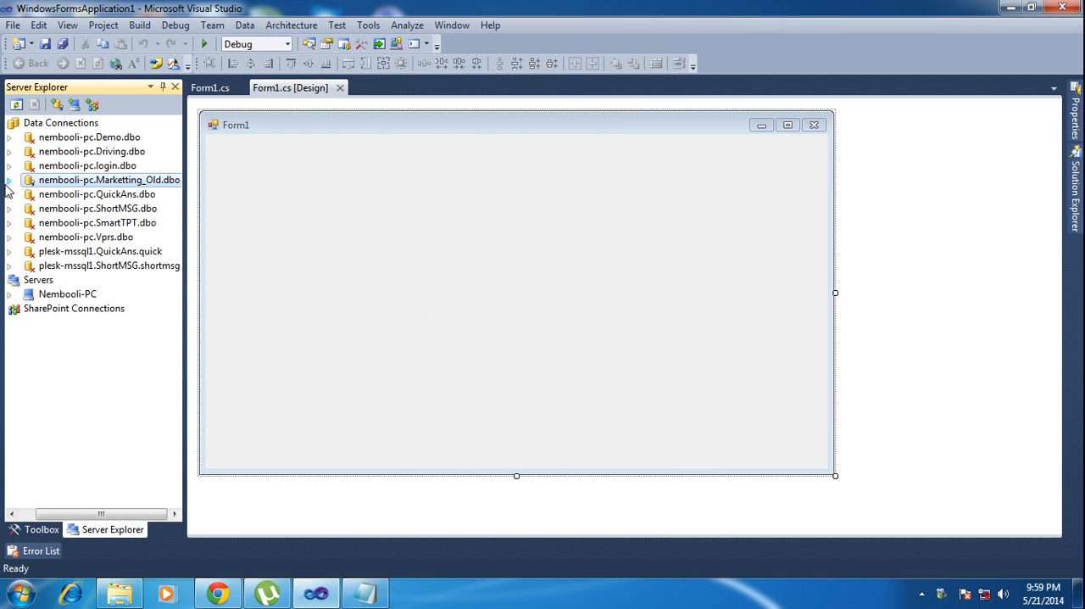
pyautogui.moveTo(63, 486)
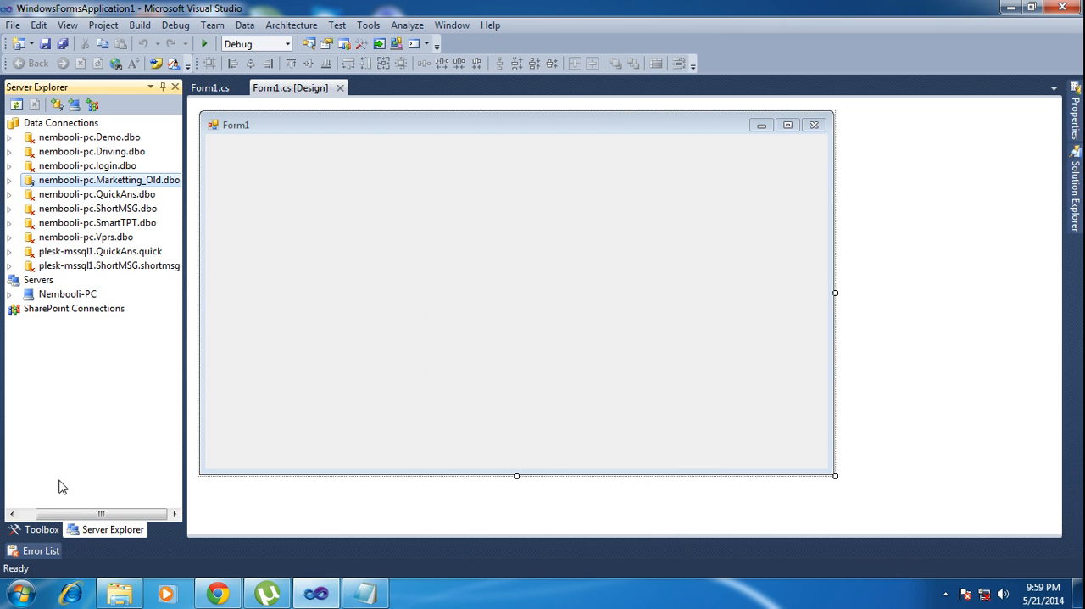
pyautogui.click(40, 529)
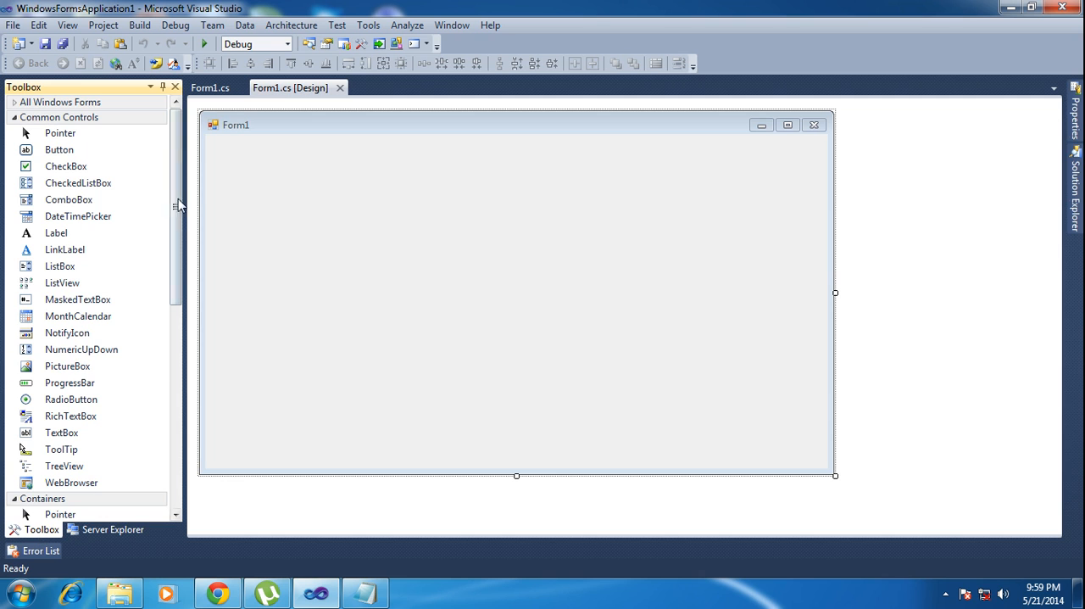
# Step: Add a DataGridView to Form1 and stretch it across the form's upper part
pyautogui.scroll(-3)
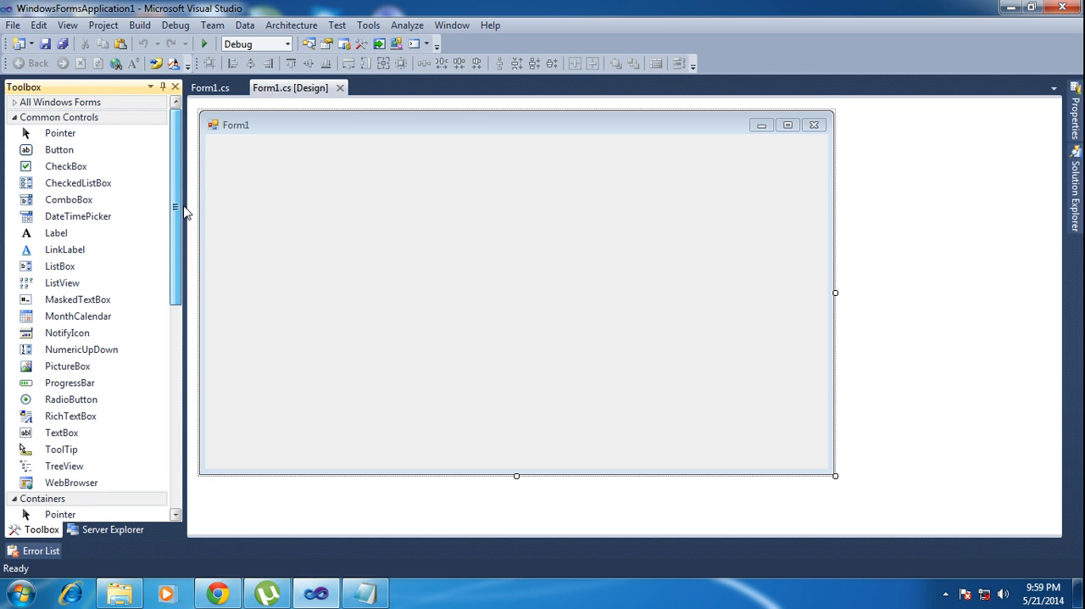
pyautogui.scroll(-3)
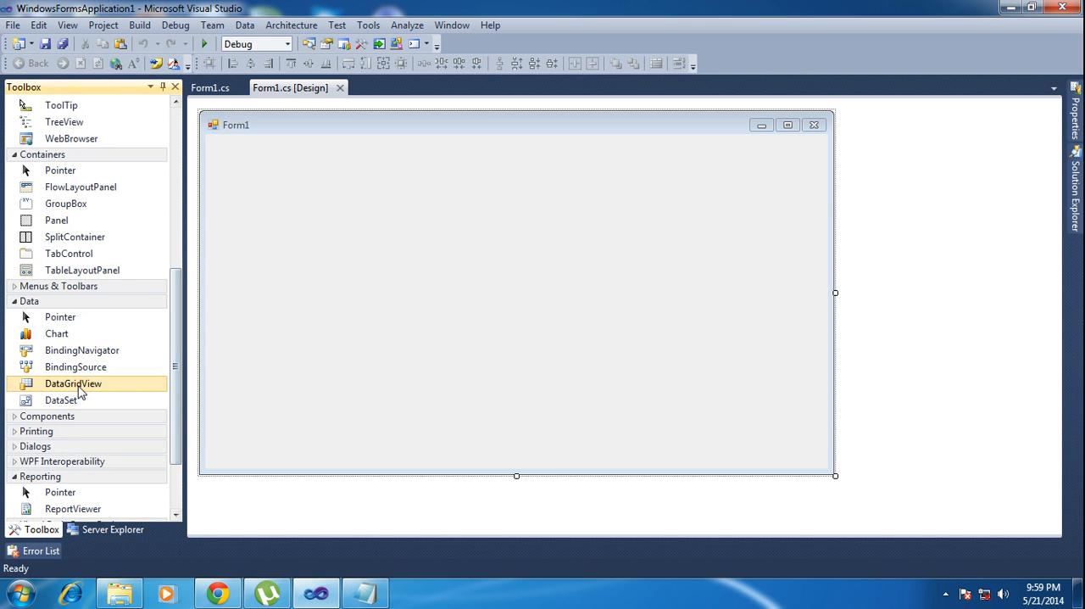
pyautogui.moveTo(73, 383)
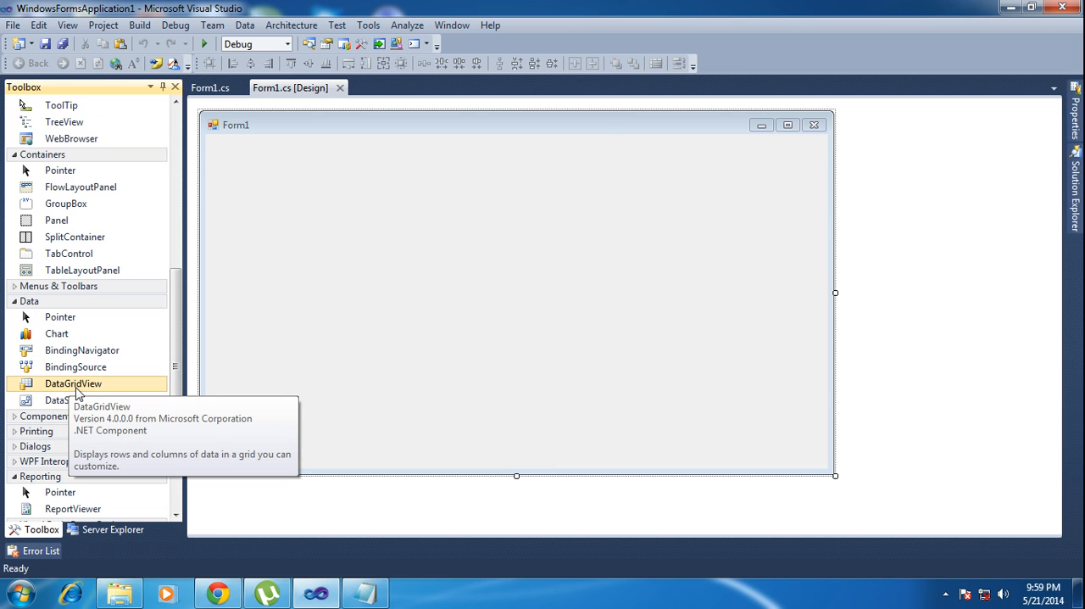
pyautogui.doubleClick(73, 384)
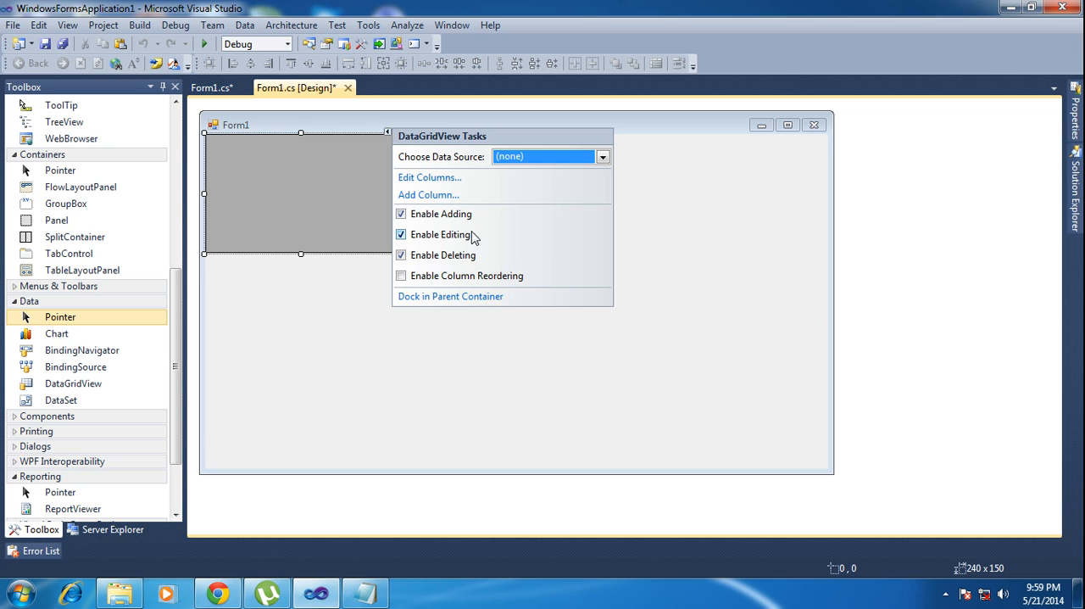
pyautogui.click(382, 296)
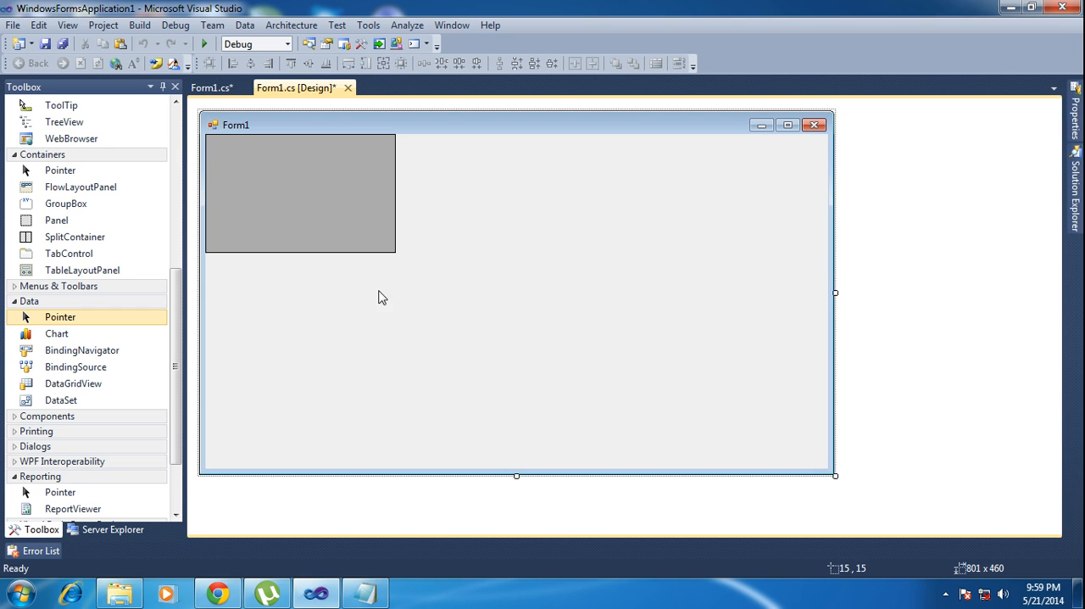
pyautogui.moveTo(302, 193); pyautogui.dragTo(309, 275)
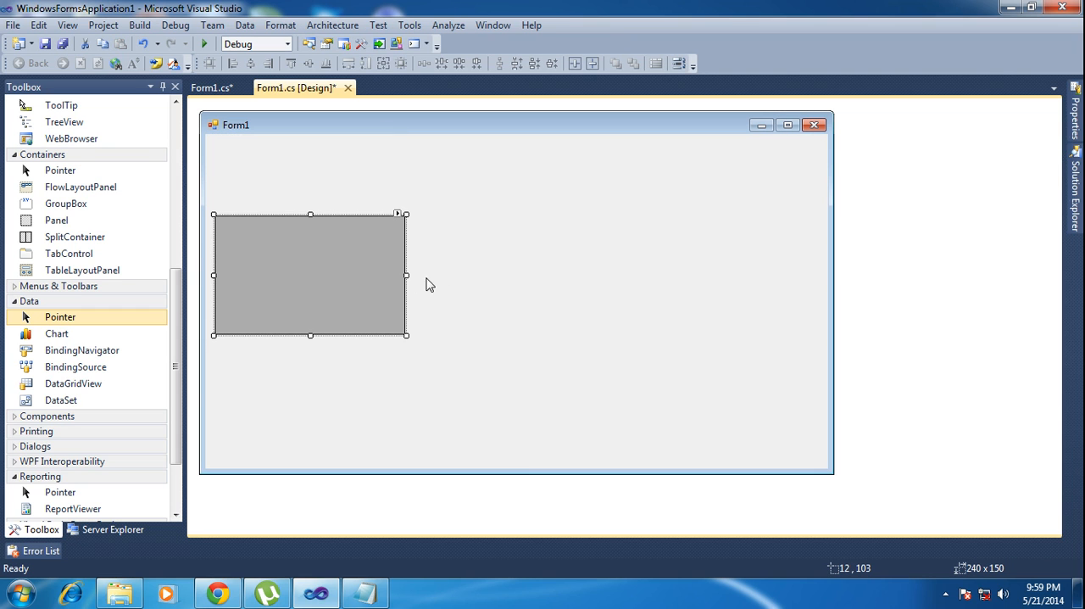
pyautogui.moveTo(406, 275); pyautogui.dragTo(817, 282)
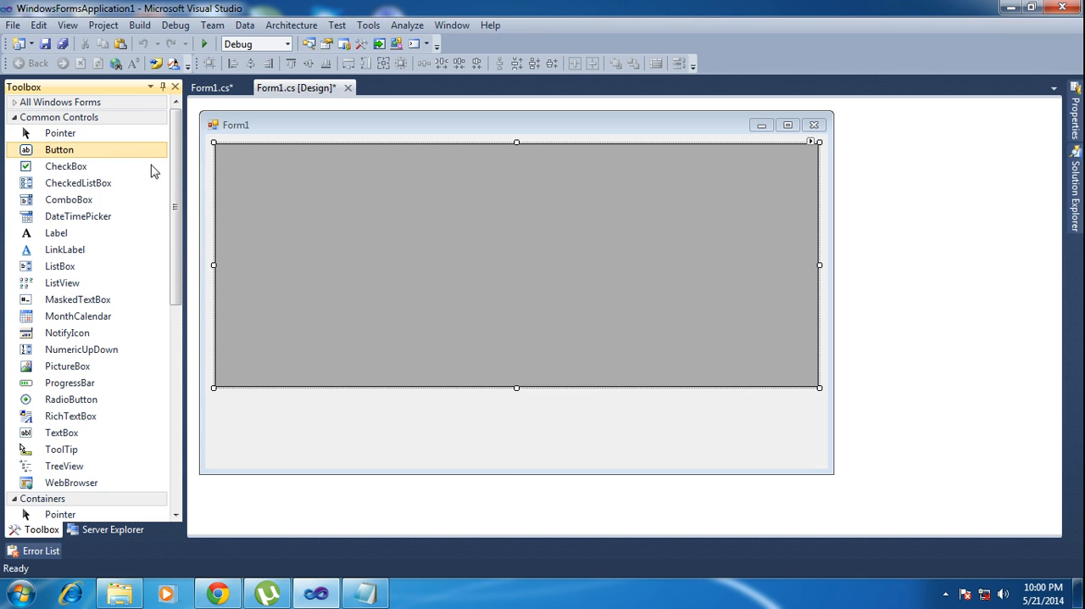
# Step: Place an enlarged Button below the grid and bring up its Properties
pyautogui.moveTo(59, 149); pyautogui.dragTo(641, 424)
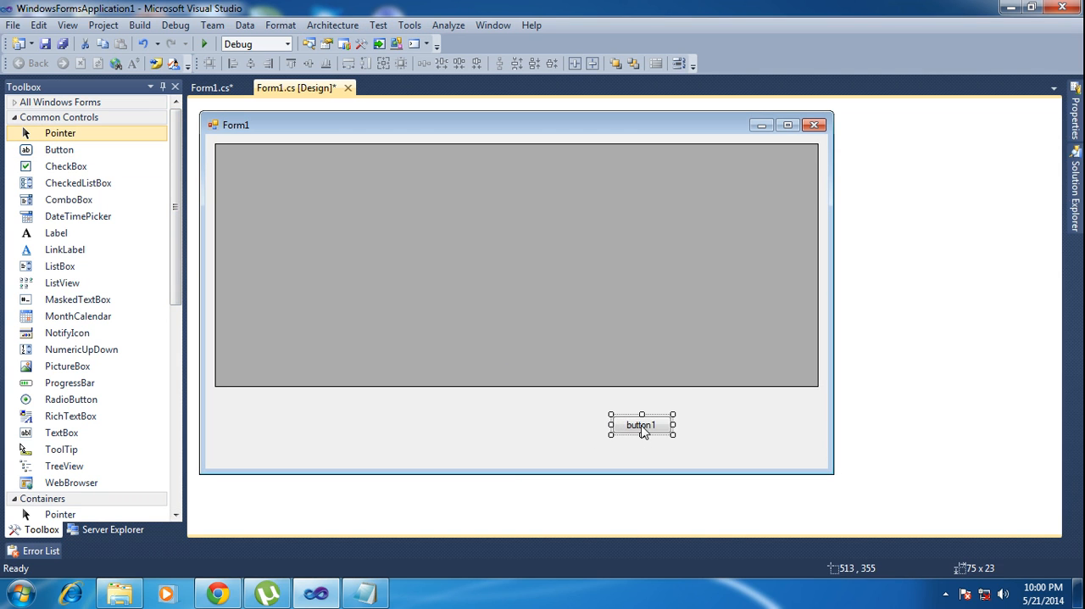
pyautogui.moveTo(641, 424); pyautogui.dragTo(451, 420)
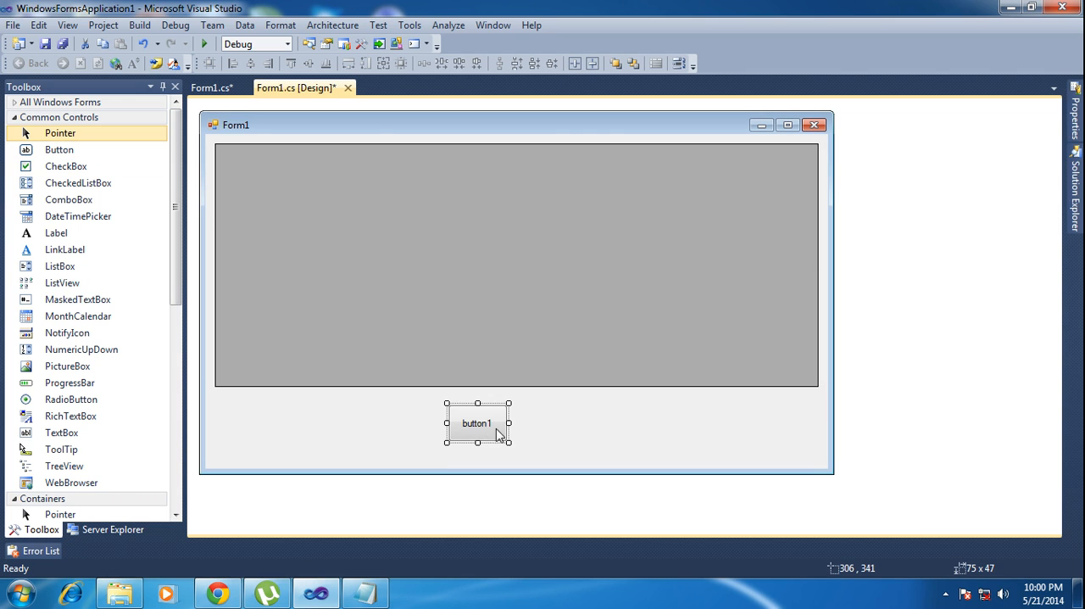
pyautogui.rightClick(476, 424)
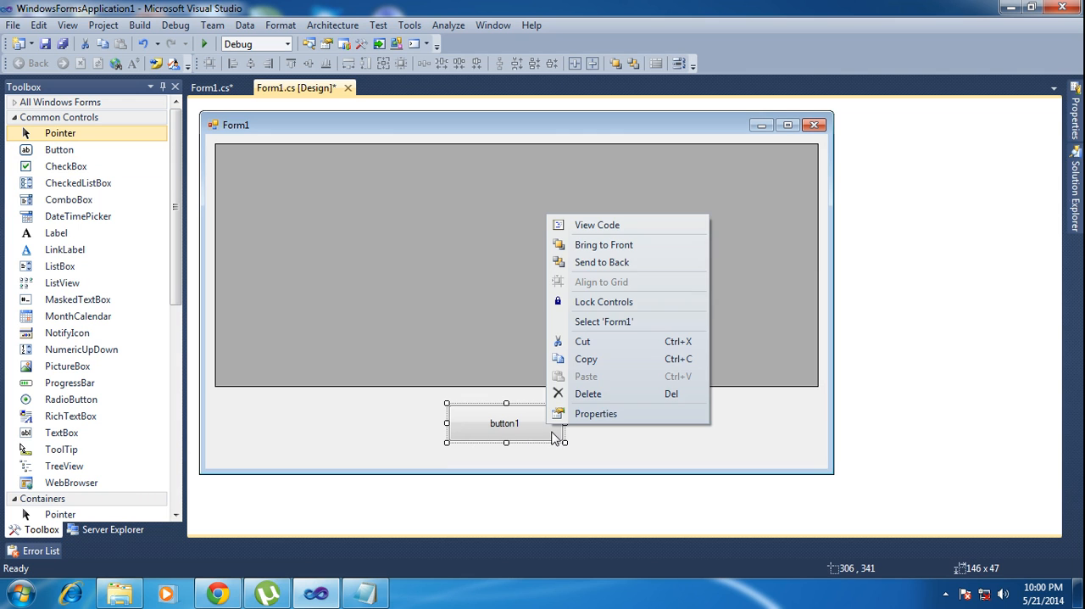
pyautogui.click(597, 413)
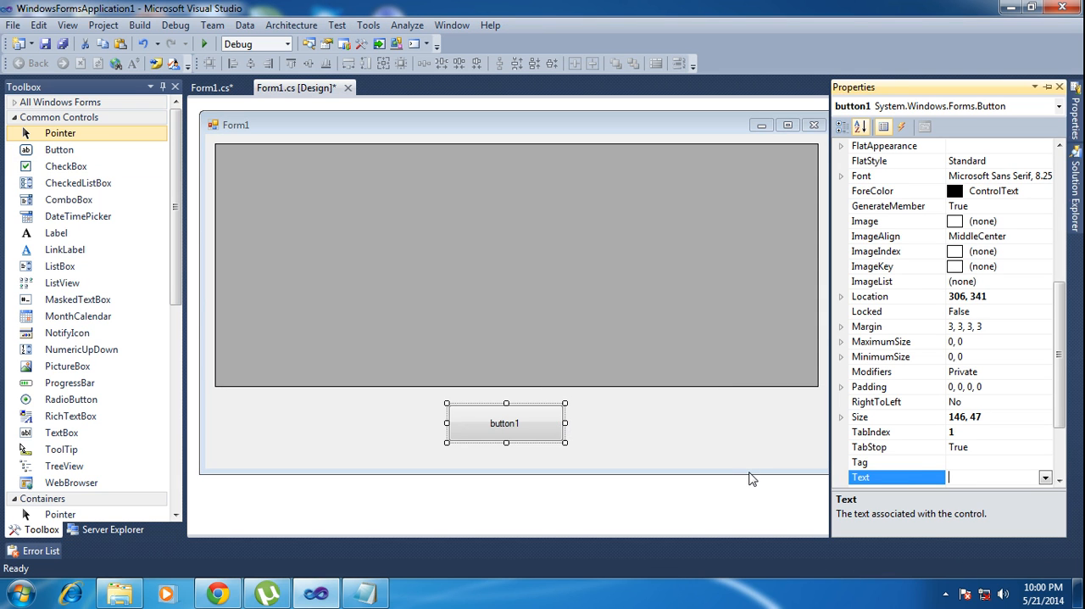
# Step: Set the button's Text property to UPDATE RECORD
pyautogui.write('UPDA')
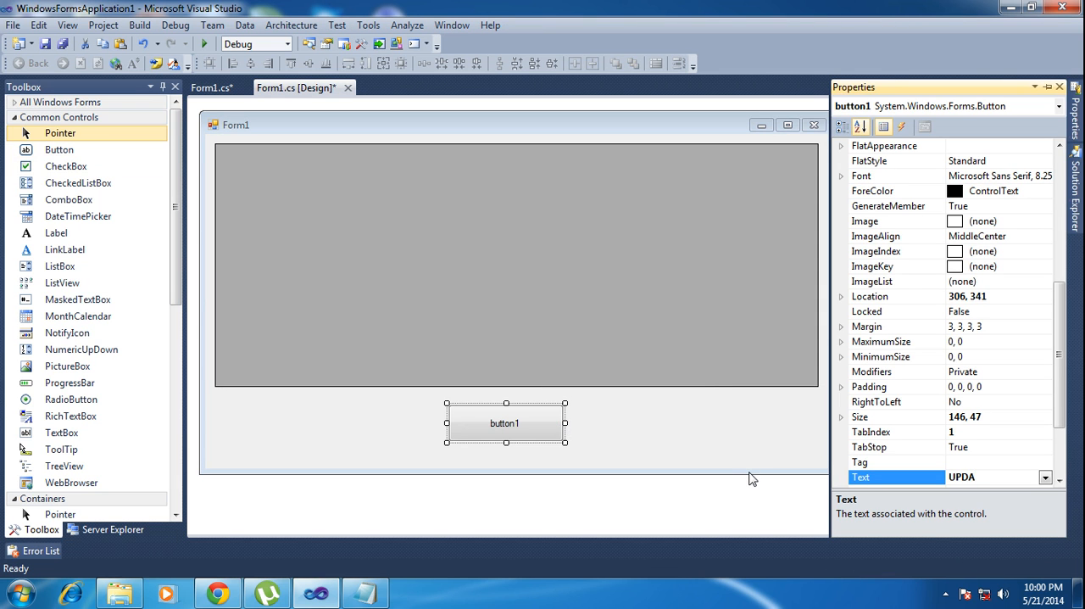
pyautogui.write('TE')
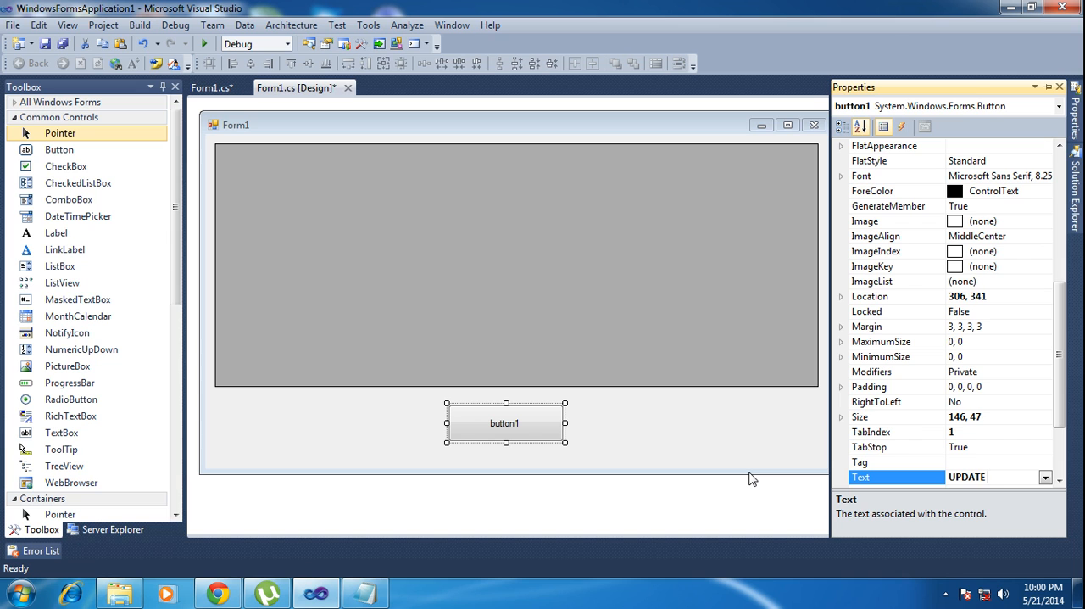
pyautogui.write('REC')
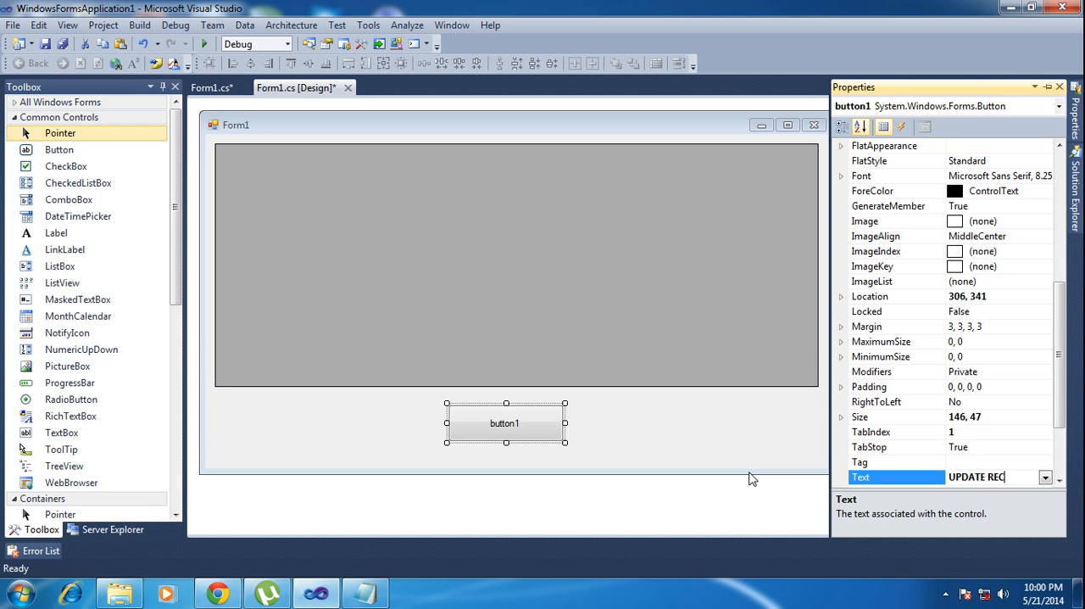
pyautogui.write('ORD')
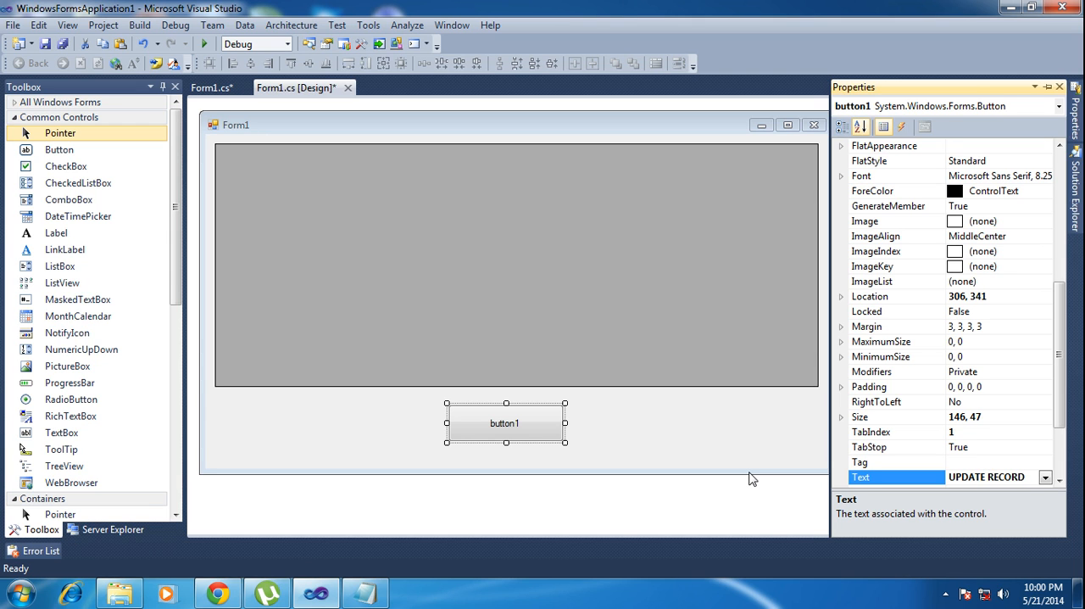
pyautogui.moveTo(730, 459)
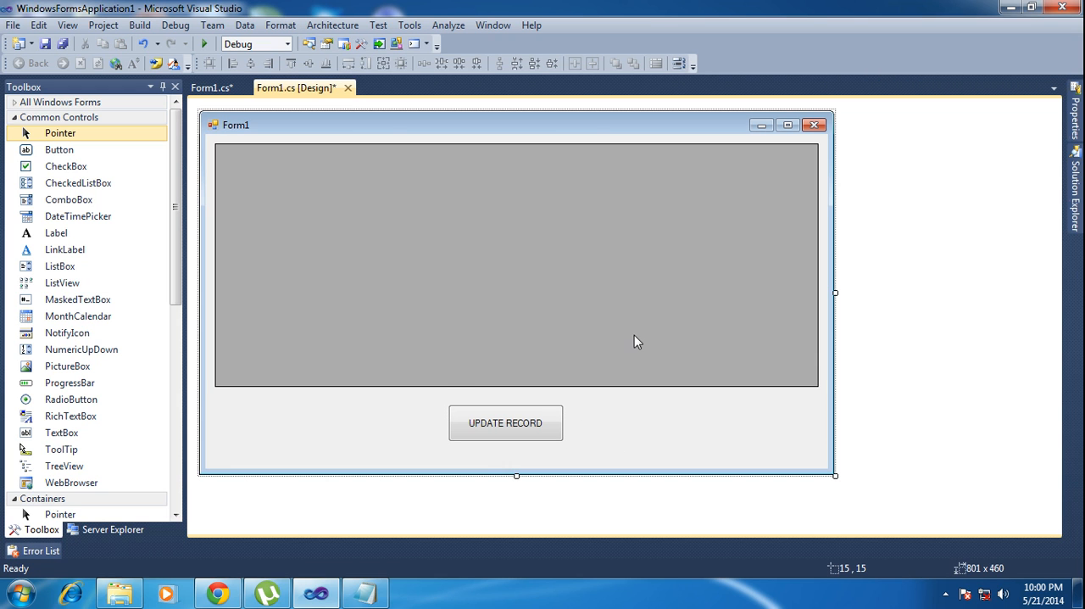
# Step: Generate the empty button1_Click and Form1_Load handlers, then return to the designer
pyautogui.doubleClick(505, 422)
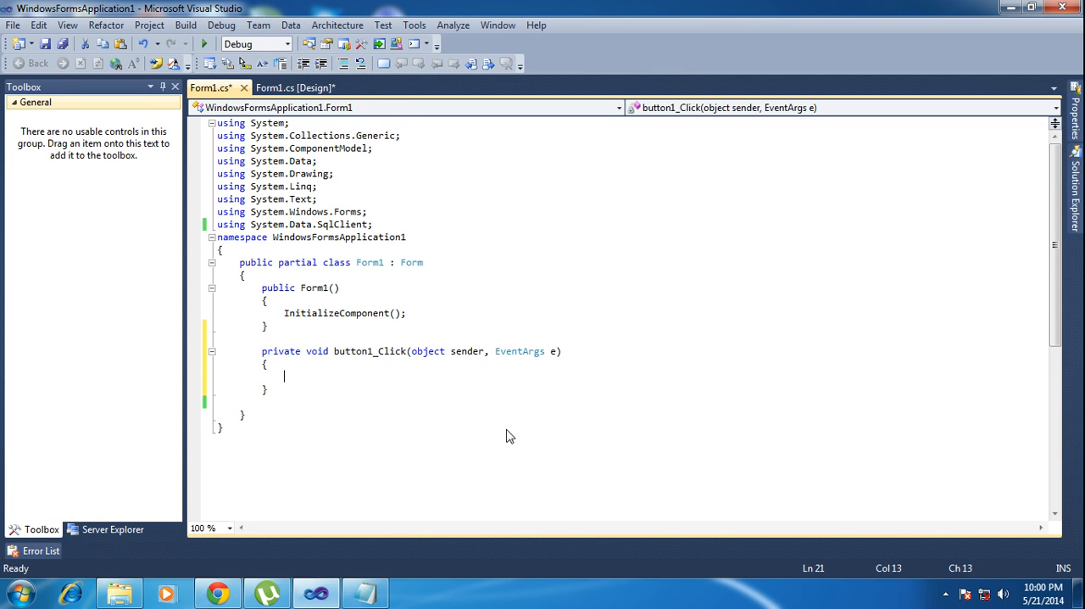
pyautogui.scroll(-3)
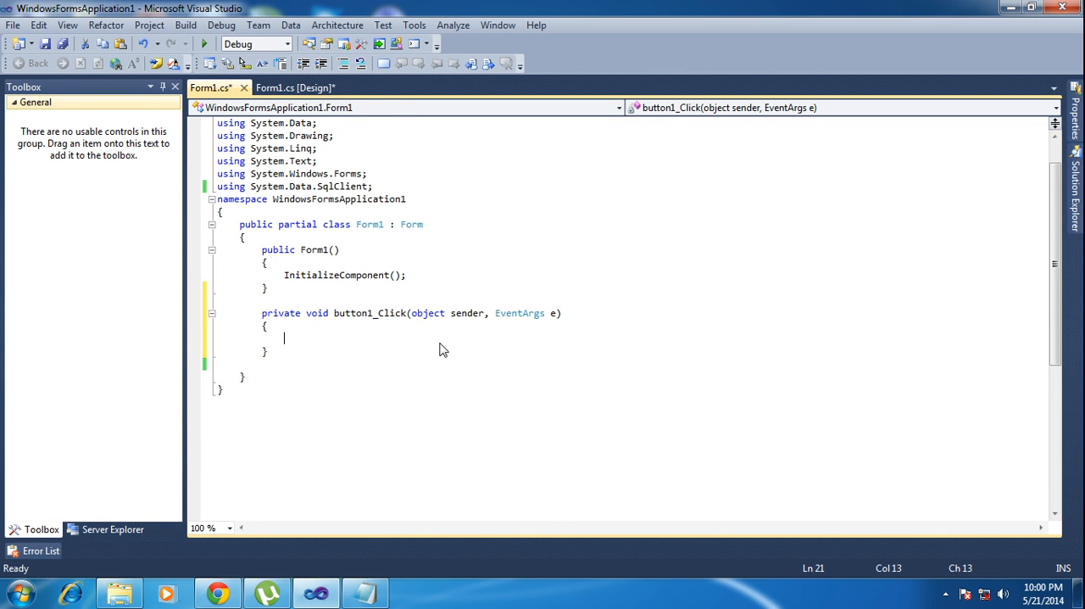
pyautogui.click(295, 88)
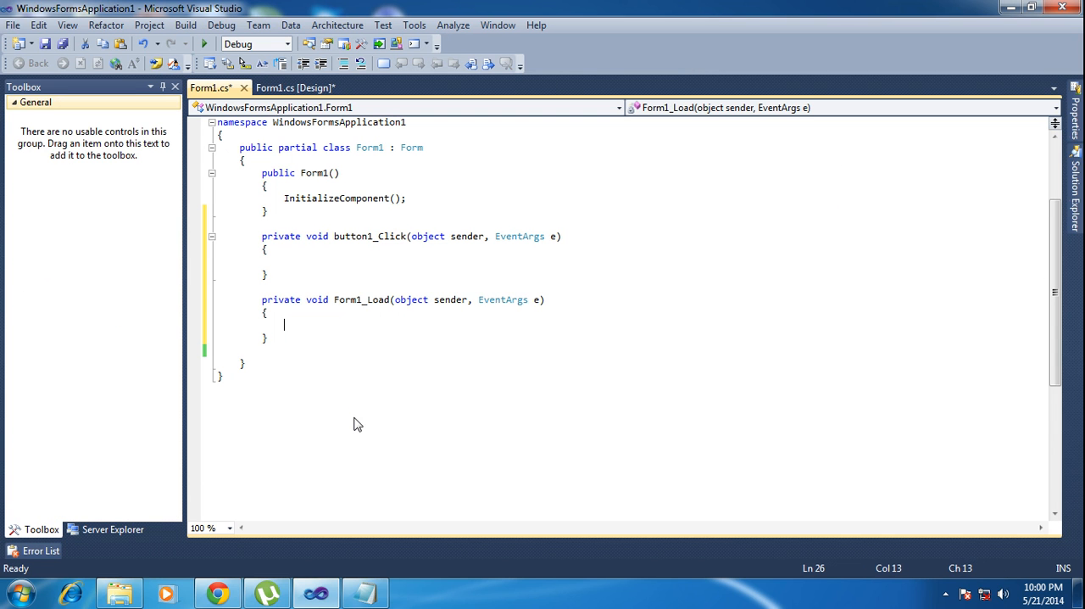
pyautogui.click(295, 88)
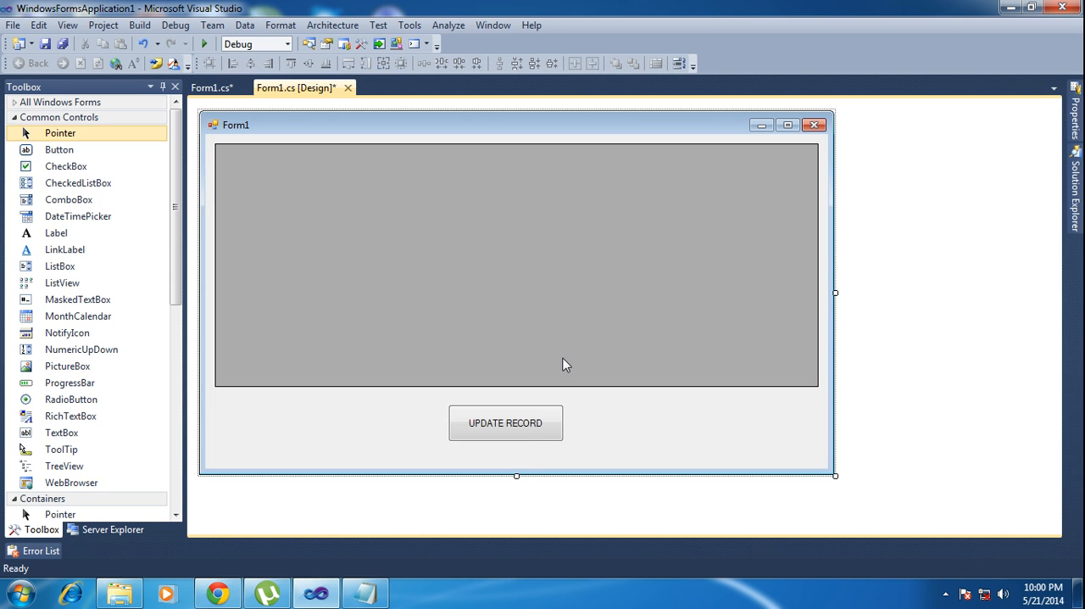
# Step: Move UPDATE RECORD to the right and place a duplicate button to its left
pyautogui.moveTo(505, 424); pyautogui.dragTo(750, 410)
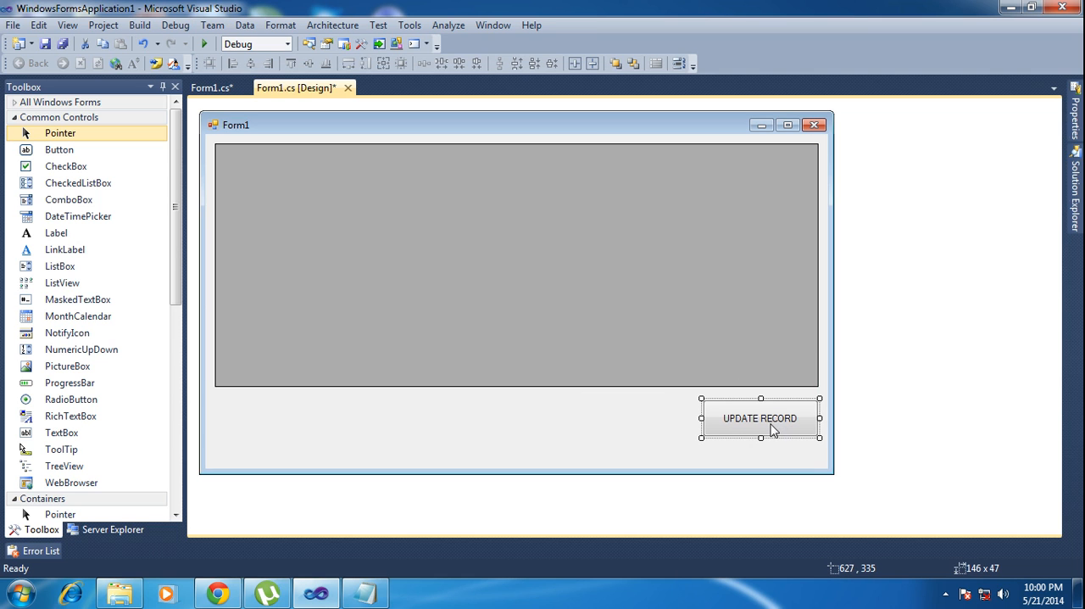
pyautogui.moveTo(760, 418); pyautogui.dragTo(709, 417)
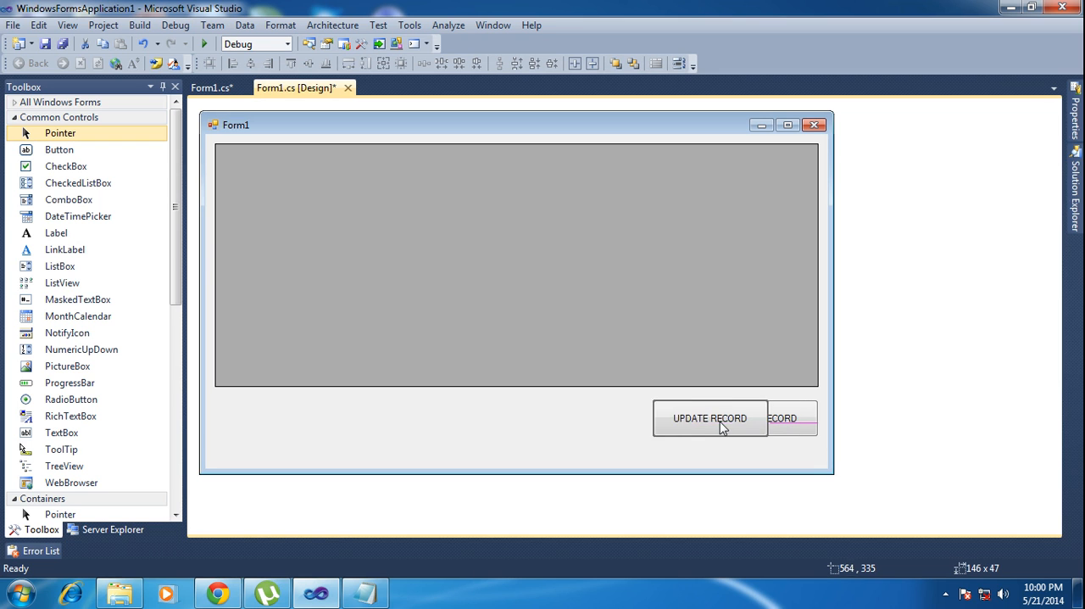
pyautogui.moveTo(720, 417); pyautogui.dragTo(639, 417)
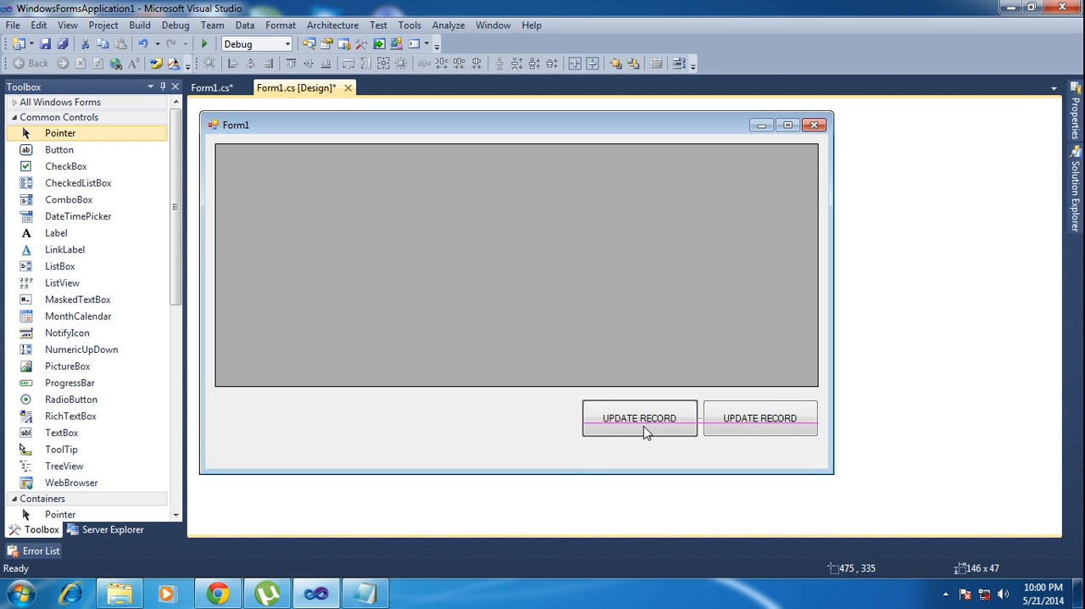
pyautogui.click(639, 417)
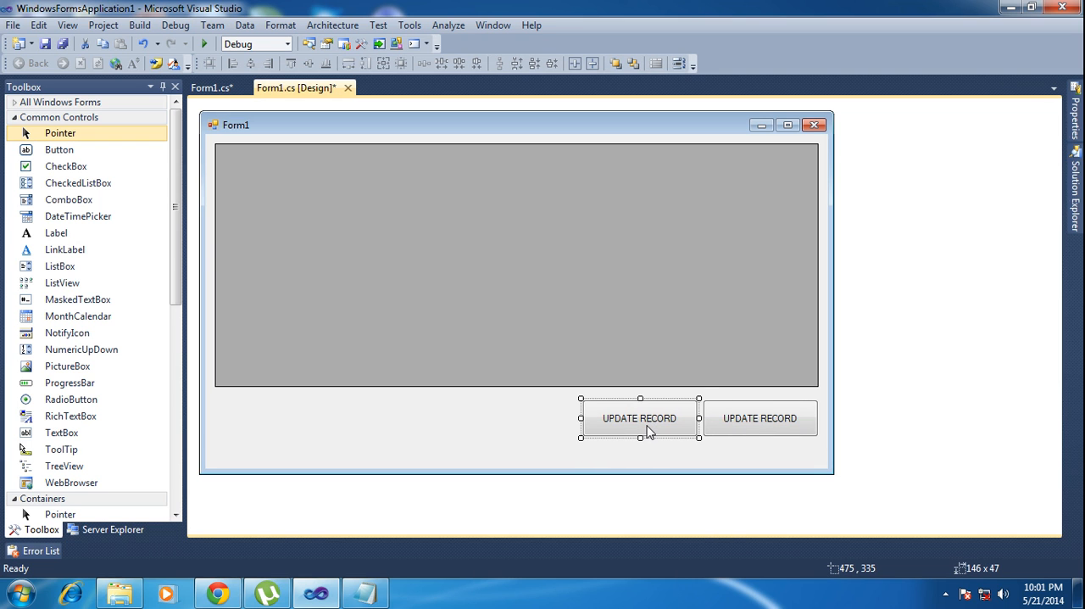
pyautogui.click(760, 418)
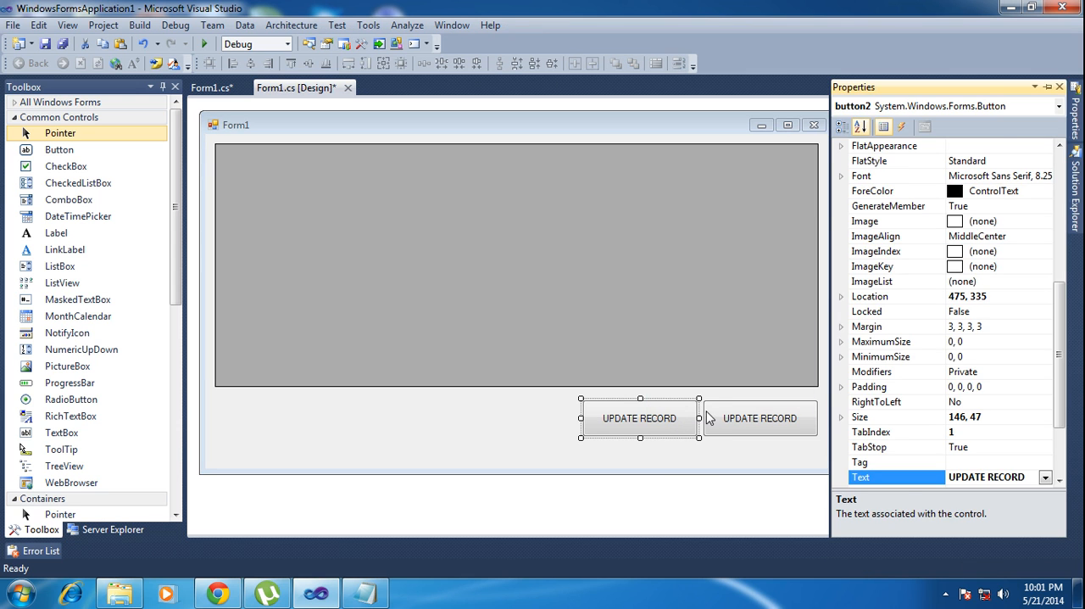
# Step: Set the left button's Text property to SHOW RECORDS
pyautogui.click(902, 125)
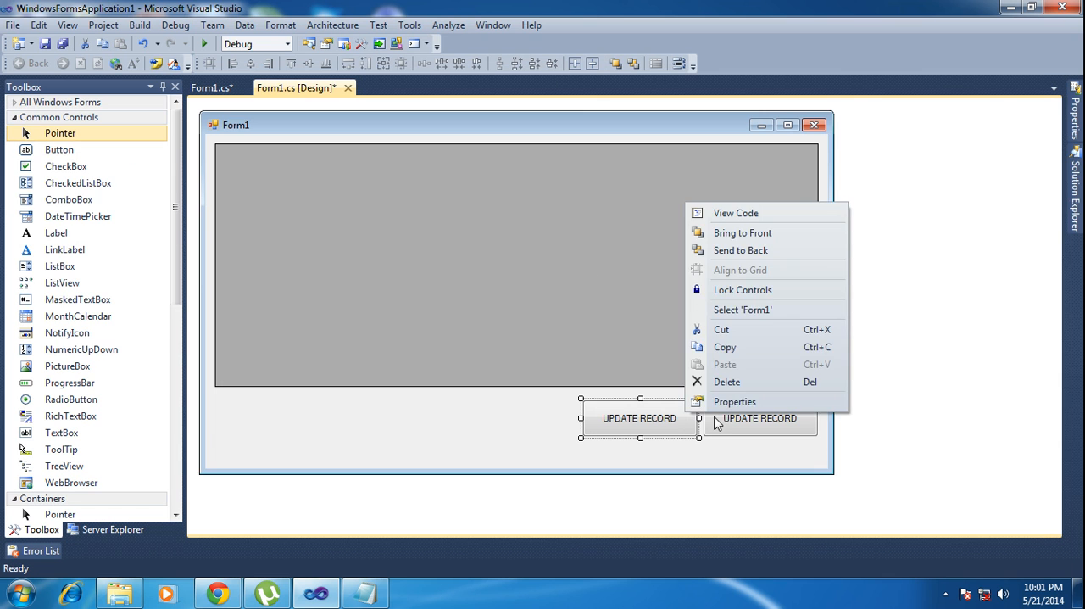
pyautogui.click(734, 402)
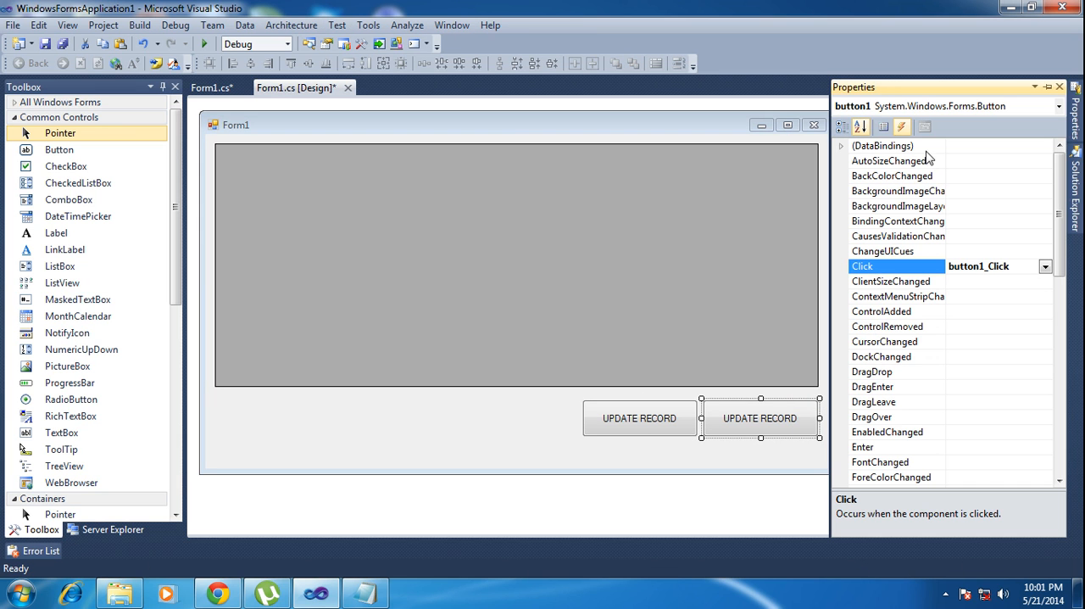
pyautogui.moveTo(818, 363)
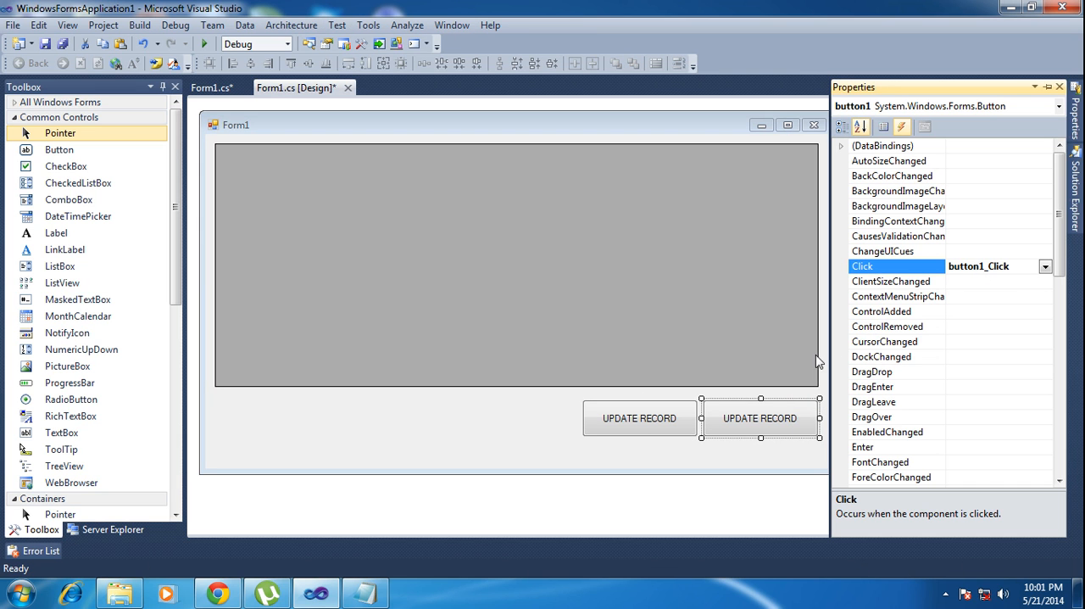
pyautogui.click(882, 126)
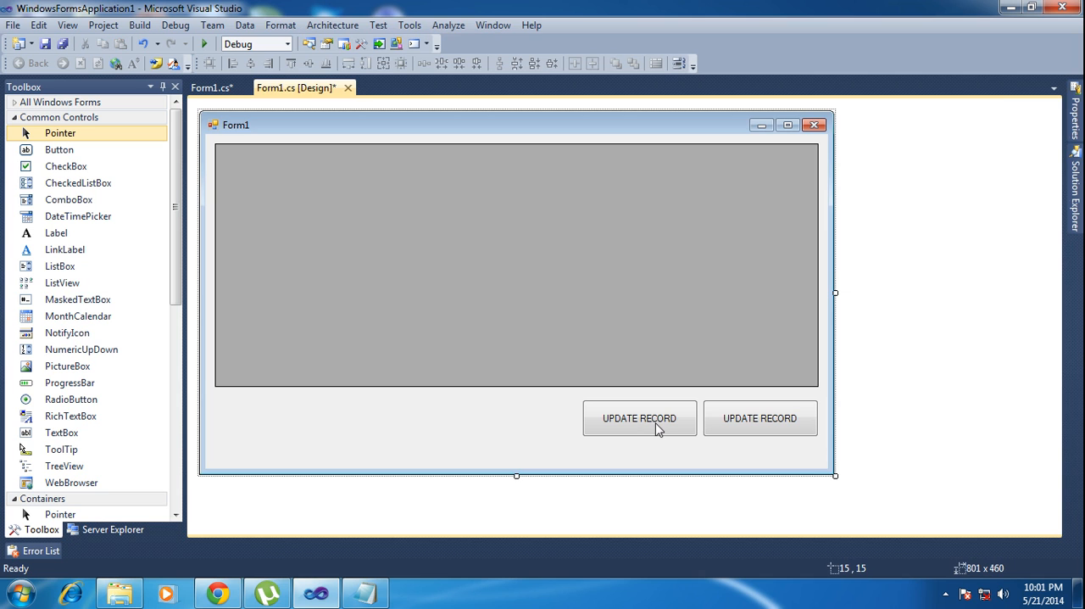
pyautogui.click(639, 417)
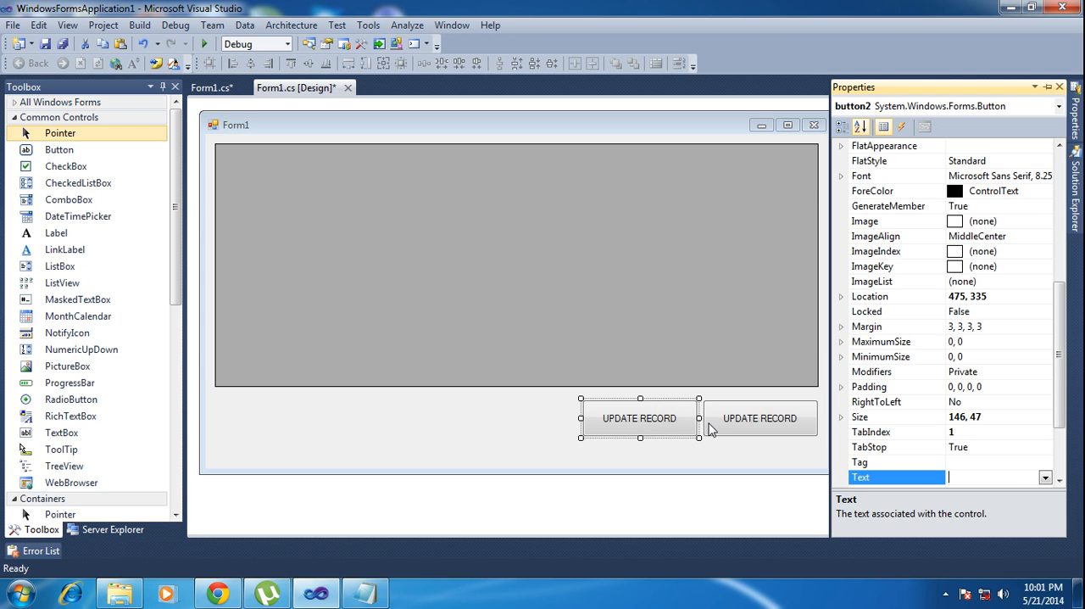
pyautogui.write('SHOW RECORDS')
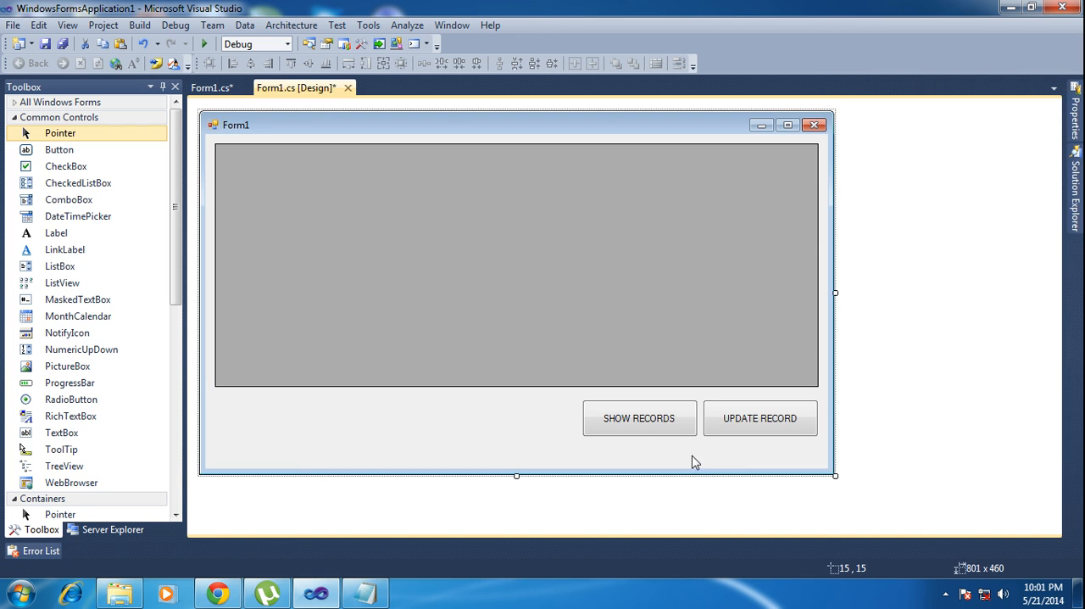
pyautogui.click(637, 417)
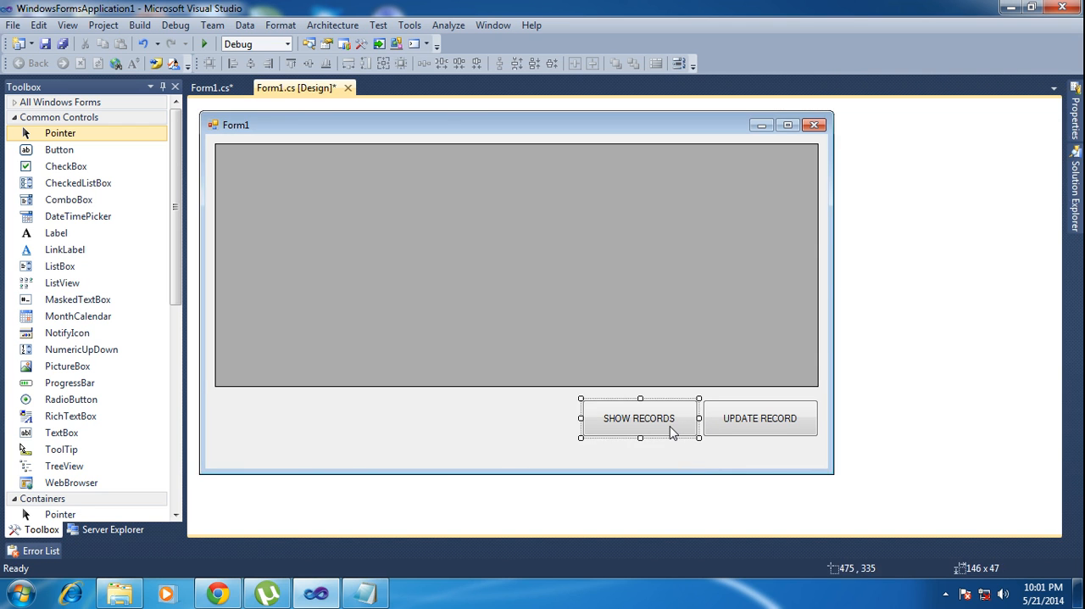
# Step: Open the SHOW RECORDS button's code and add 'using System.Data.SqlClient;'
pyautogui.doubleClick(759, 417)
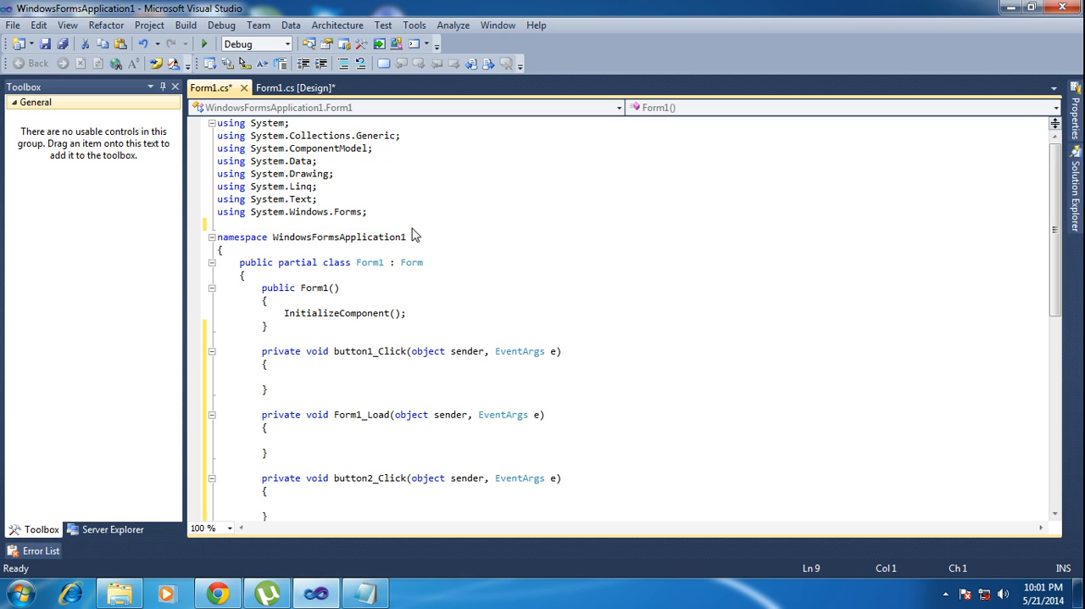
pyautogui.write('using')
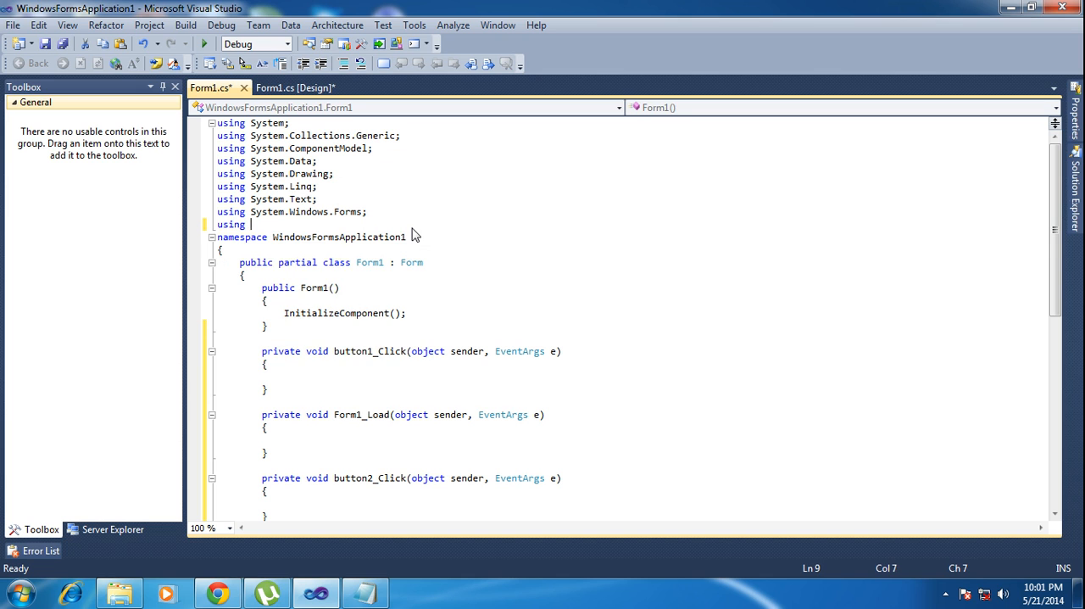
pyautogui.write('System.')
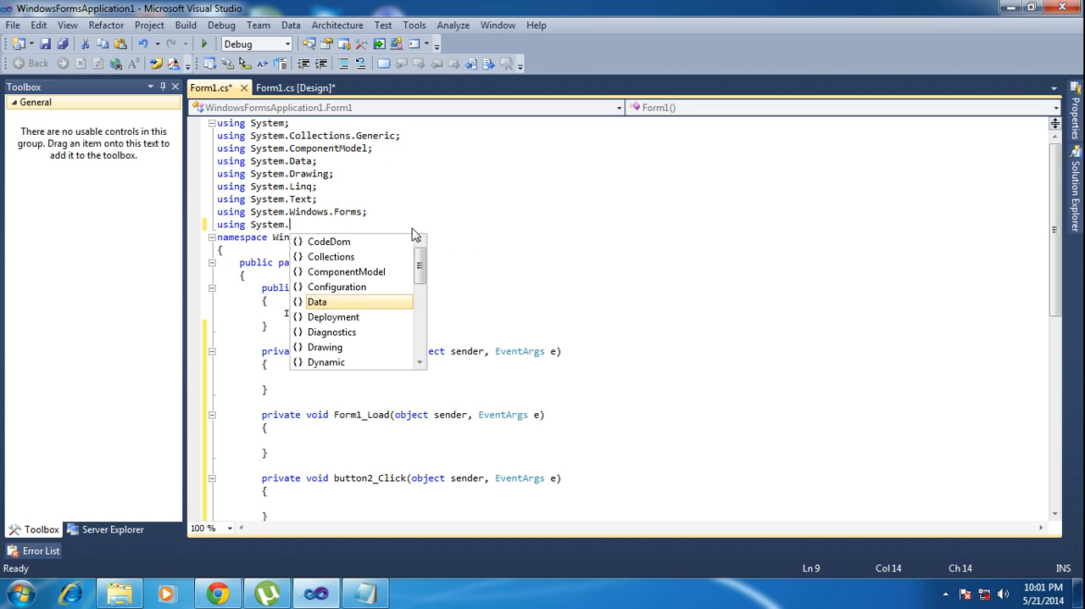
pyautogui.write('Data.')
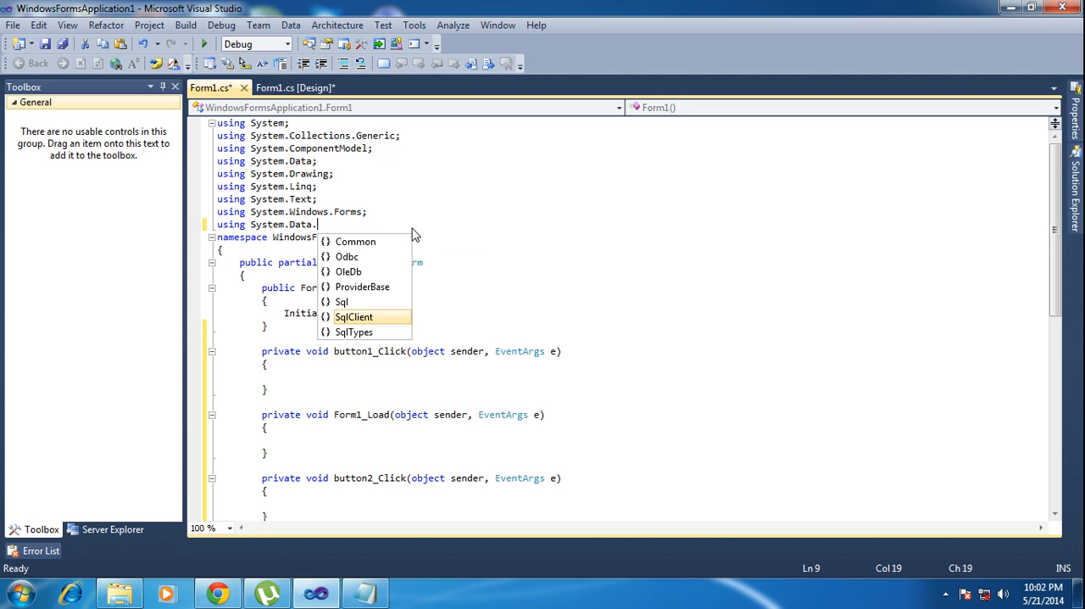
pyautogui.write('sql')
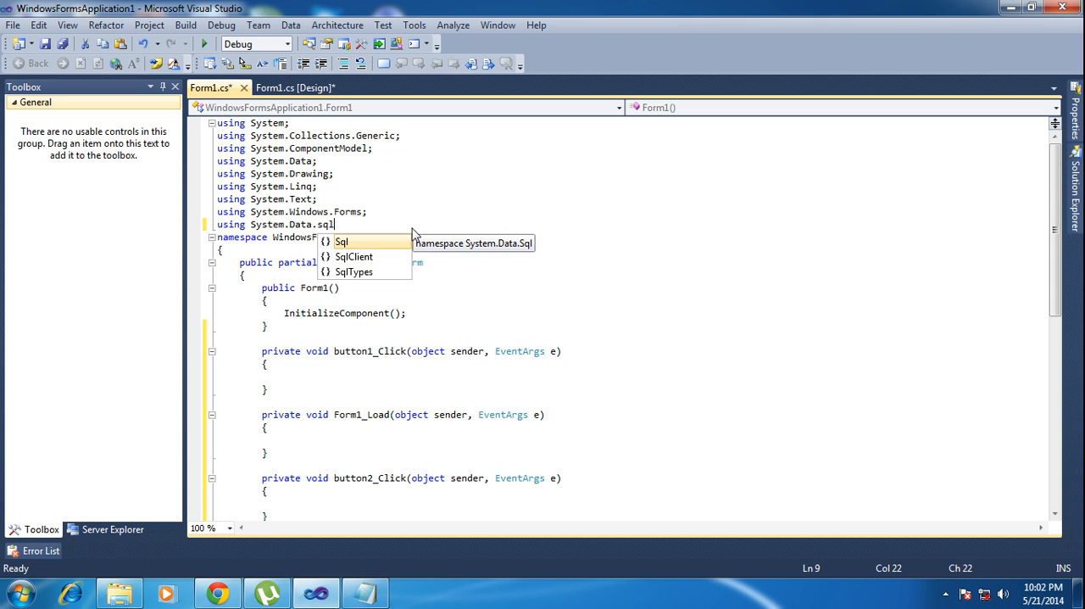
pyautogui.write('Client;')
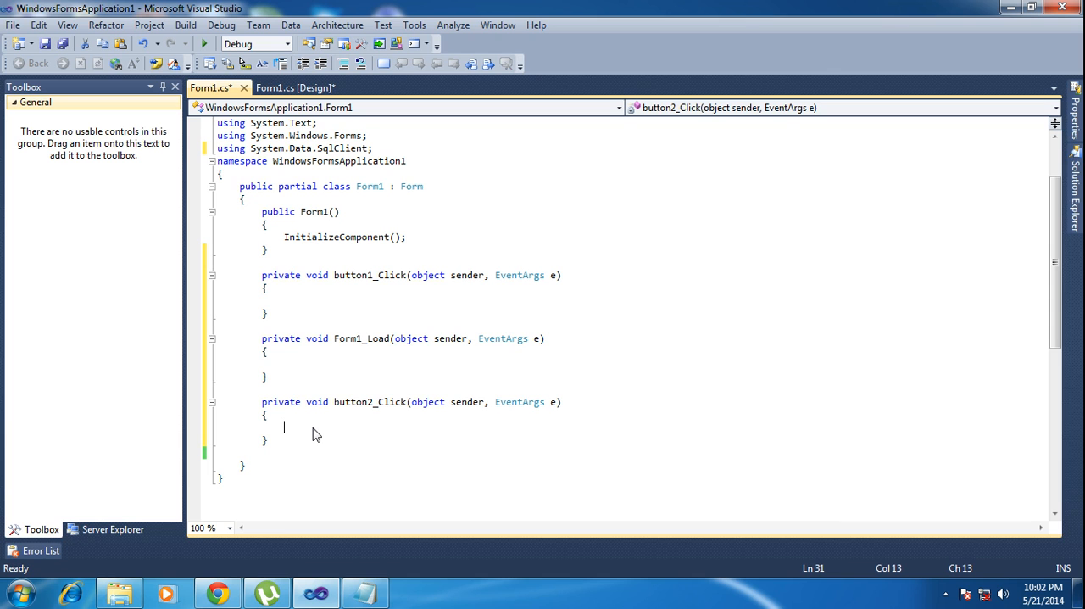
pyautogui.moveTo(316, 332)
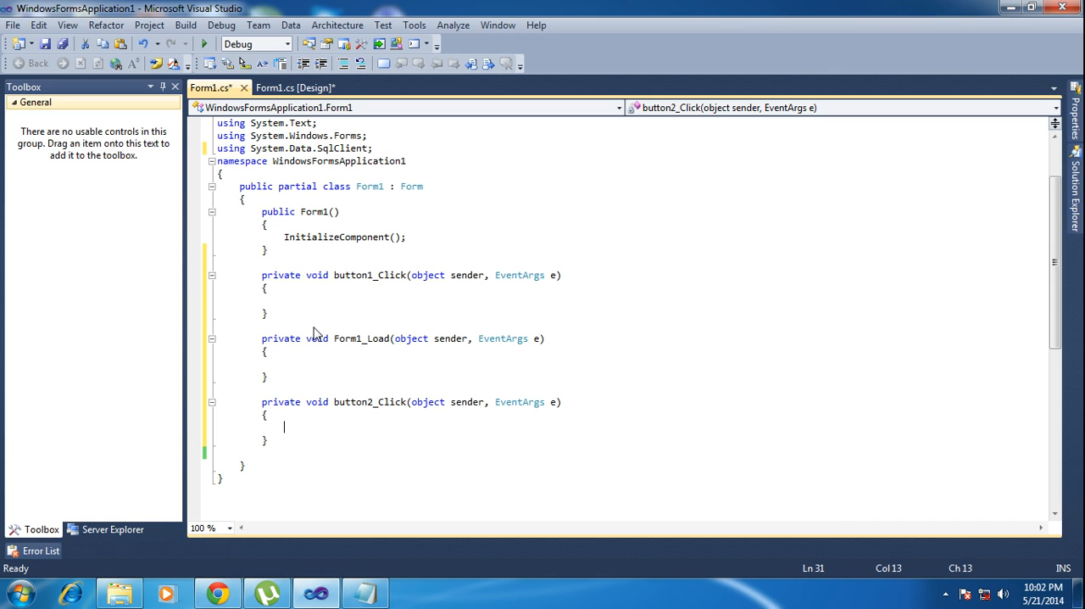
pyautogui.moveTo(265, 353)
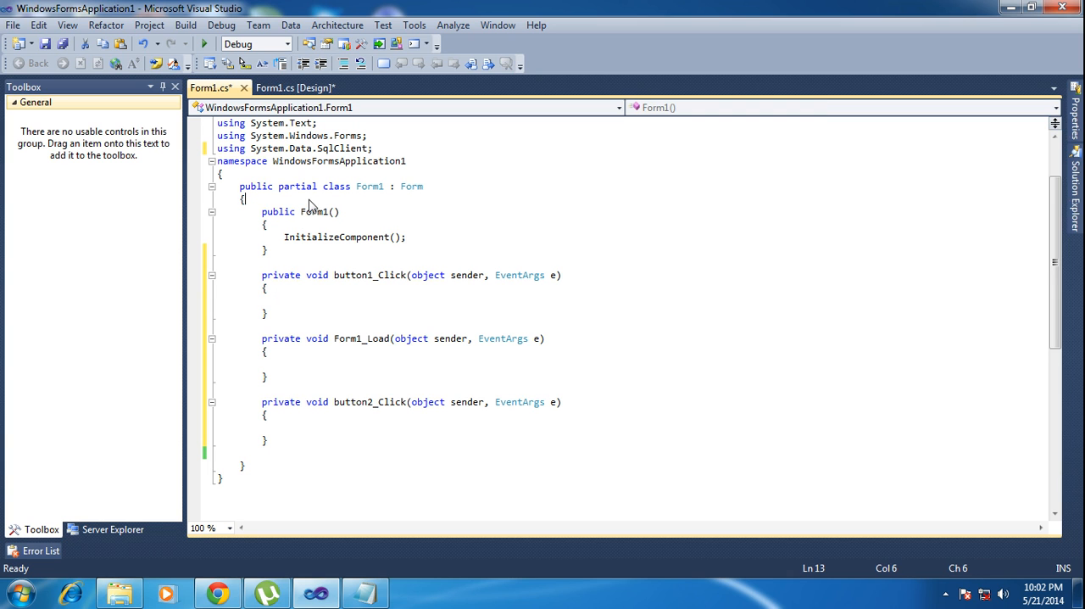
# Step: Declare the fields 'SqlDataAdapter sda;' and 'SqlCommandBuilder scb;' in the Form1 class
pyautogui.write('s')
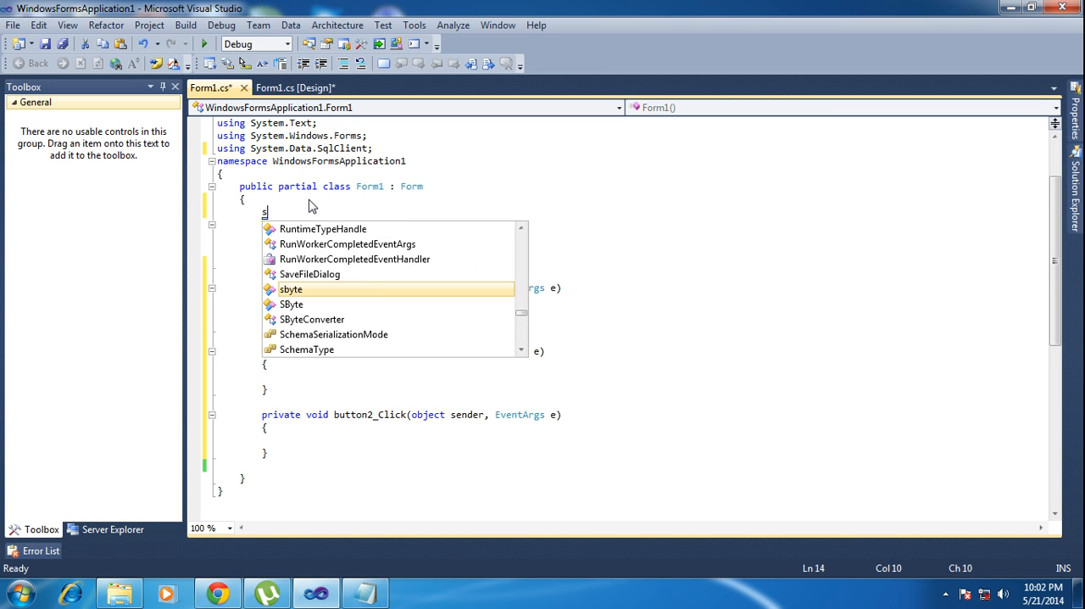
pyautogui.write('qlda')
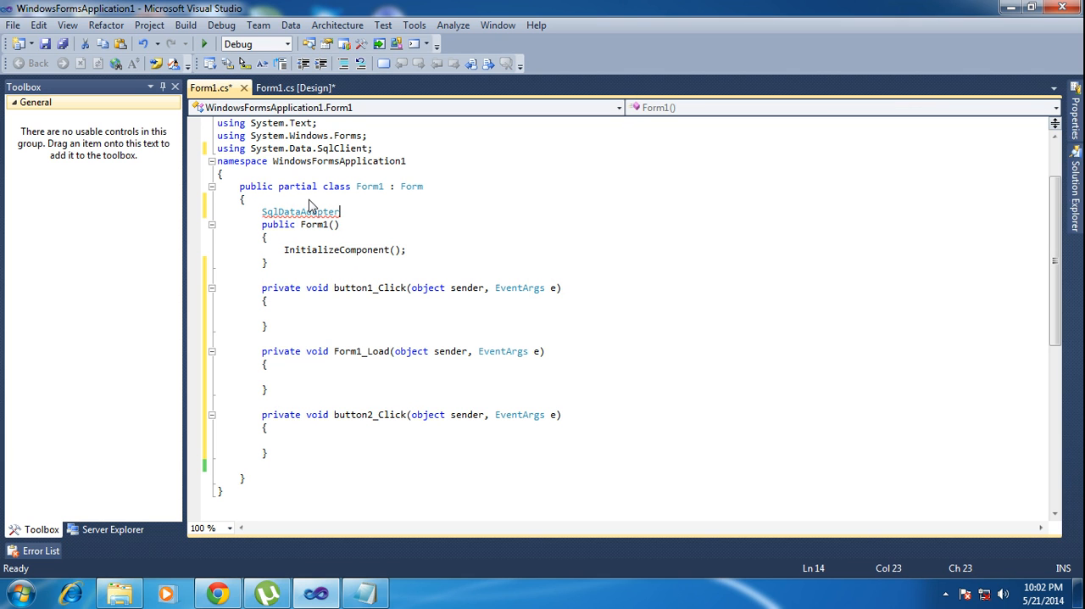
pyautogui.write('sda;')
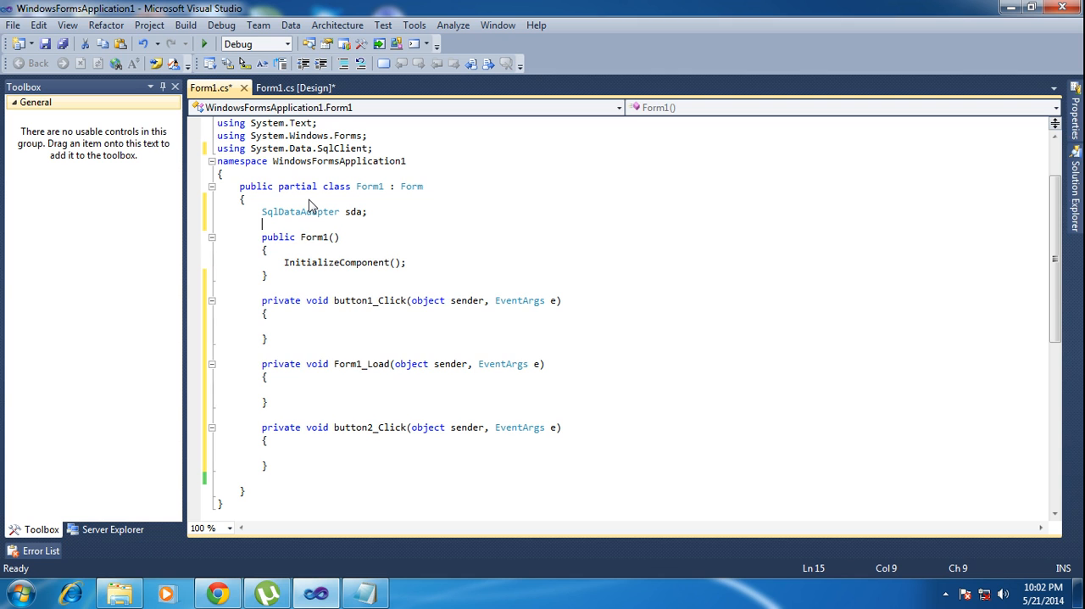
pyautogui.write('sql')
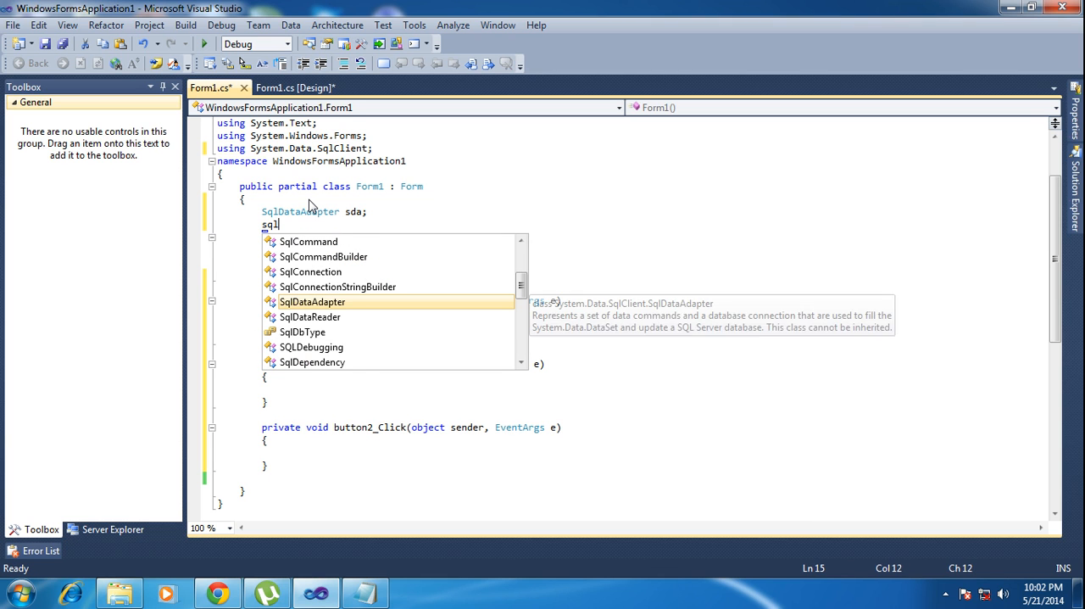
pyautogui.write('c')
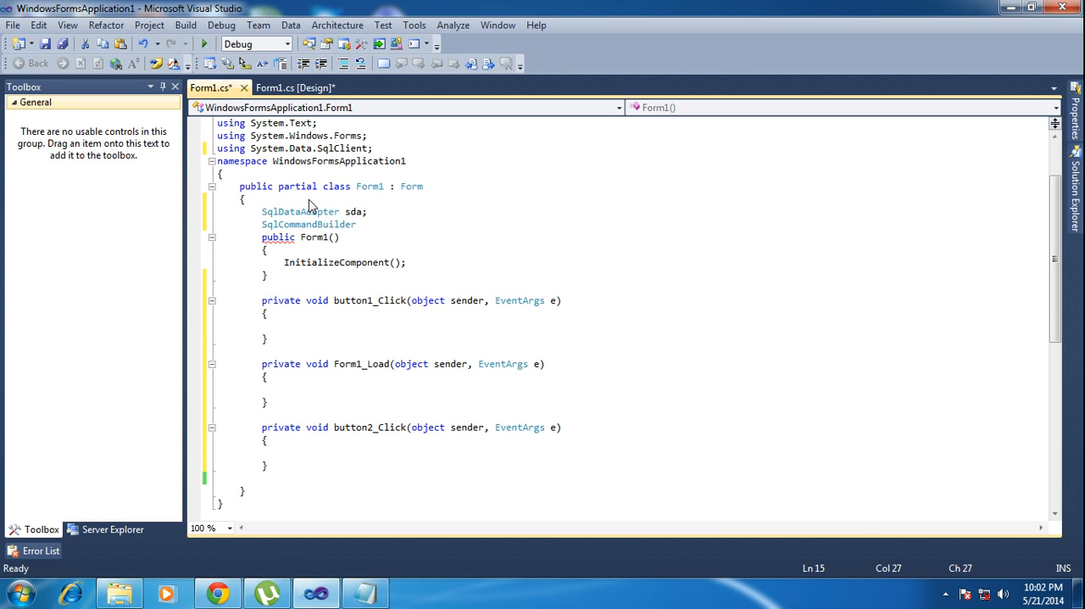
pyautogui.write('s')
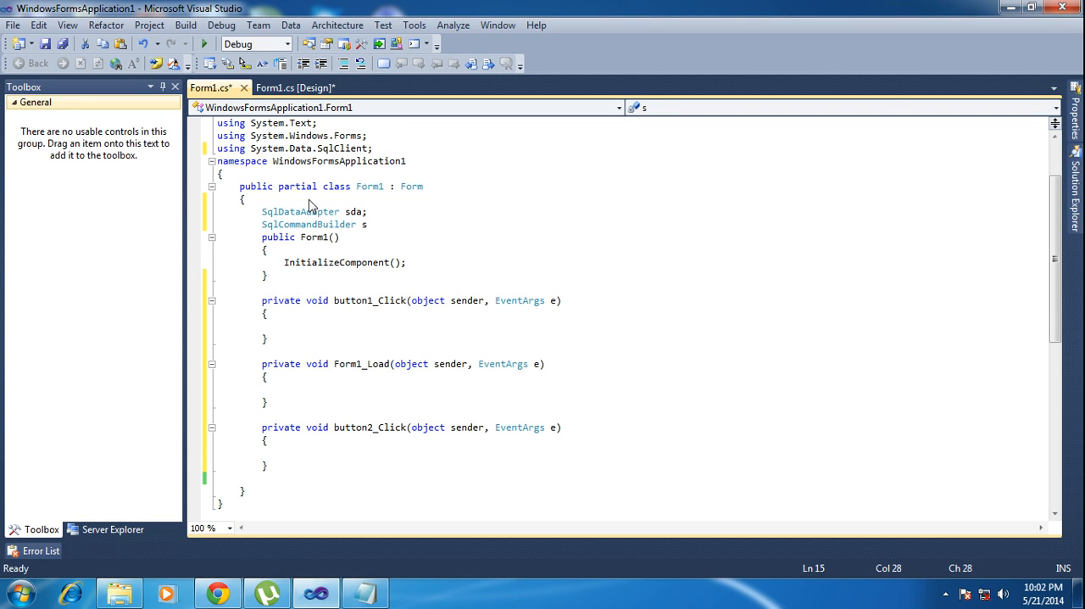
pyautogui.write('b')
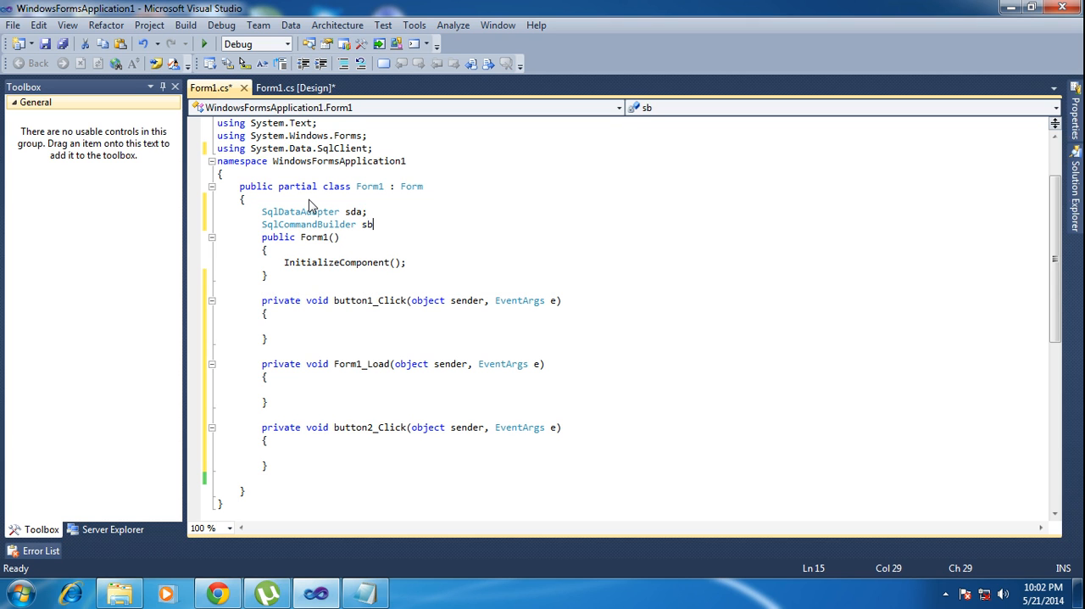
pyautogui.write(';')
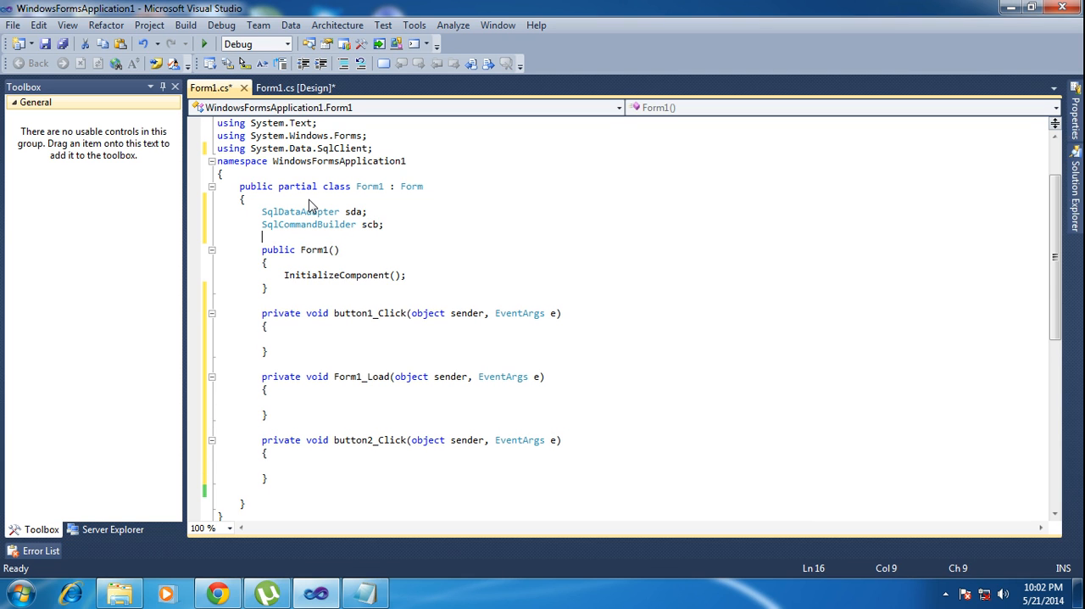
# Step: Declare the 'DataTable dt;' field and start a new line below it
pyautogui.write('da')
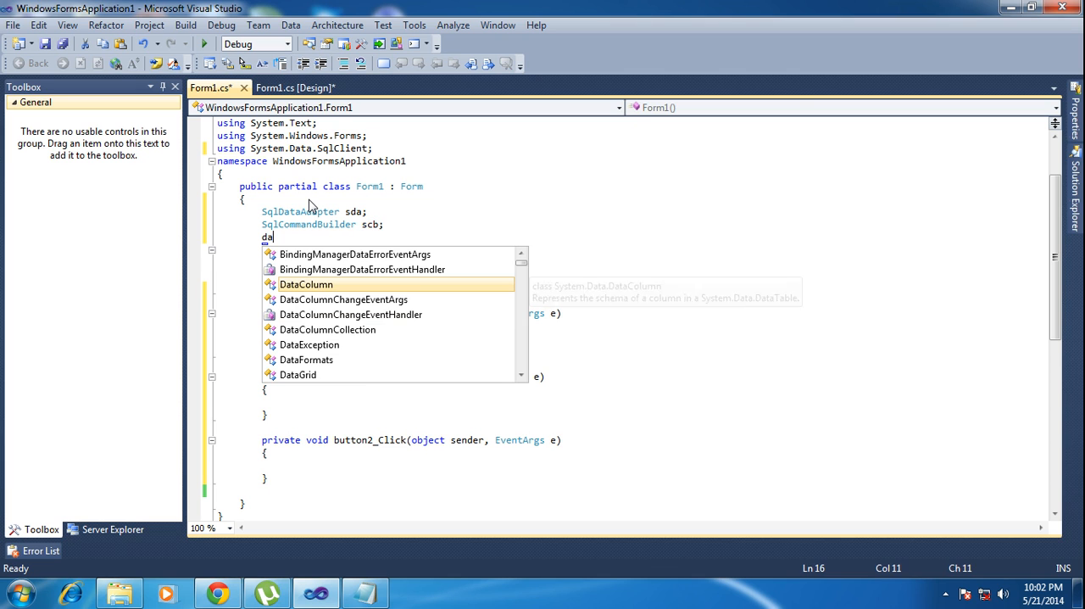
pyautogui.write('tat')
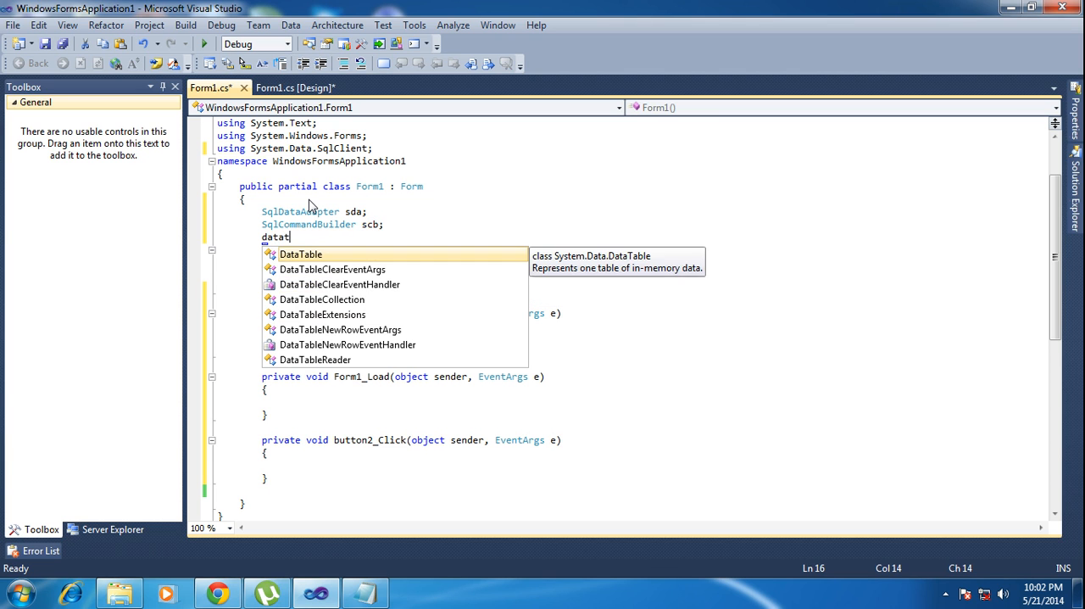
pyautogui.write('DataTable dt')
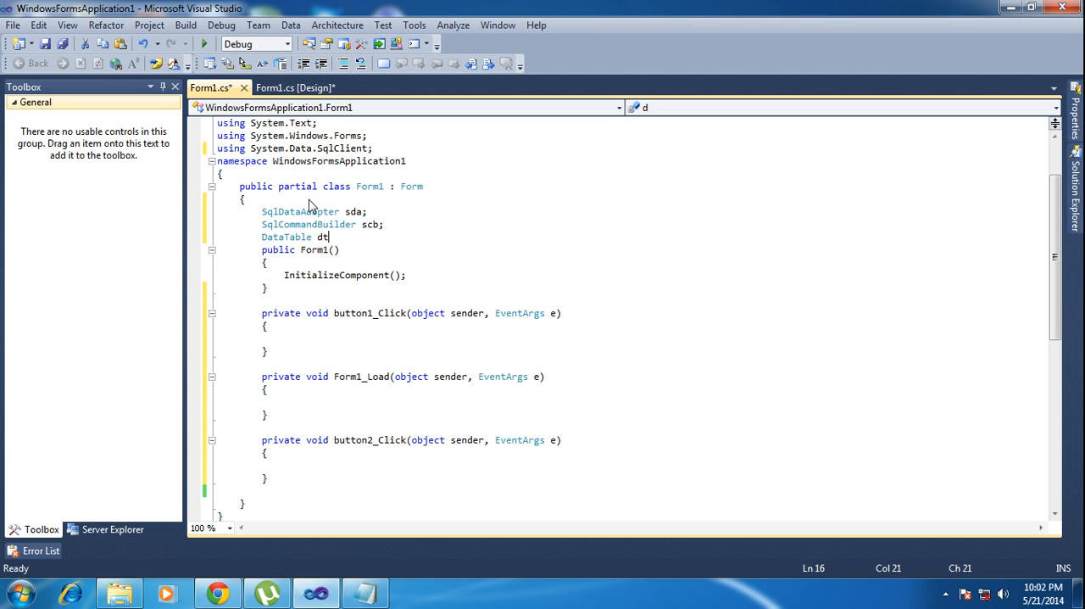
pyautogui.write(';')
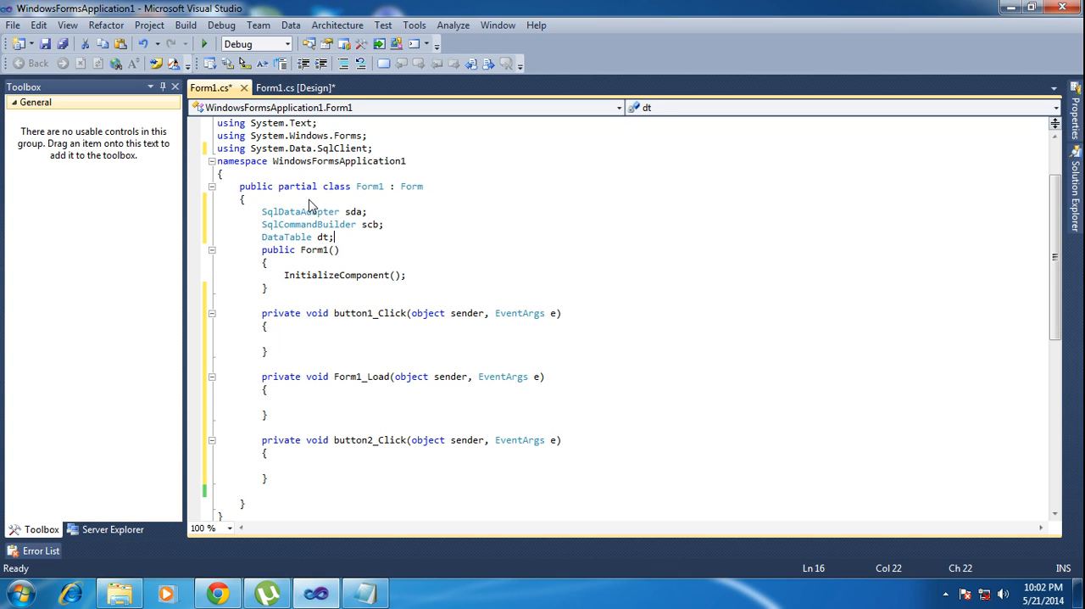
pyautogui.press('enter')
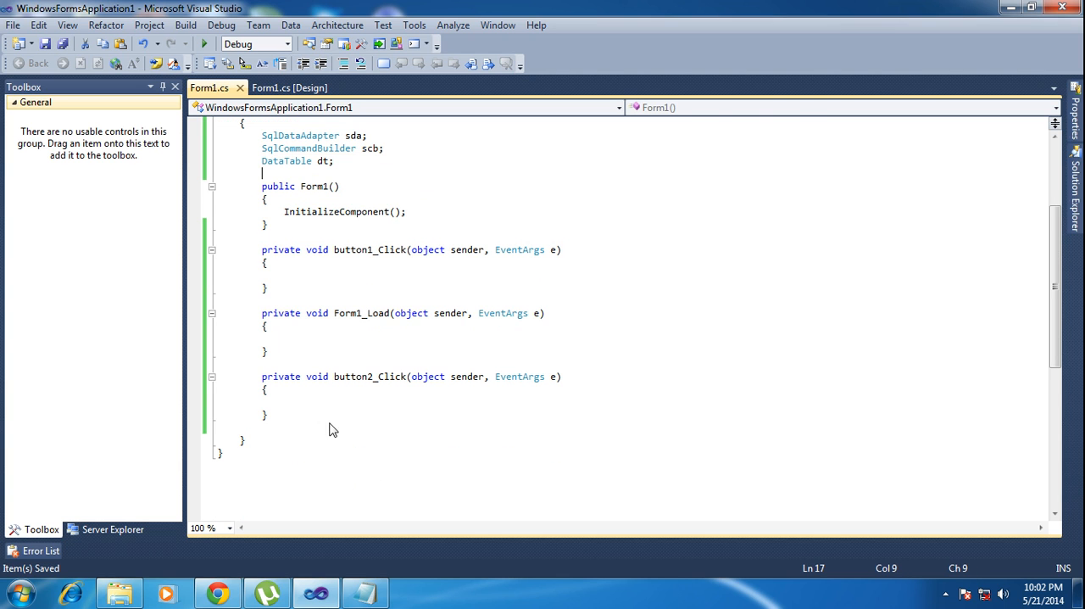
# Step: Write 'SqlConnection con = new SqlConnection();' in button2_Click and show Server Explorer
pyautogui.write('s')
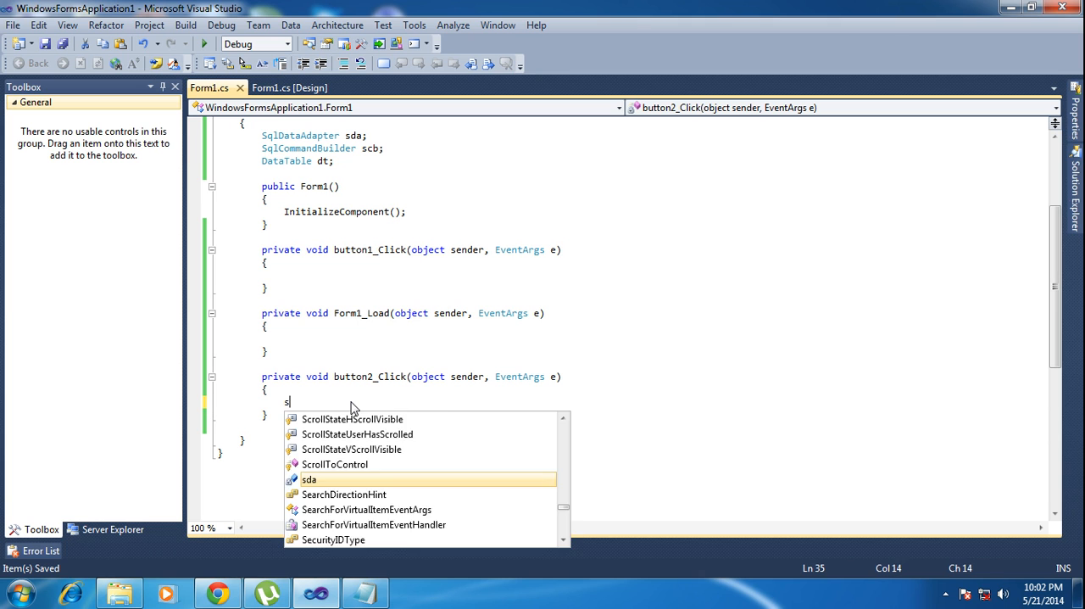
pyautogui.write('qlconnection con = new SqlConnection')
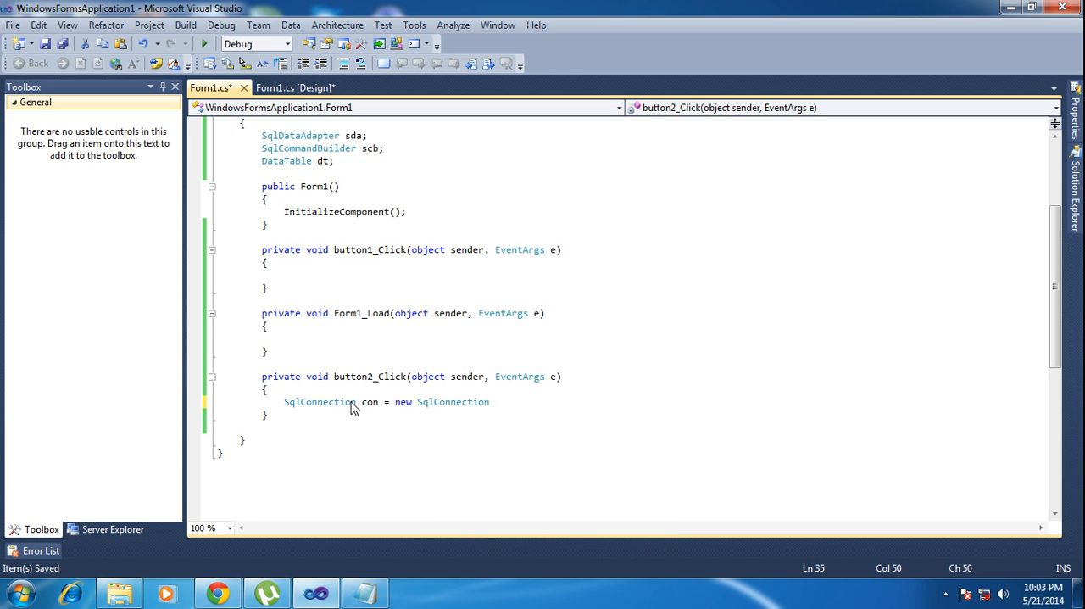
pyautogui.write('();')
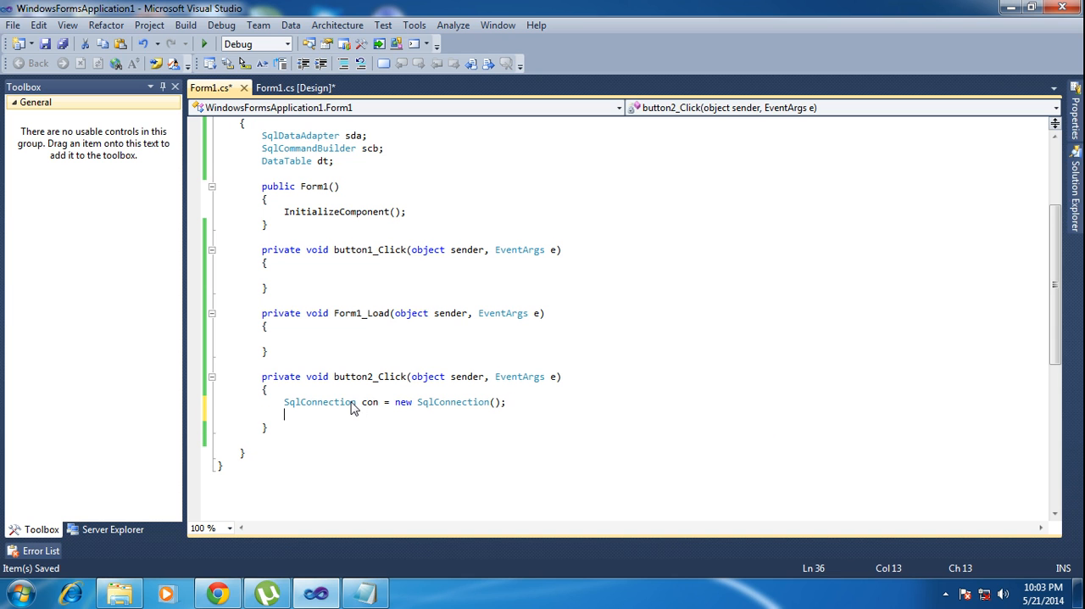
pyautogui.click(112, 529)
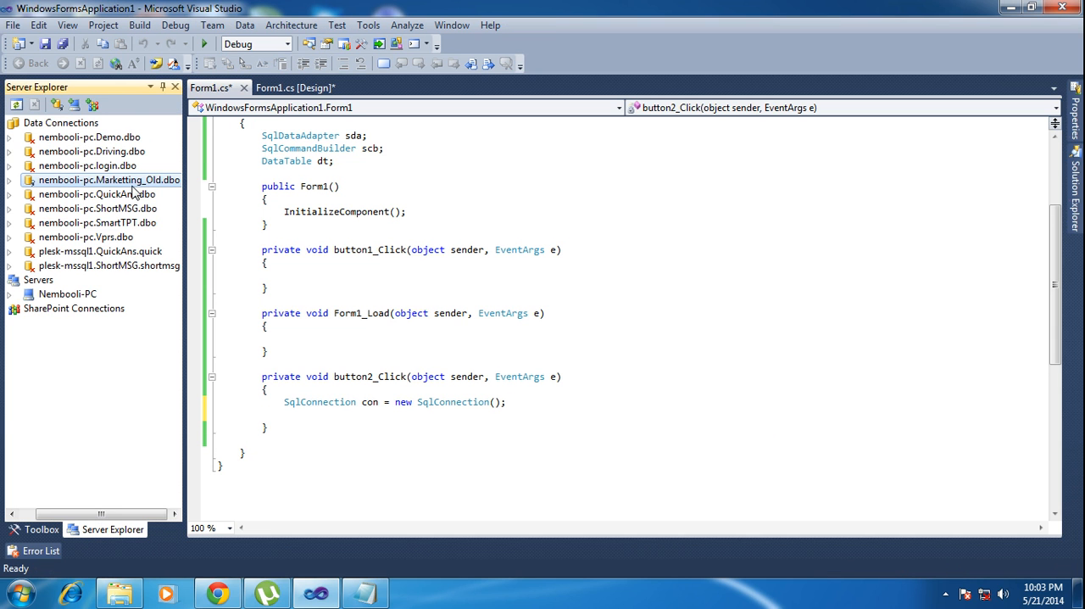
# Step: Give the SqlConnection the string "Data Source=.;Initial Catalog=Marketting_Old;Integrated Security=True" and begin 'sda ='
pyautogui.click(109, 179)
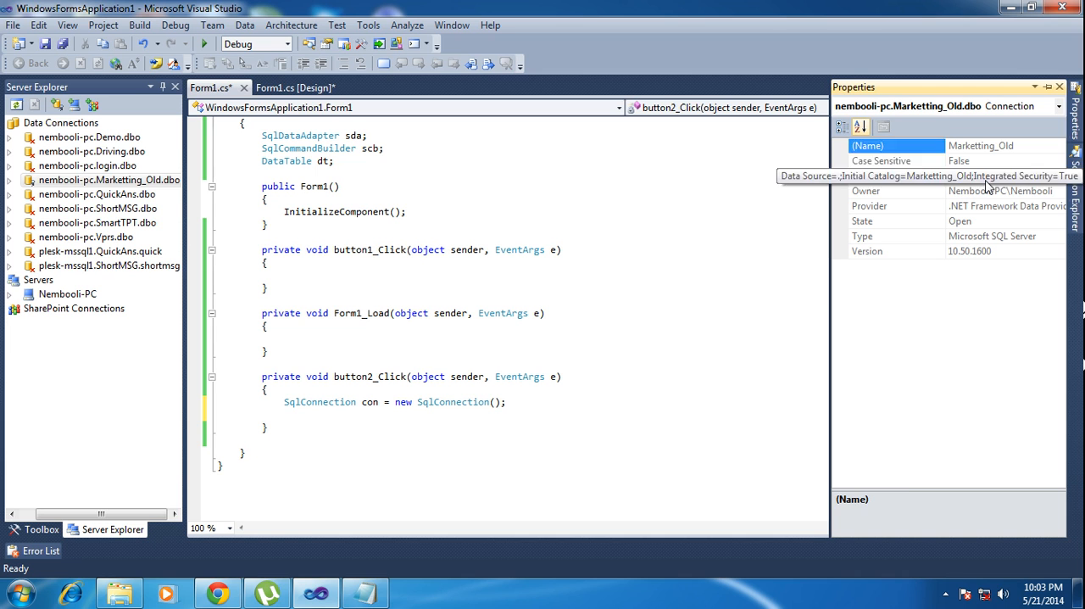
pyautogui.click(889, 174)
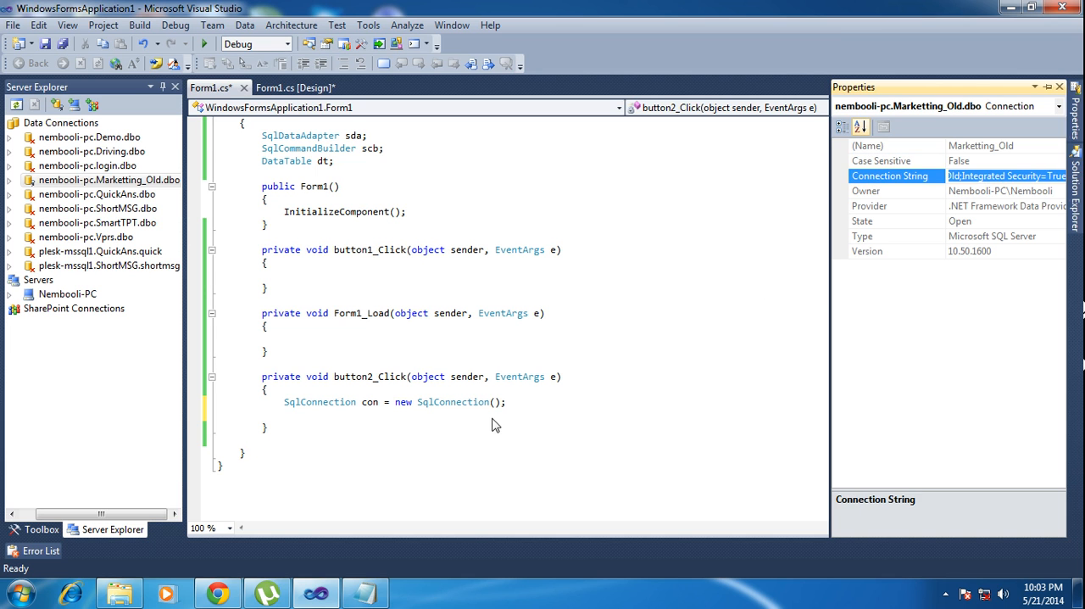
pyautogui.write('"')
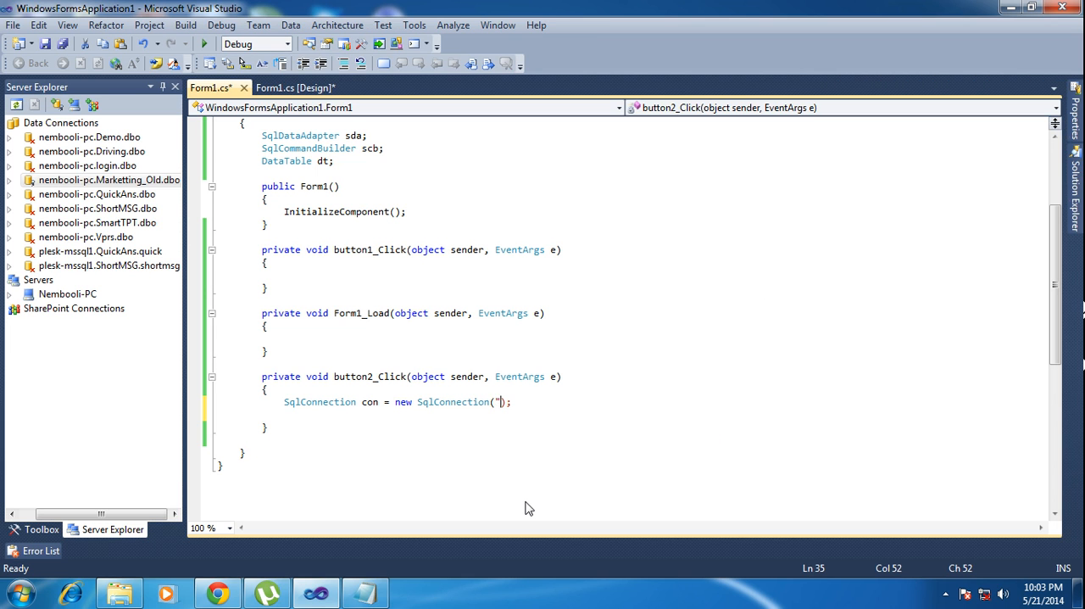
pyautogui.write('Data Source=.;Initial Catalog=Marketting_Old;Integrated Security=True;')
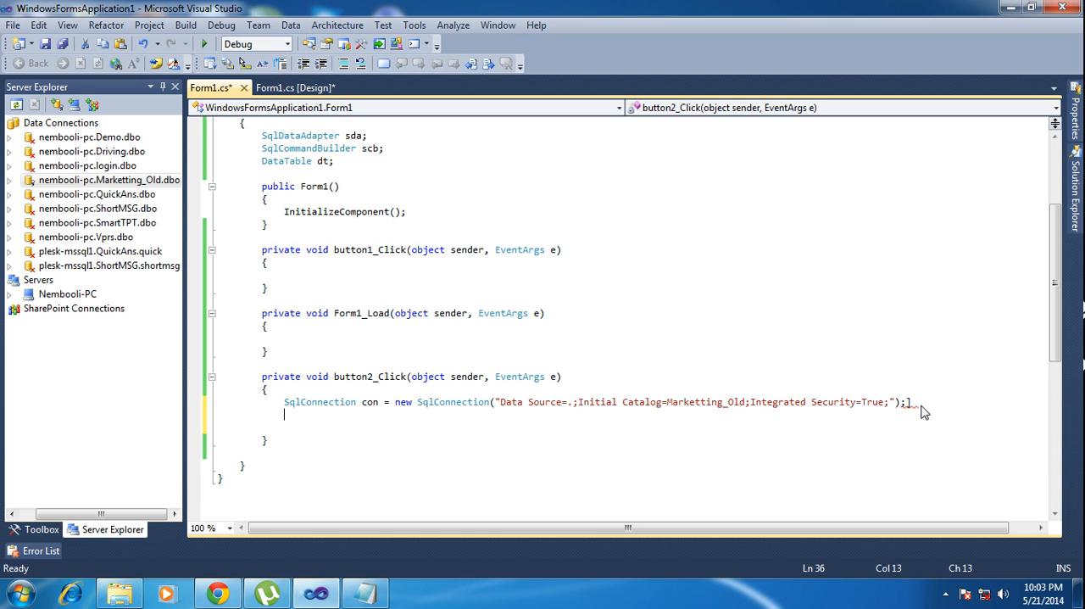
pyautogui.write('sda =')
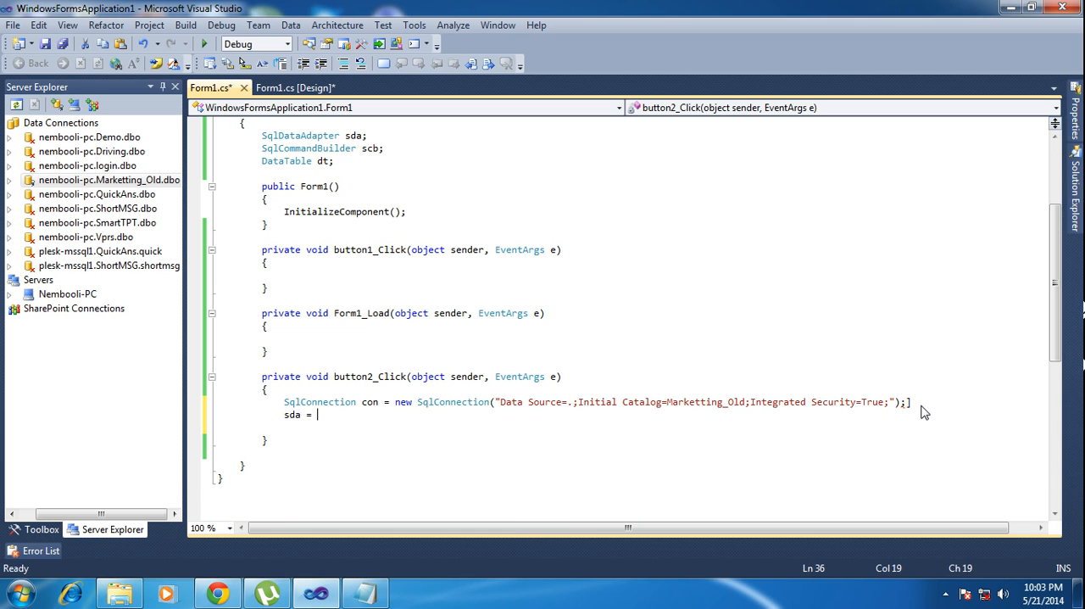
# Step: Assign sda = new SqlDataAdapter("") and expand the database node in Server Explorer
pyautogui.write('new SqlDataAdapter')
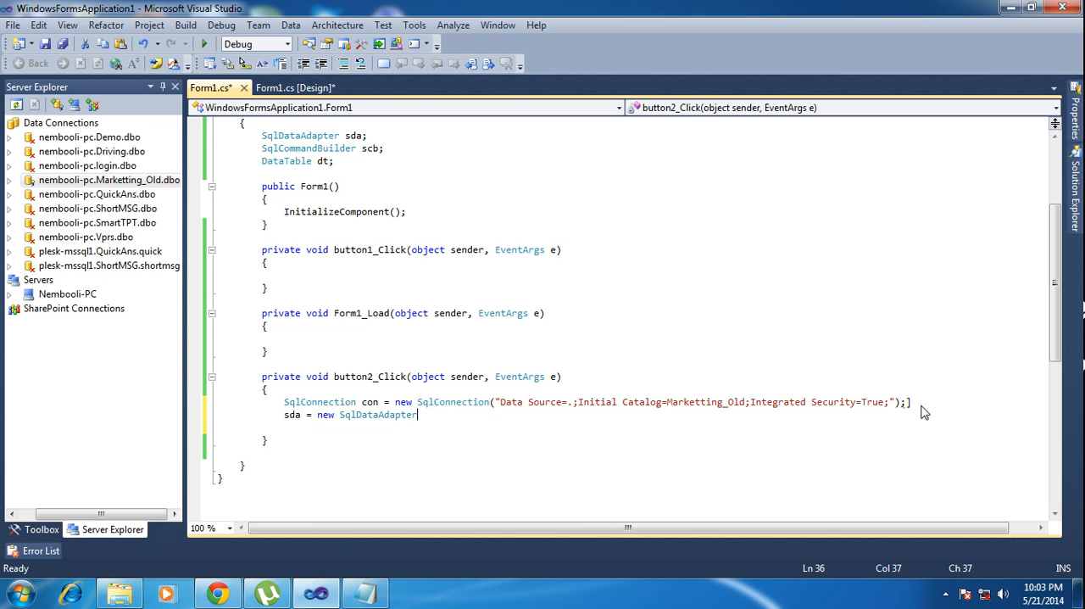
pyautogui.write('();')
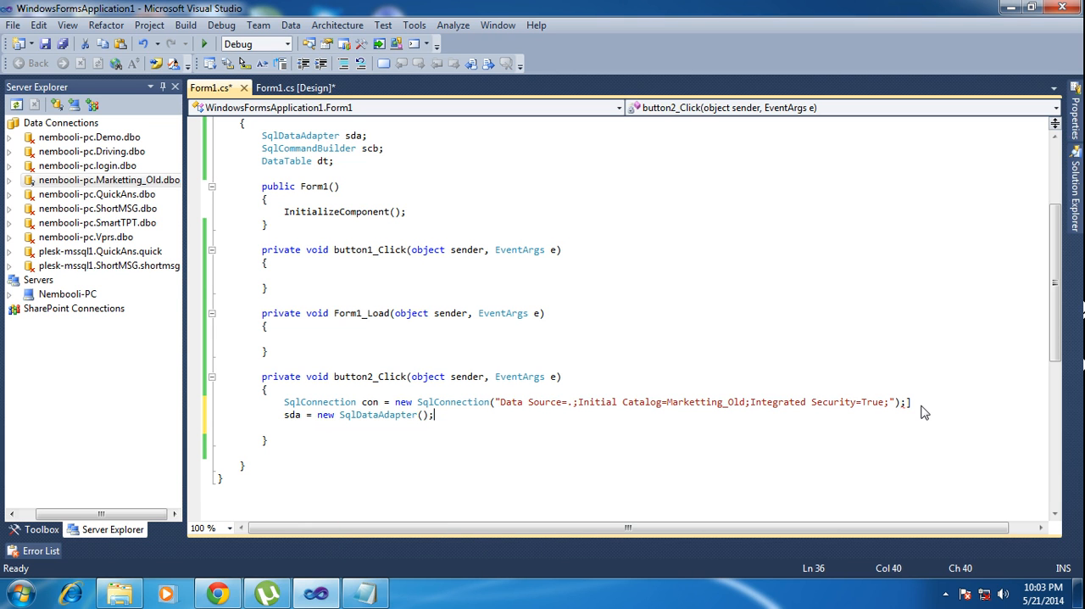
pyautogui.write('""')
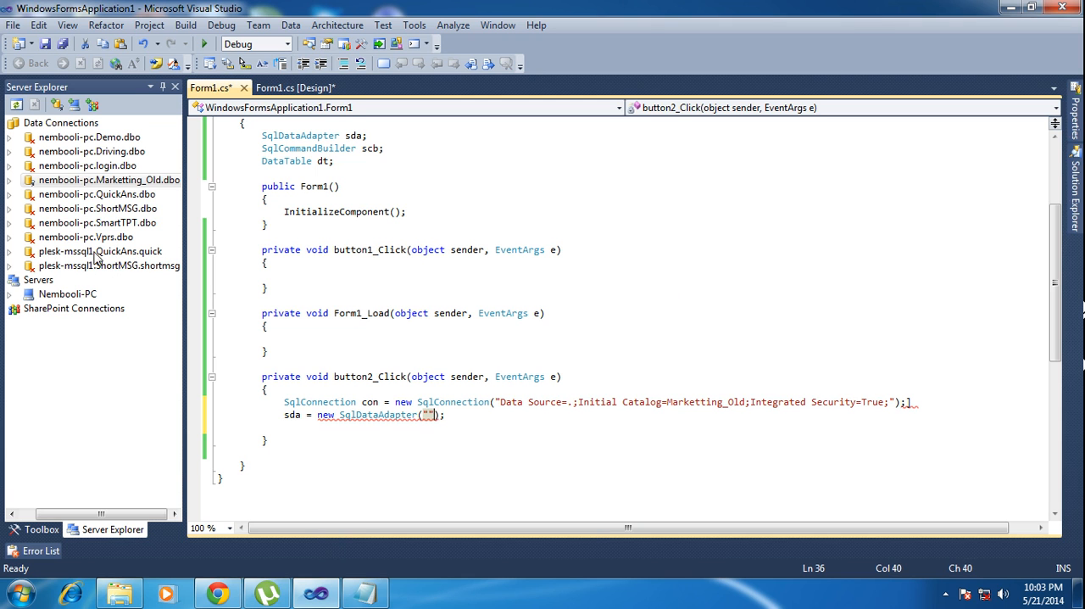
pyautogui.click(8, 180)
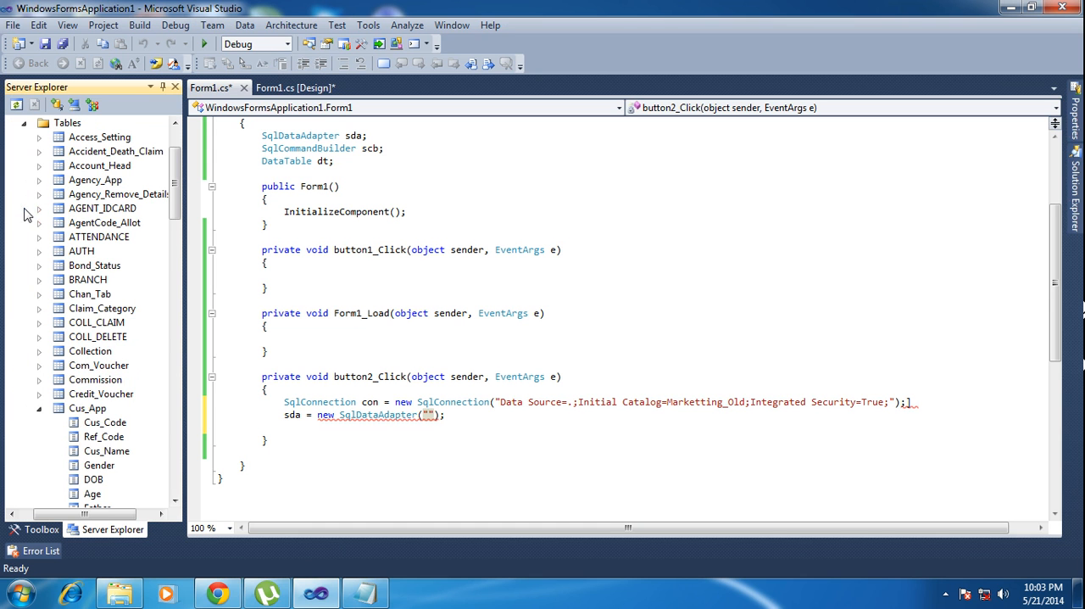
# Step: Start a New Query on Marketting_Old from the Cus_App table's context menu
pyautogui.click(89, 407)
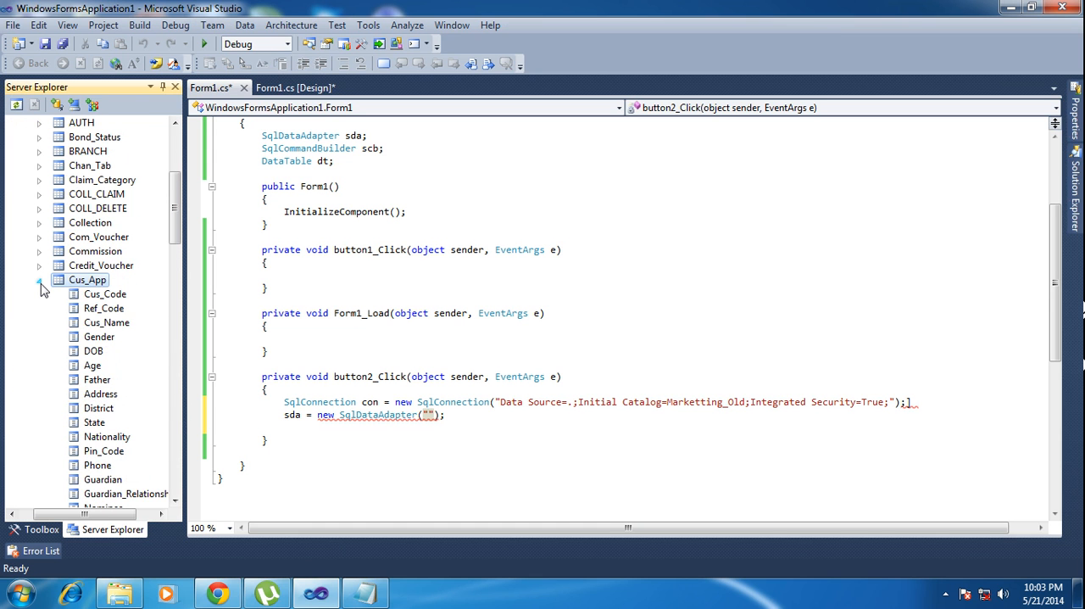
pyautogui.click(39, 280)
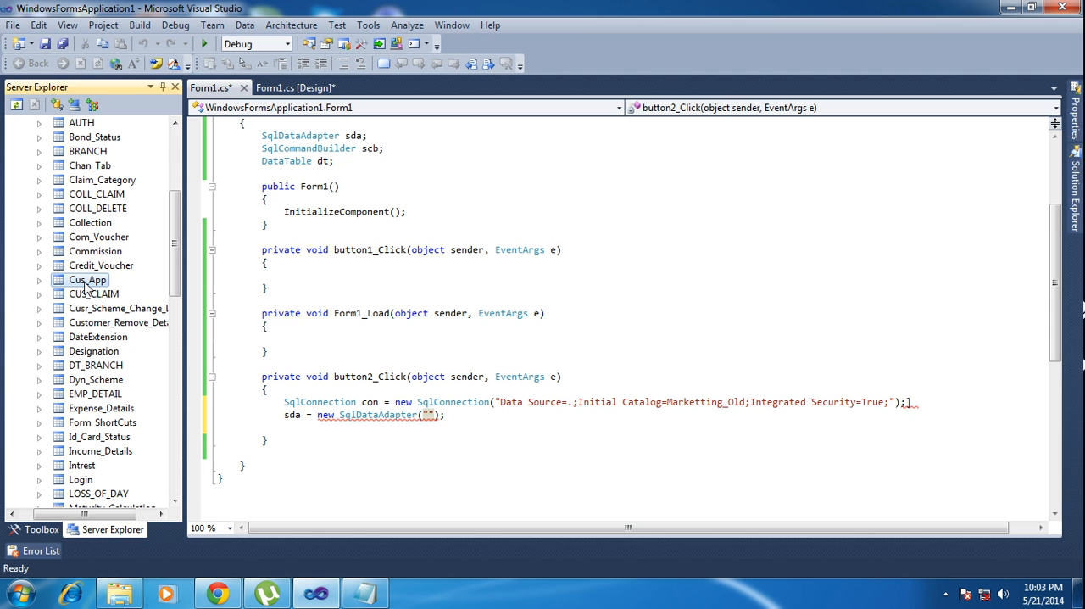
pyautogui.rightClick(88, 280)
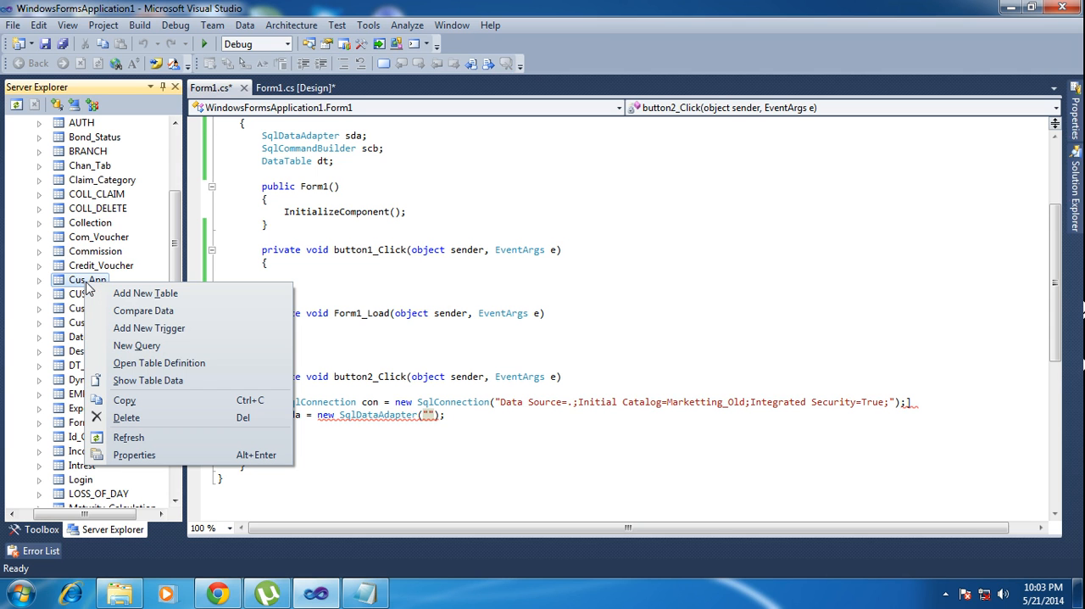
pyautogui.moveTo(136, 346)
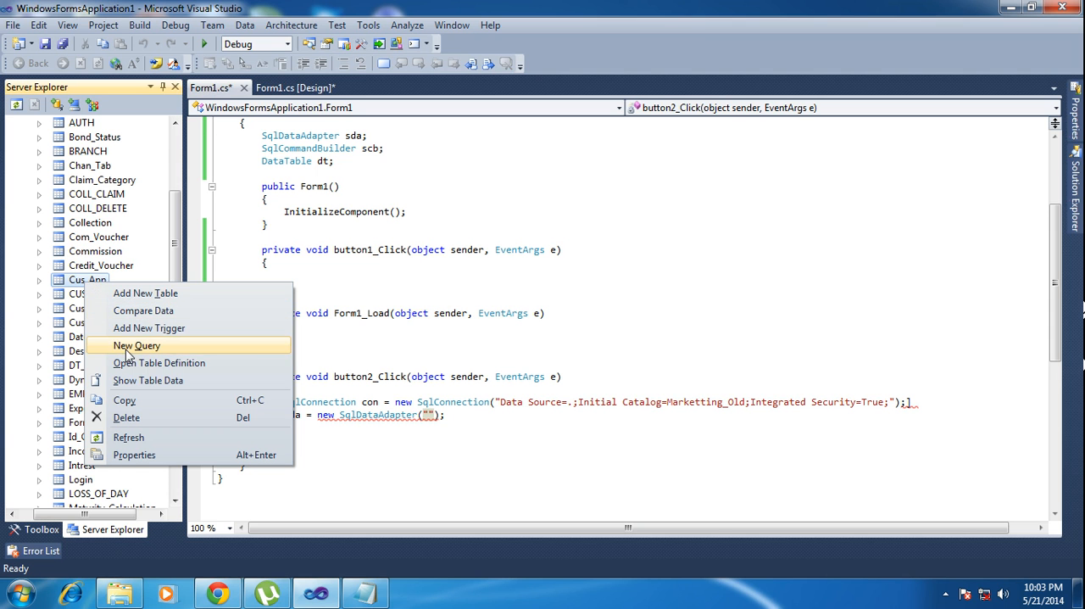
pyautogui.click(135, 346)
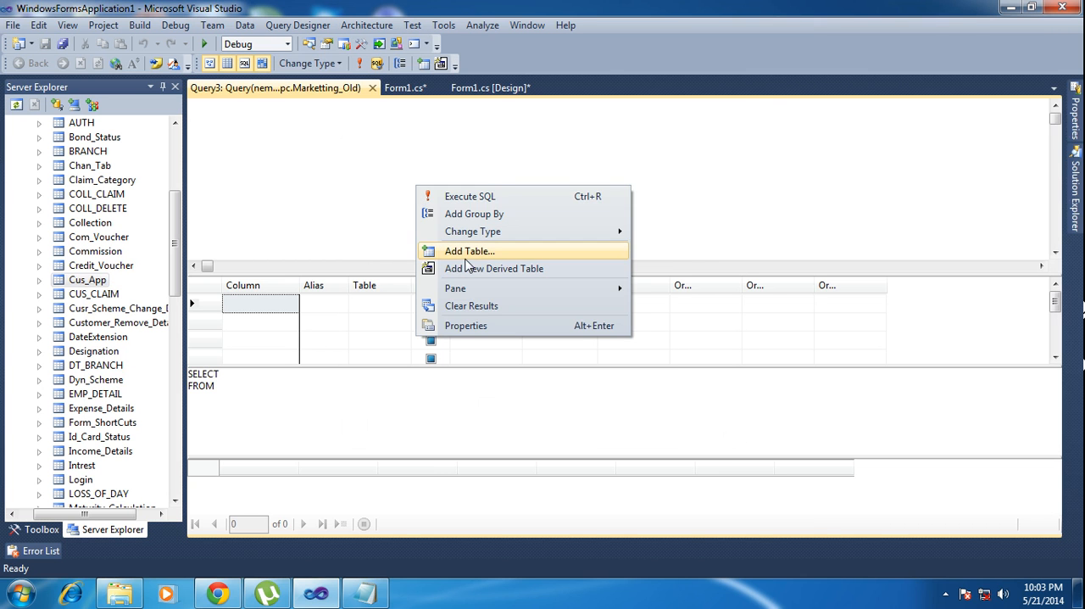
# Step: Add the Cus_App table to the query designer and close the Add Table dialog
pyautogui.click(468, 251)
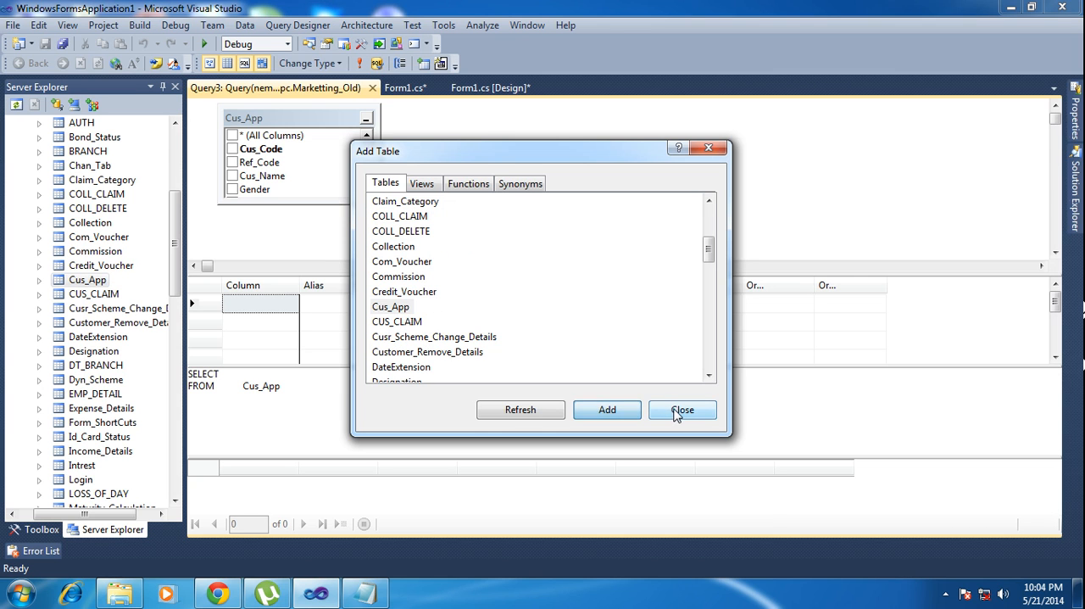
pyautogui.click(681, 409)
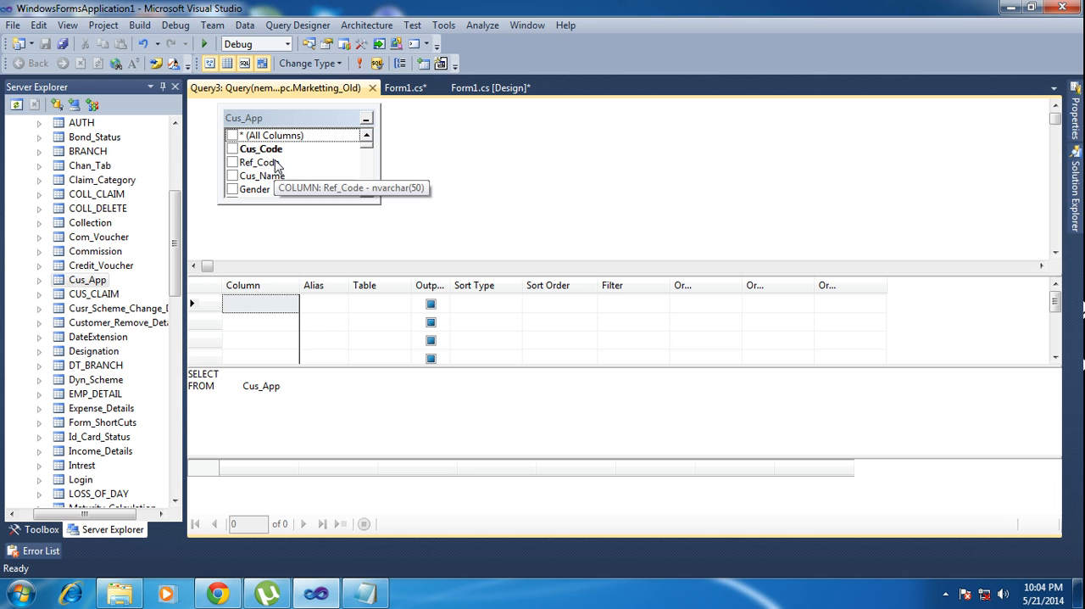
pyautogui.moveTo(263, 150)
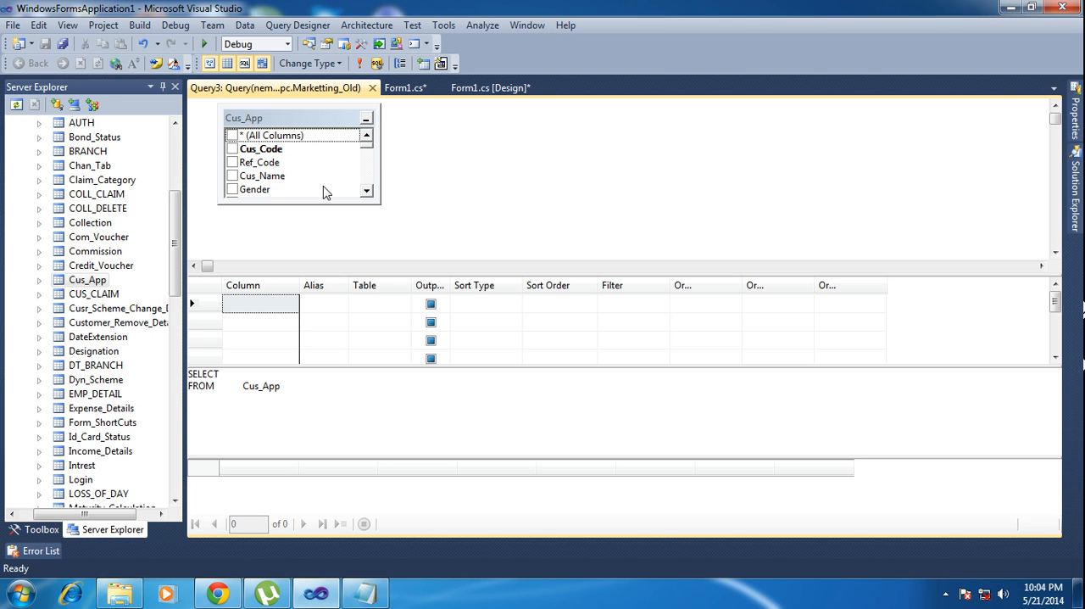
pyautogui.moveTo(259, 163)
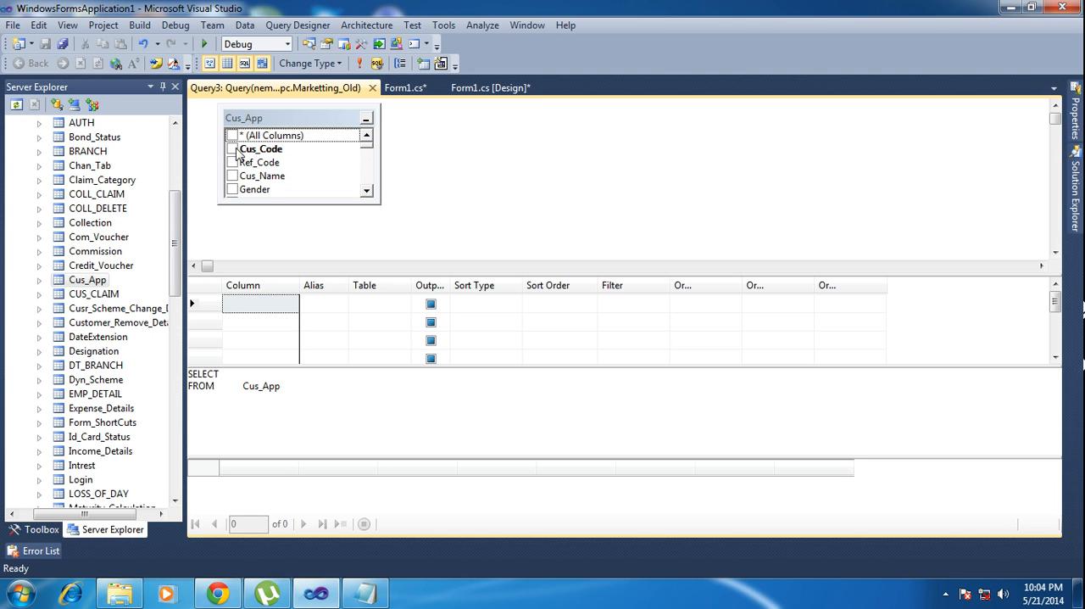
pyautogui.moveTo(236, 156)
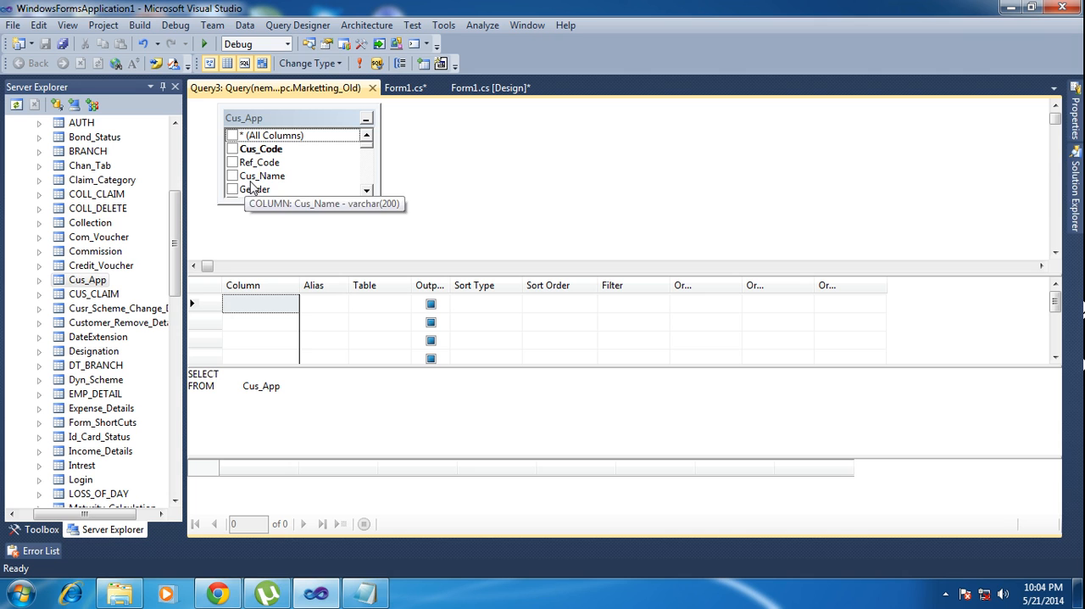
pyautogui.moveTo(37, 281)
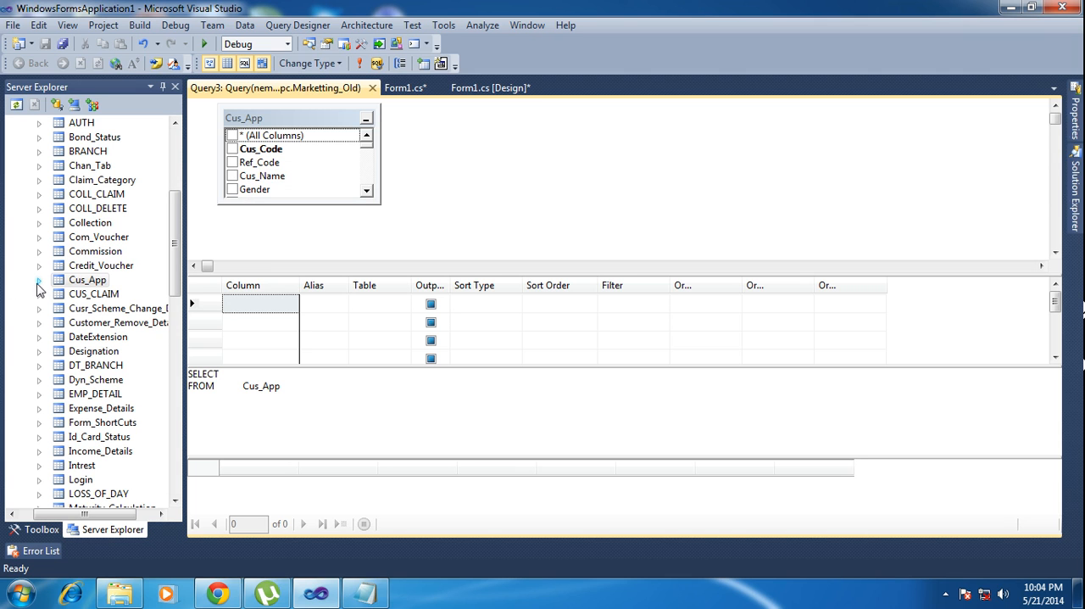
pyautogui.moveTo(89, 290)
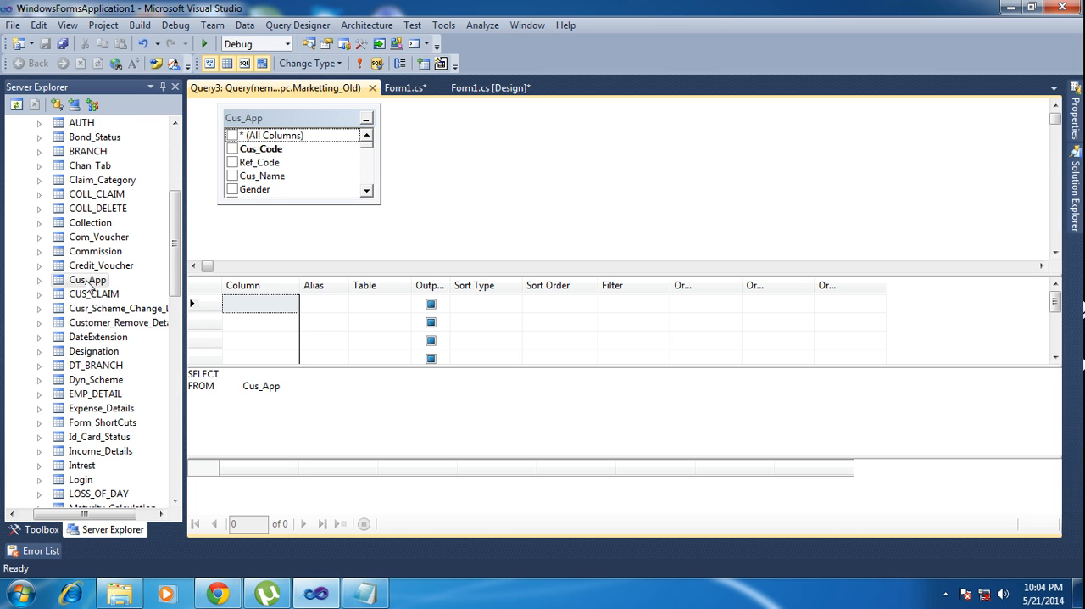
pyautogui.rightClick(88, 280)
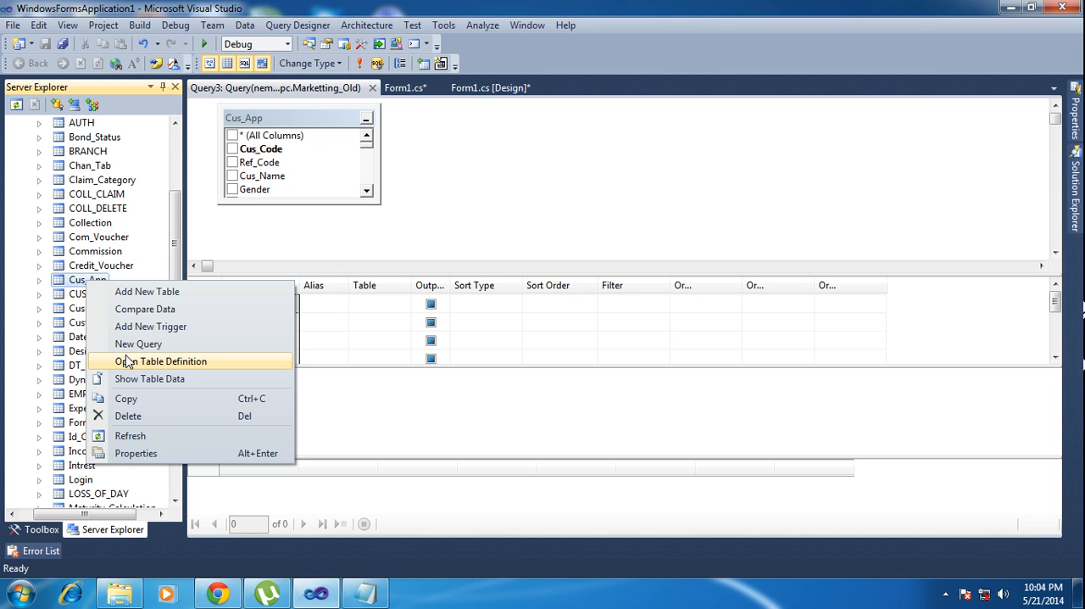
pyautogui.click(163, 361)
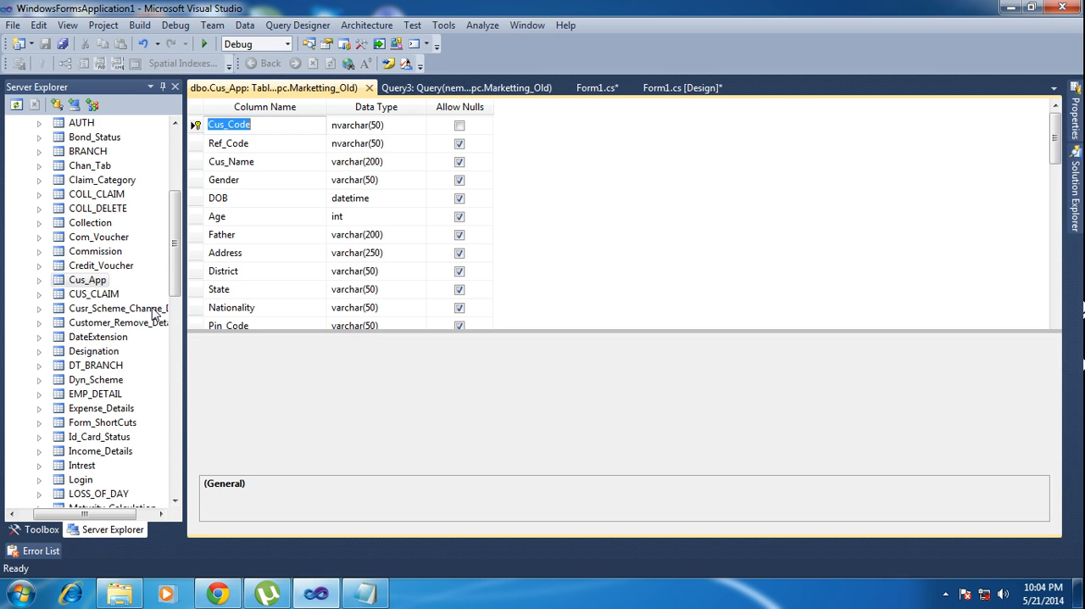
pyautogui.click(229, 125)
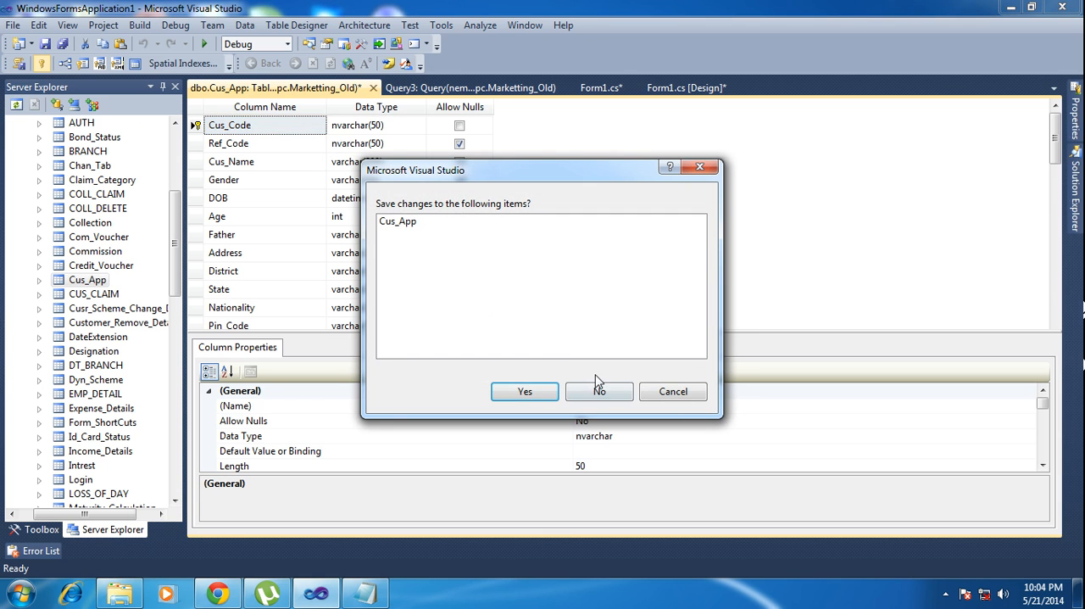
pyautogui.click(599, 390)
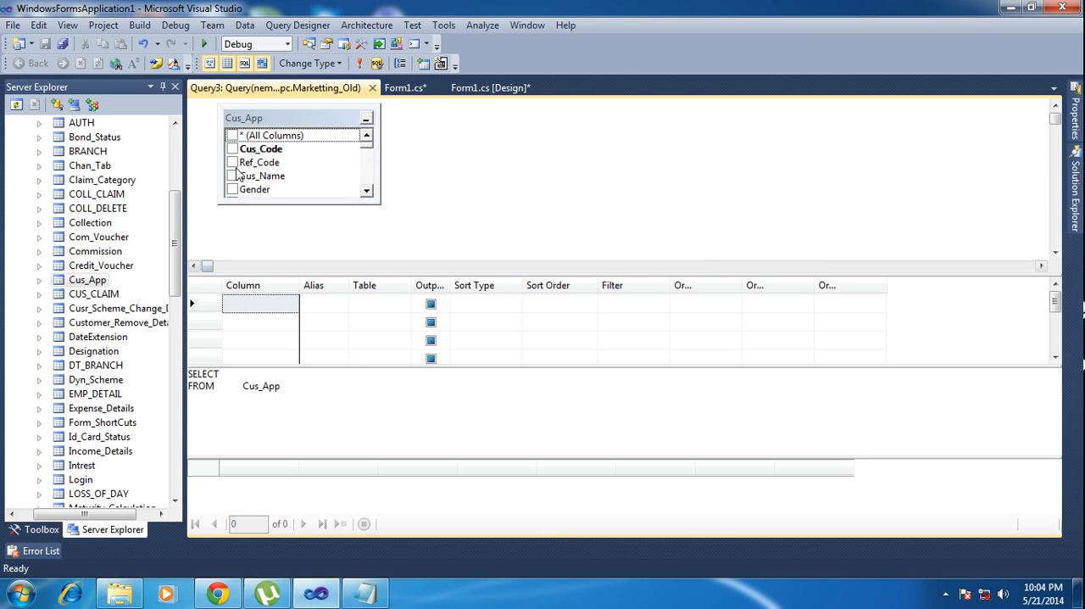
# Step: Tick Cus_Code, Cus_Name, Gender, Age, Father, District, State and Nationality in the Cus_App box
pyautogui.click(232, 149)
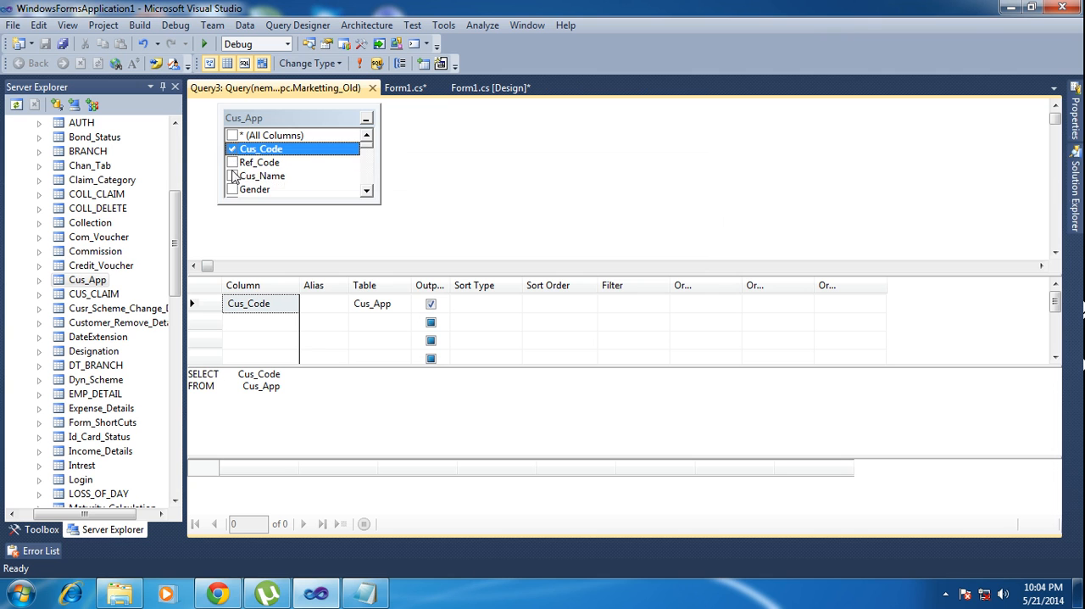
pyautogui.click(232, 175)
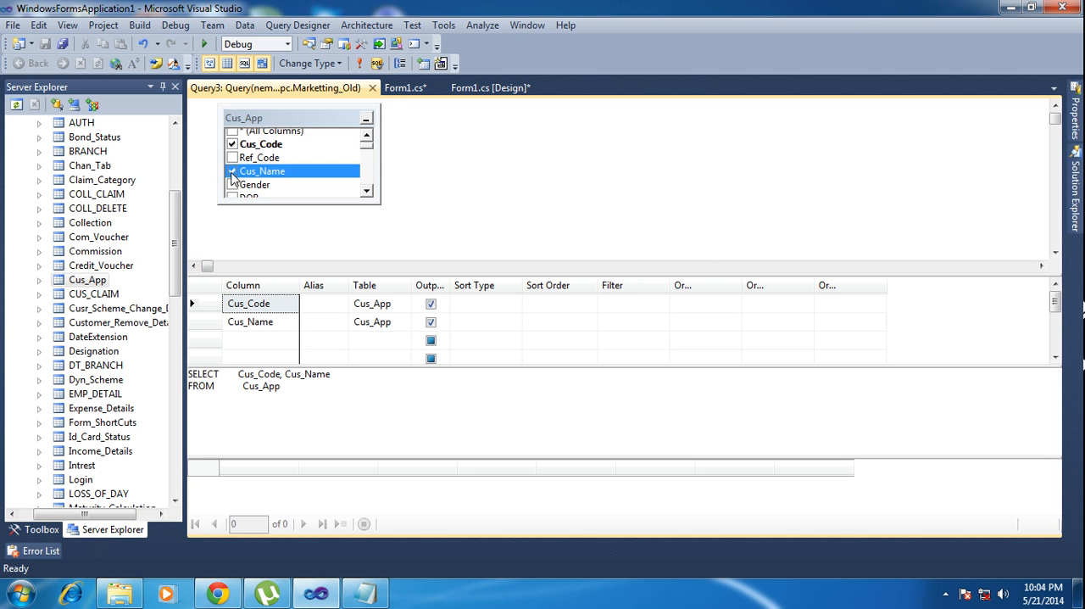
pyautogui.click(233, 162)
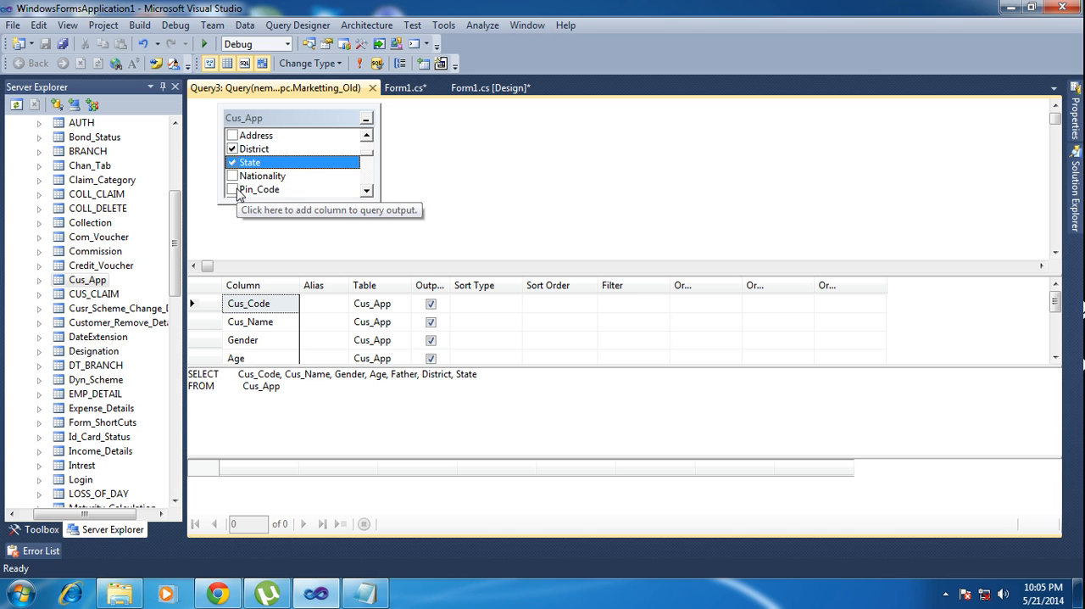
pyautogui.click(232, 175)
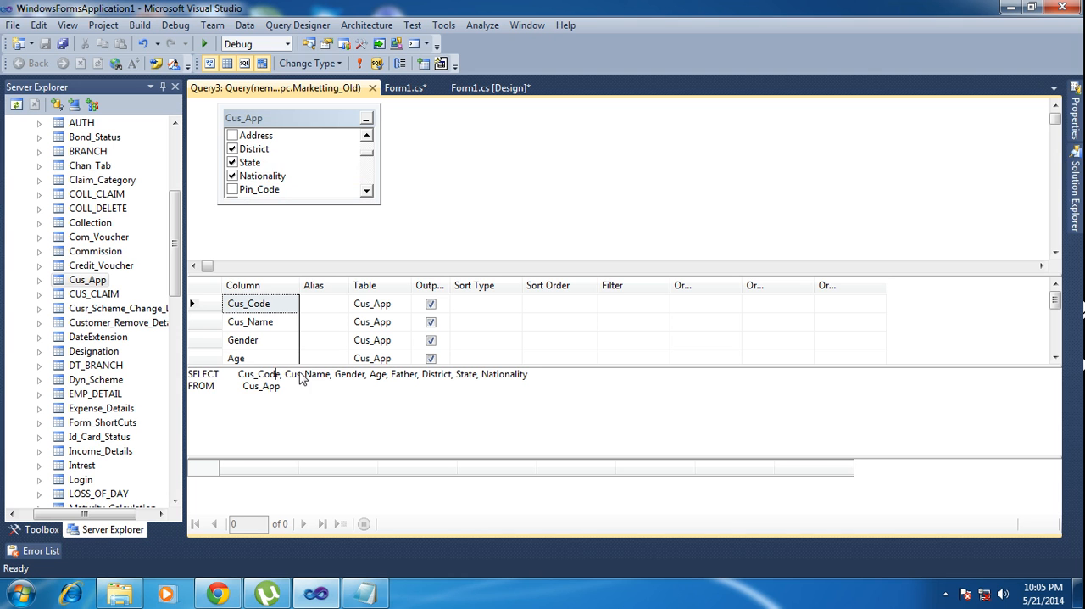
pyautogui.moveTo(415, 380)
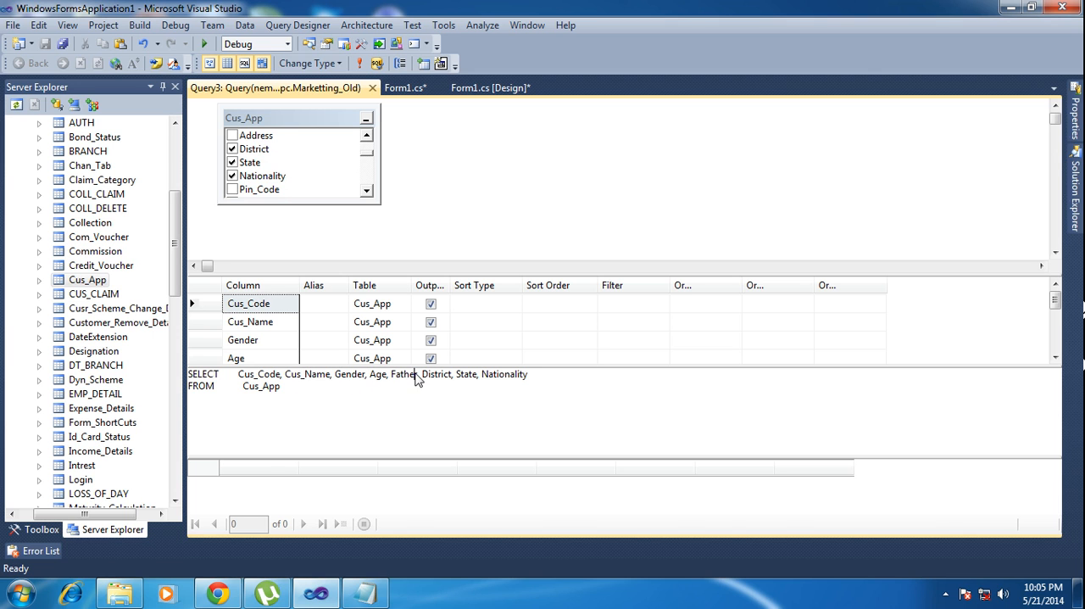
pyautogui.moveTo(509, 382)
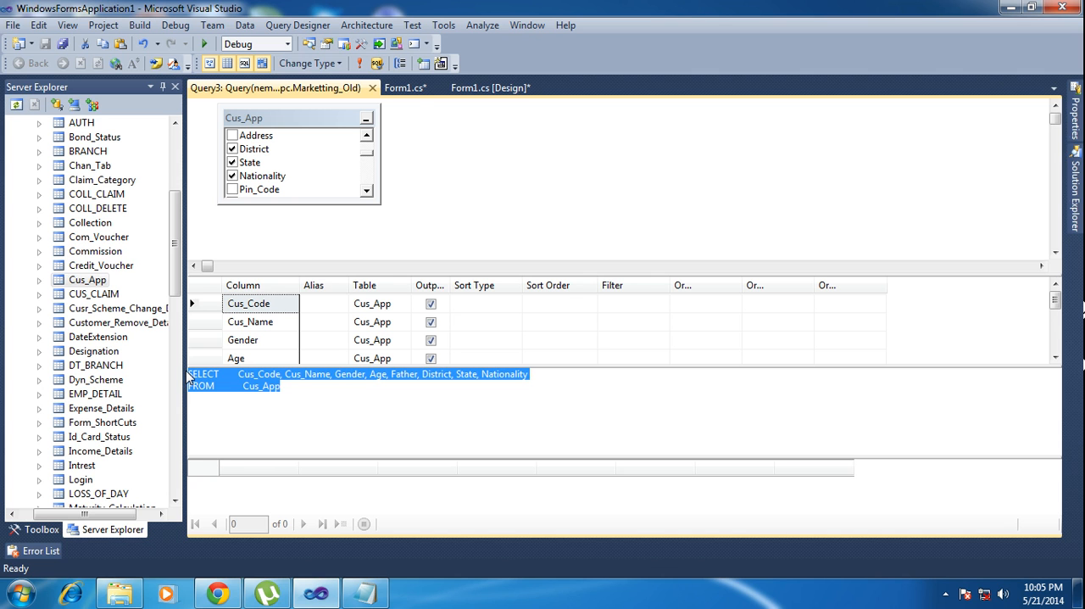
# Step: Paste the SELECT … FROM Cus_App query into the SqlDataAdapter call in button2_Click and enlarge the editor text
pyautogui.click(407, 89)
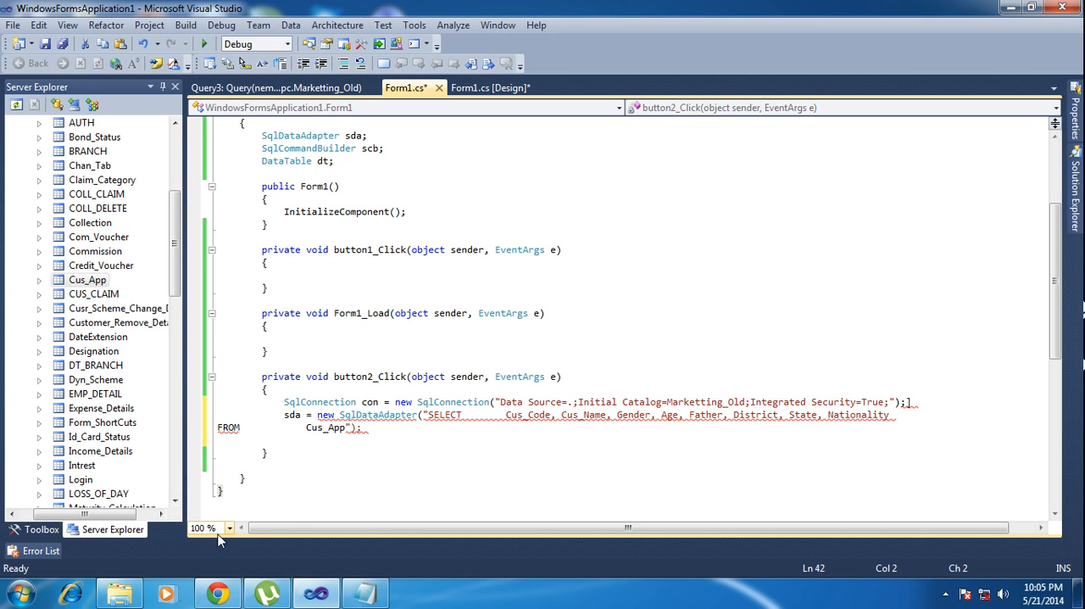
pyautogui.click(229, 528)
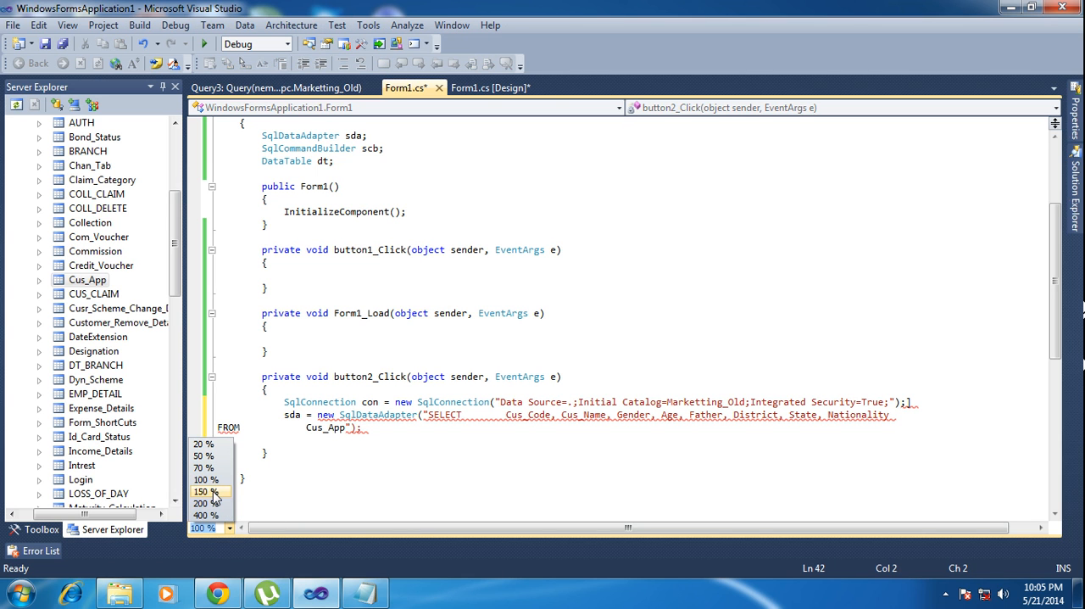
pyautogui.click(203, 492)
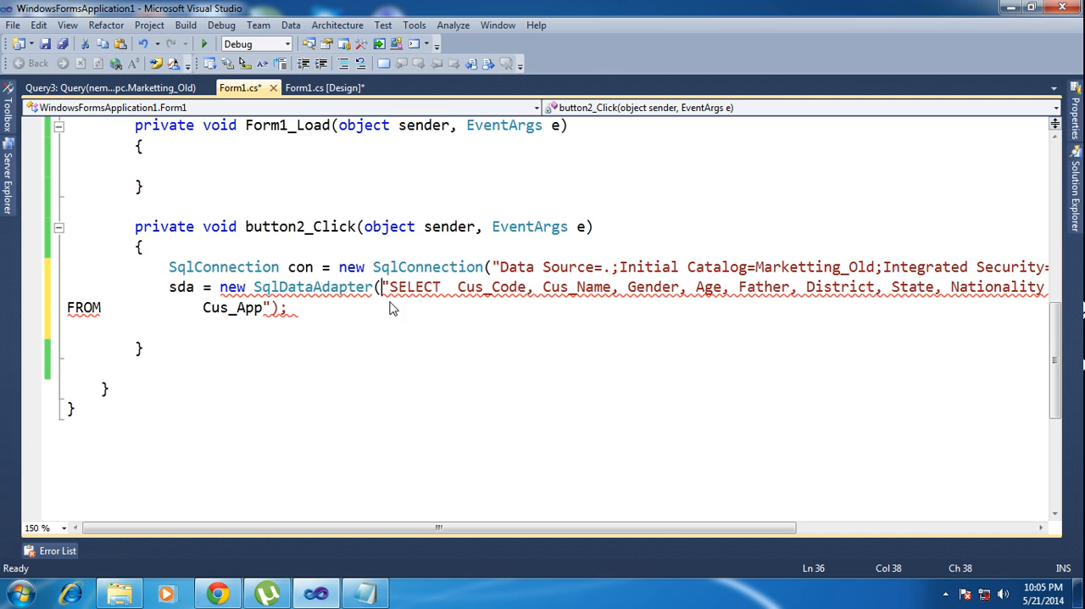
# Step: Prefix the query string with @ and pass con as the adapter's second argument
pyautogui.write('@')
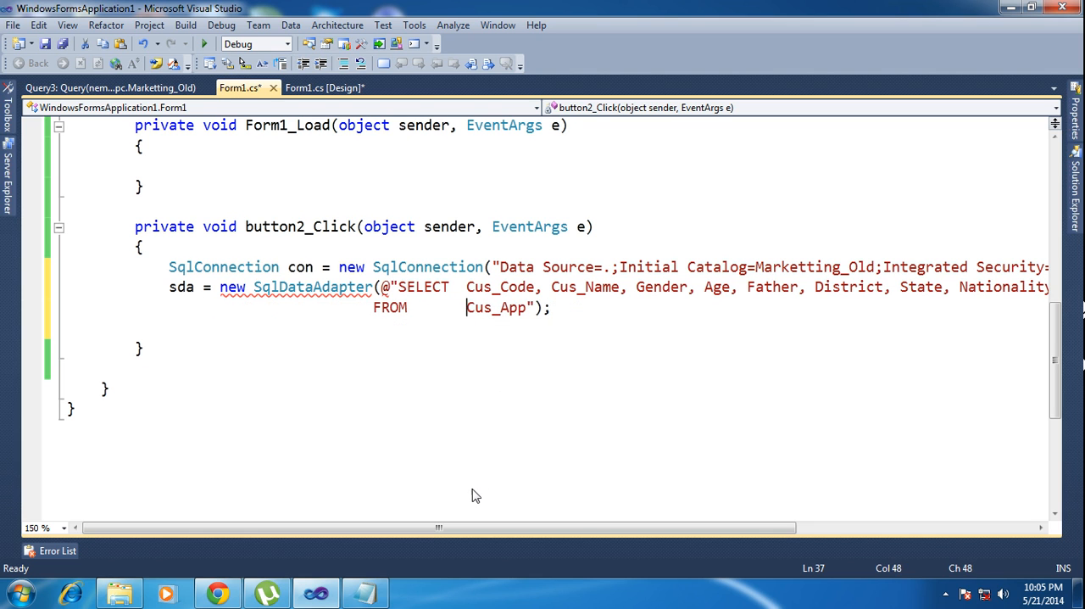
pyautogui.hscroll(3)
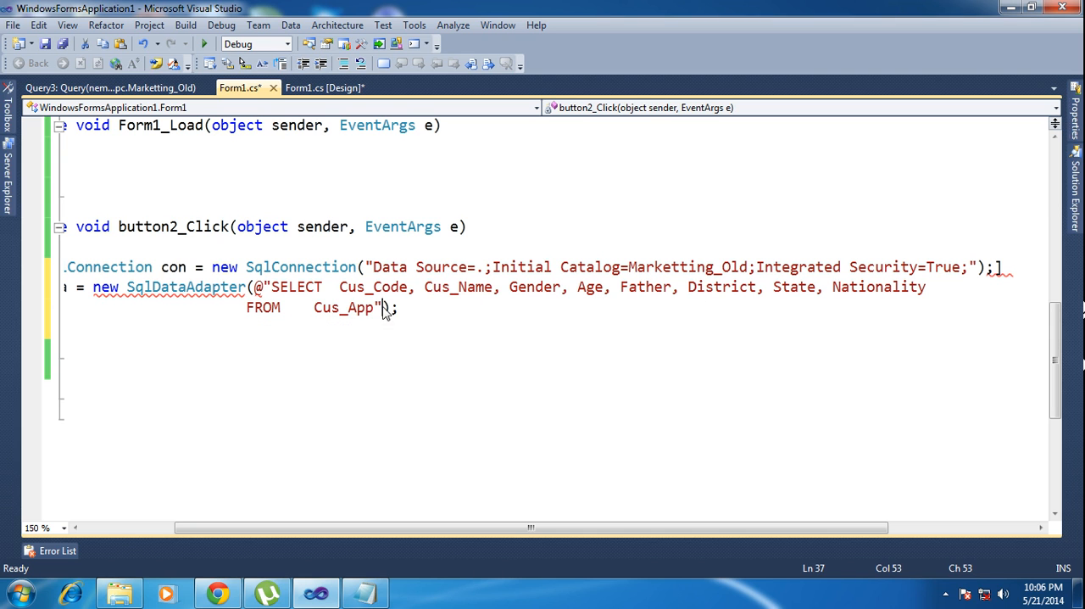
pyautogui.write(',')
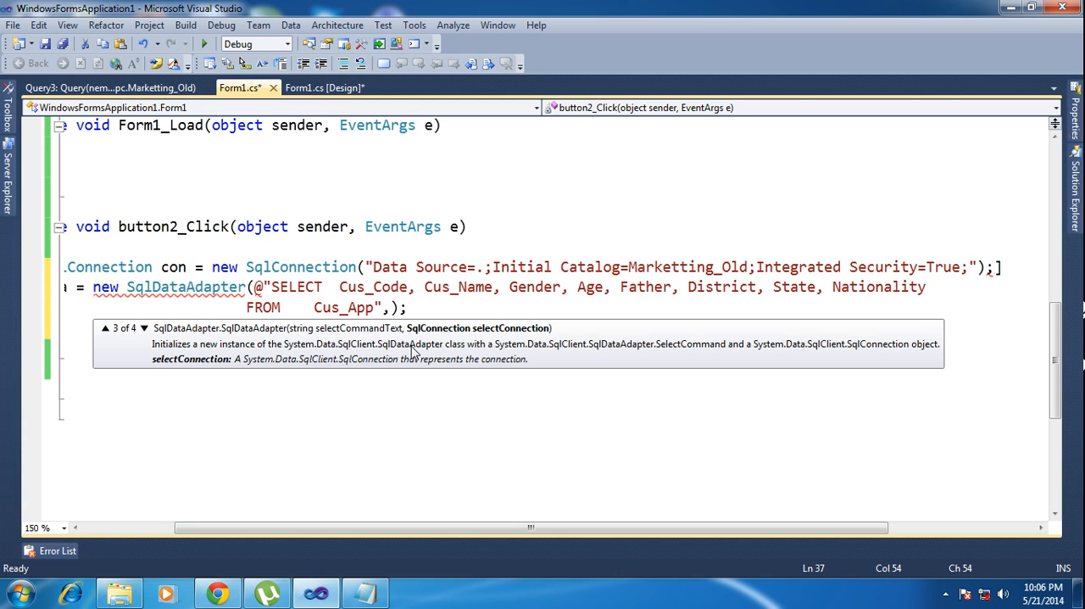
pyautogui.write('con')
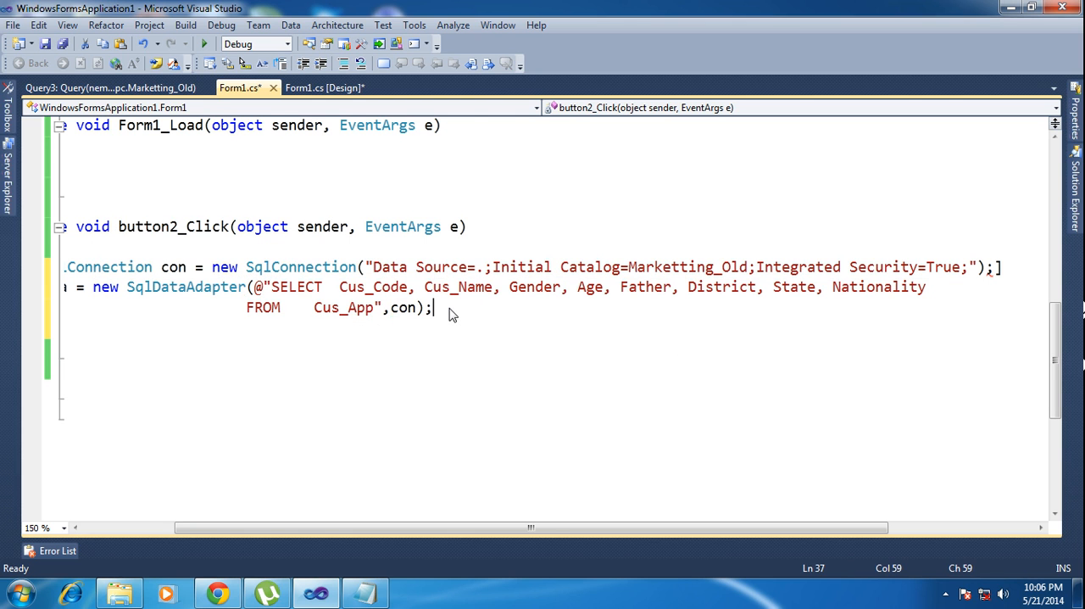
# Step: Write dt = new DataTable(); sda.Fill(dt); dataGridView1.DataSource = dt; in button2_Click
pyautogui.write('d')
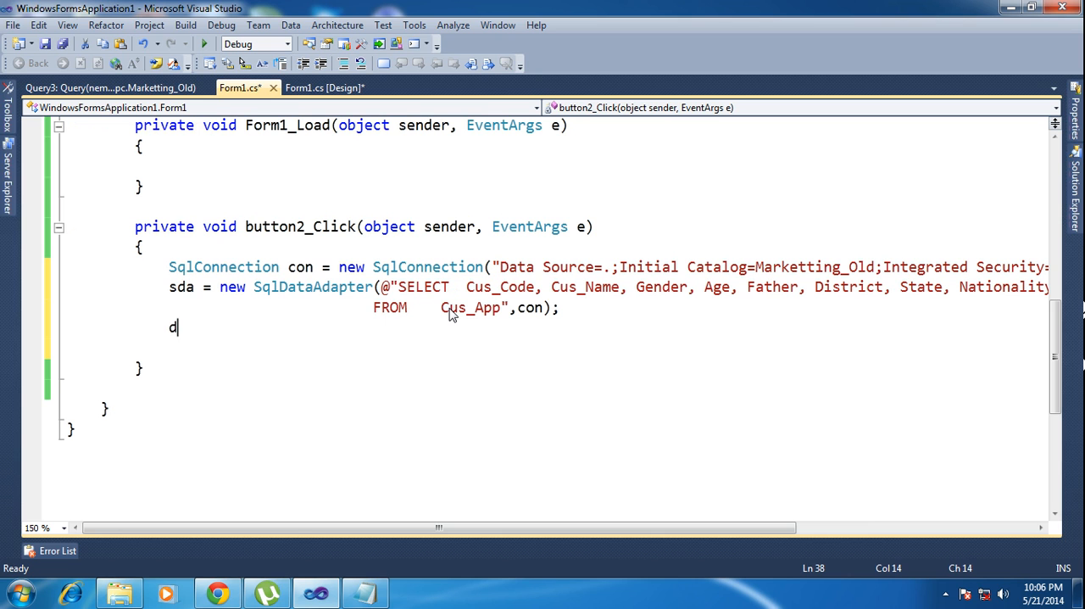
pyautogui.write('t')
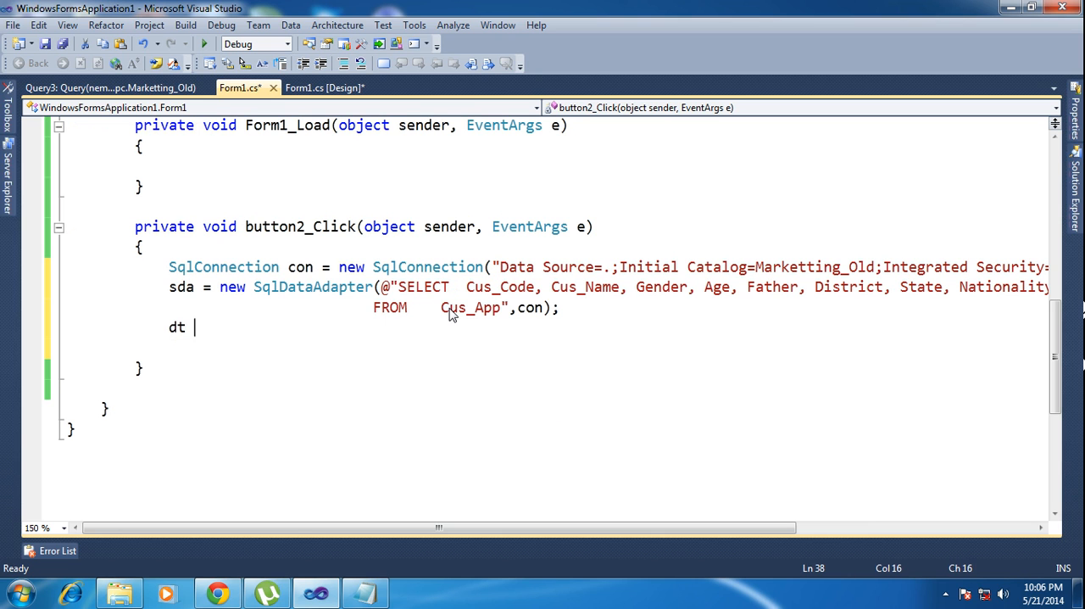
pyautogui.write('= new')
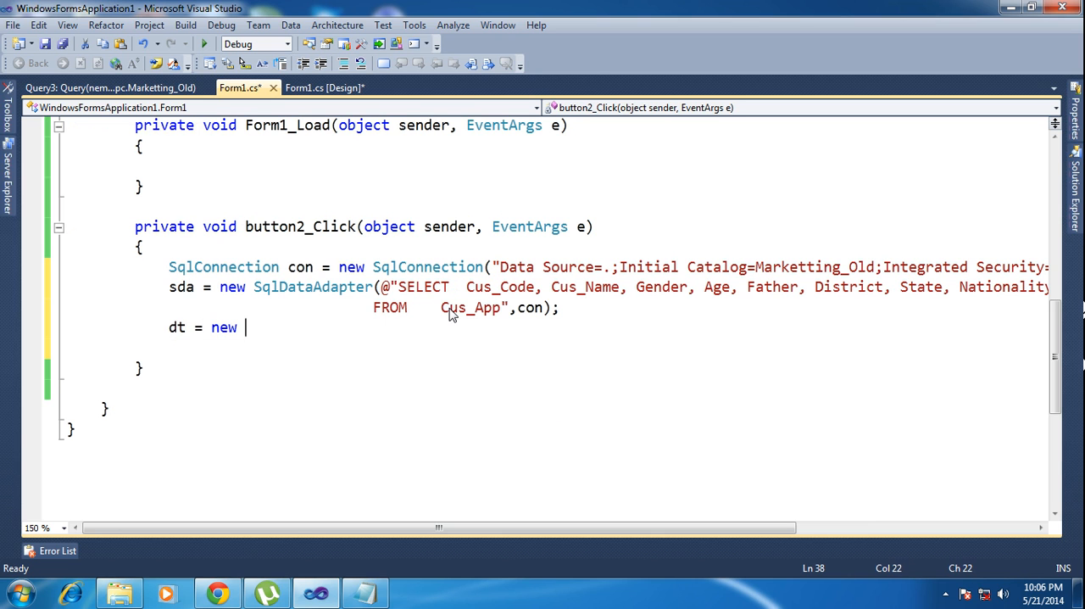
pyautogui.write('DataTable();')
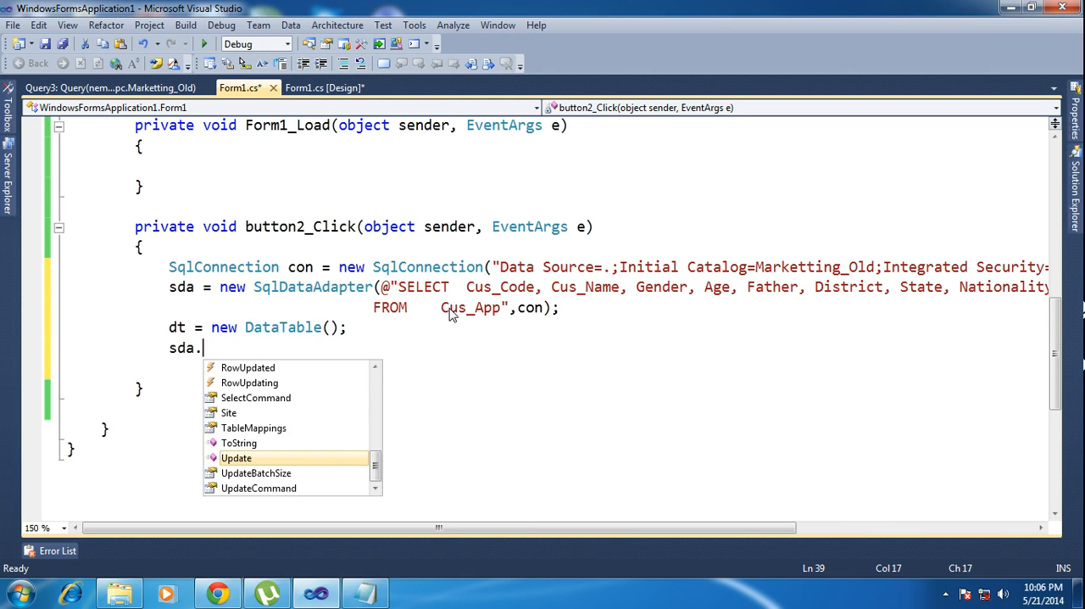
pyautogui.write('Fill')
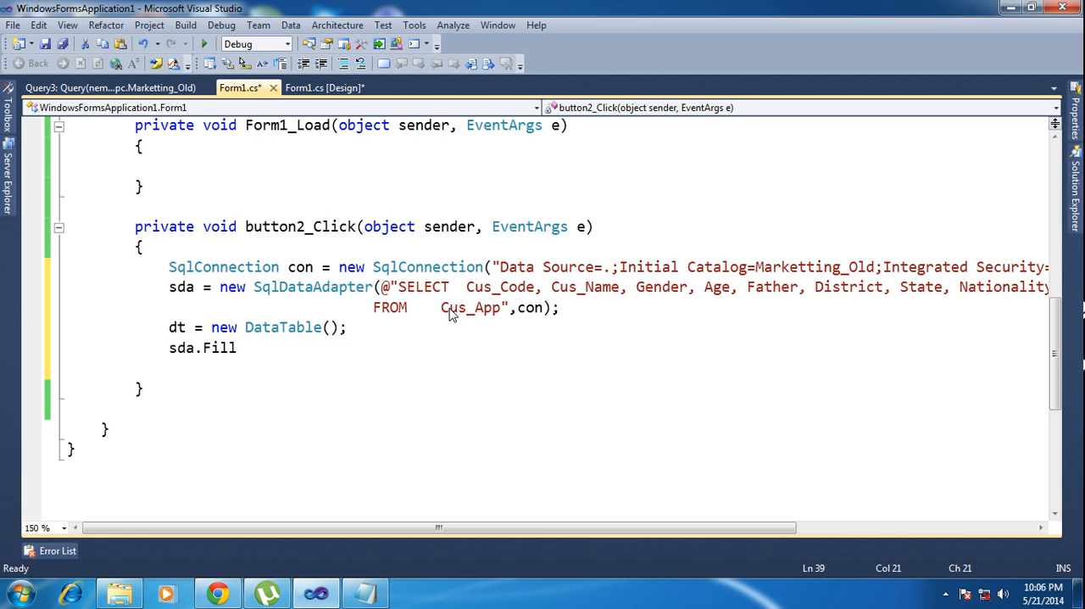
pyautogui.write('(dt);')
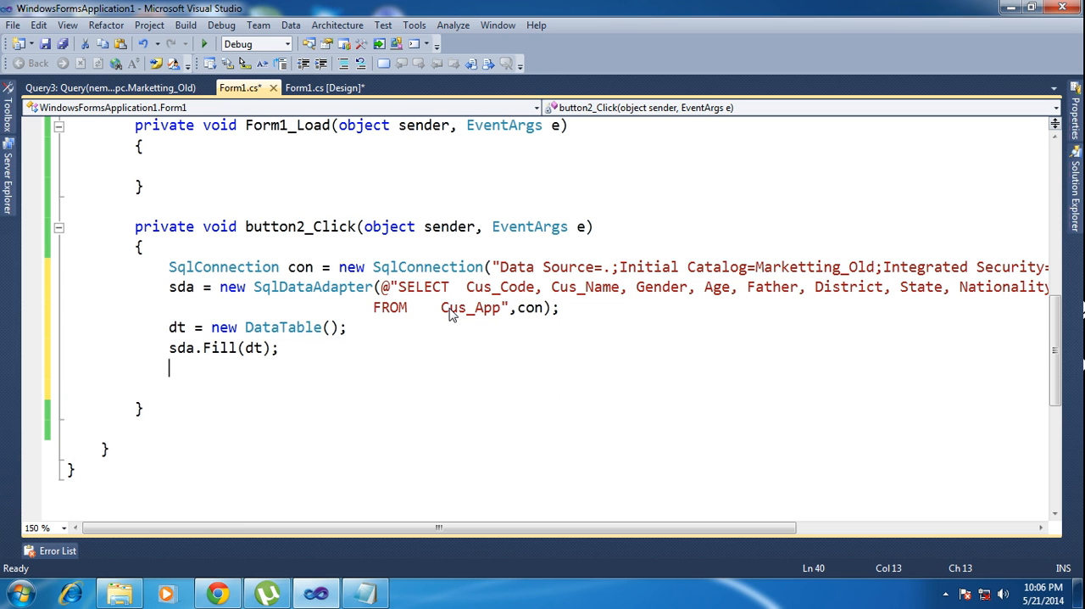
pyautogui.write('dataGridView1.')
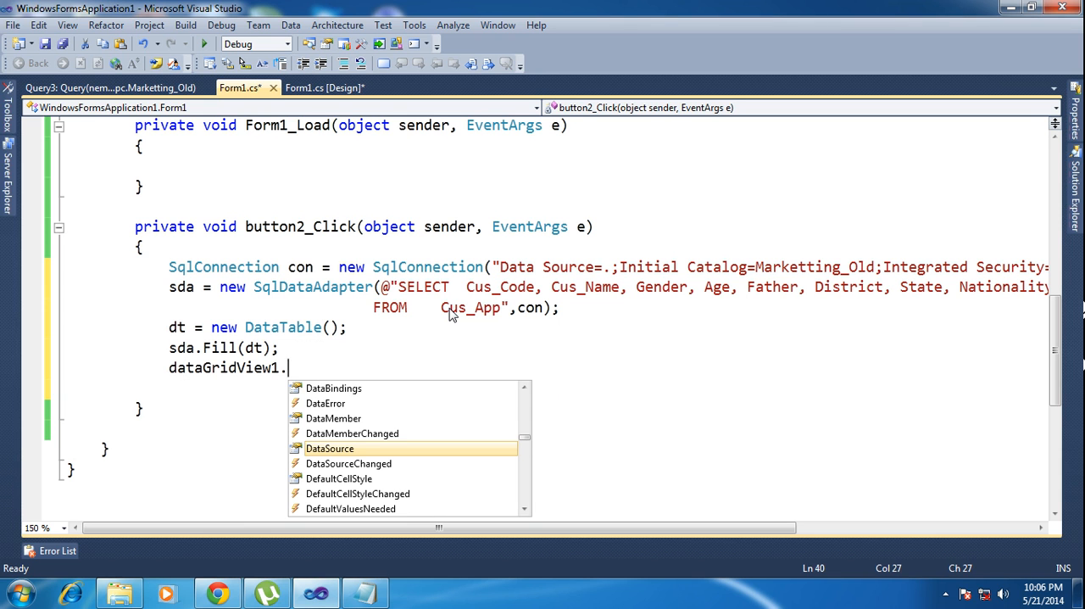
pyautogui.write('DataSource')
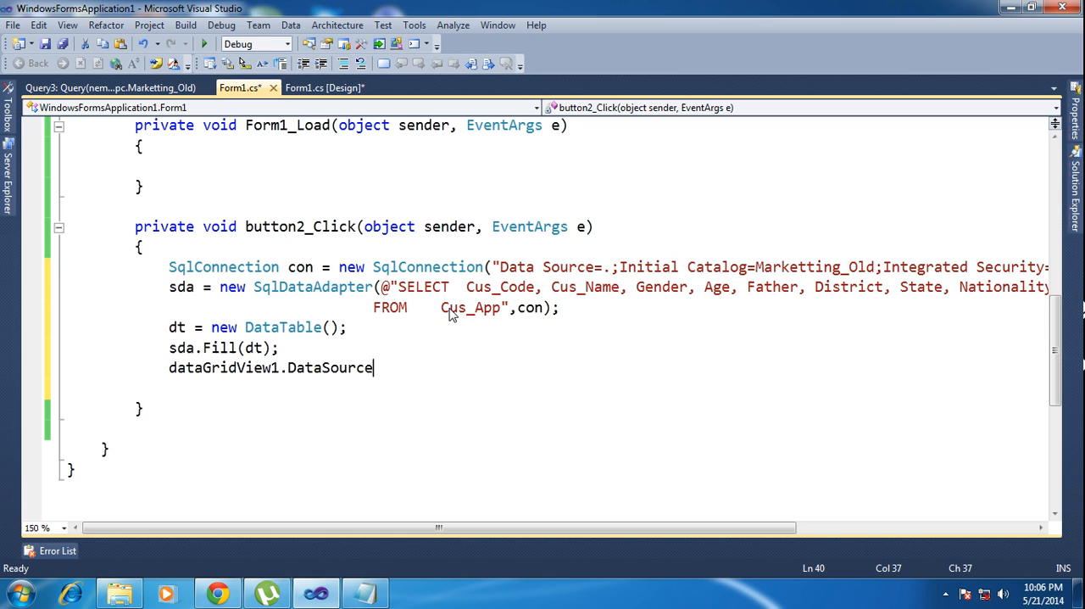
pyautogui.write('= dt;')
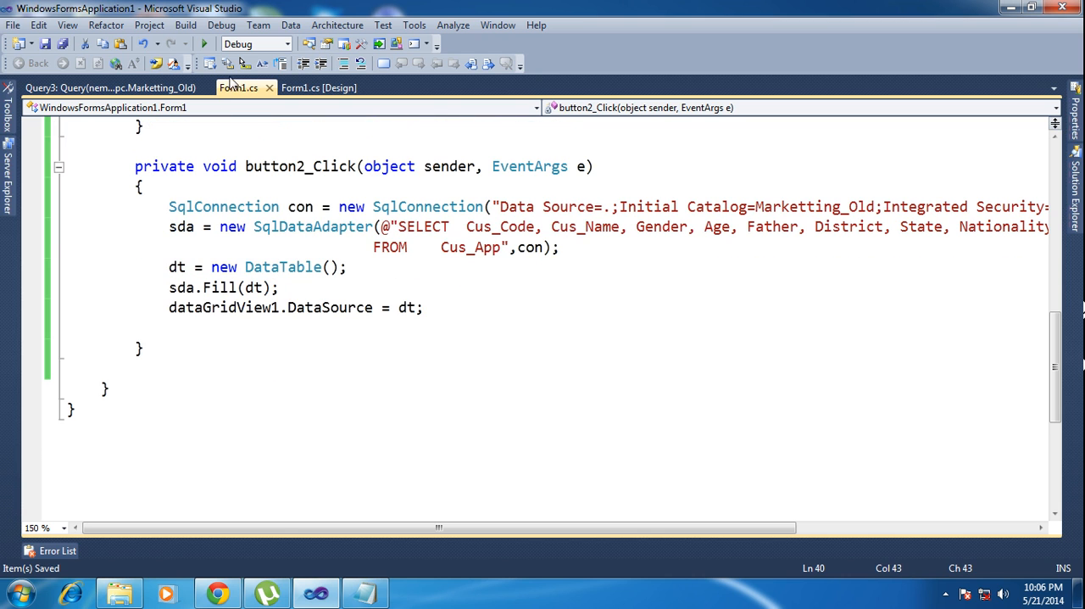
# Step: Start debugging, dismiss the build-errors prompt and get Form1 running with its empty grid
pyautogui.click(203, 44)
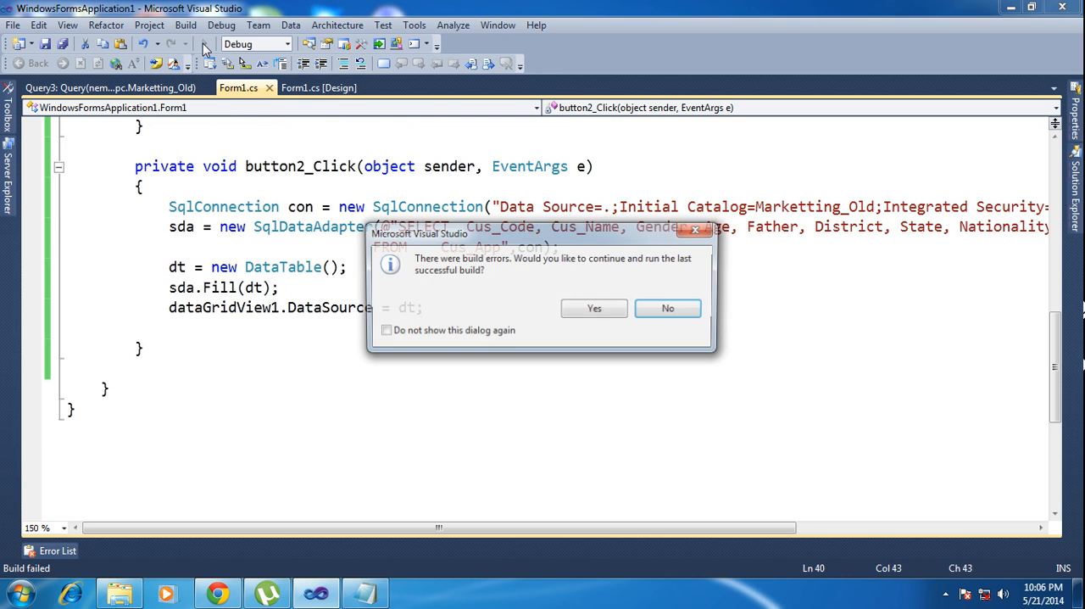
pyautogui.click(669, 308)
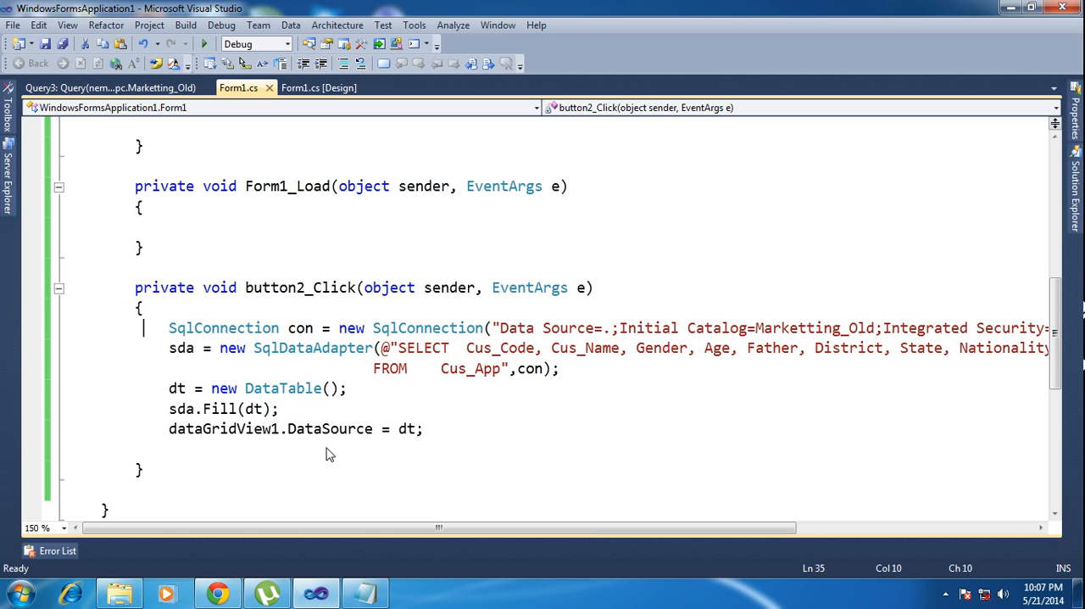
pyautogui.moveTo(402, 514)
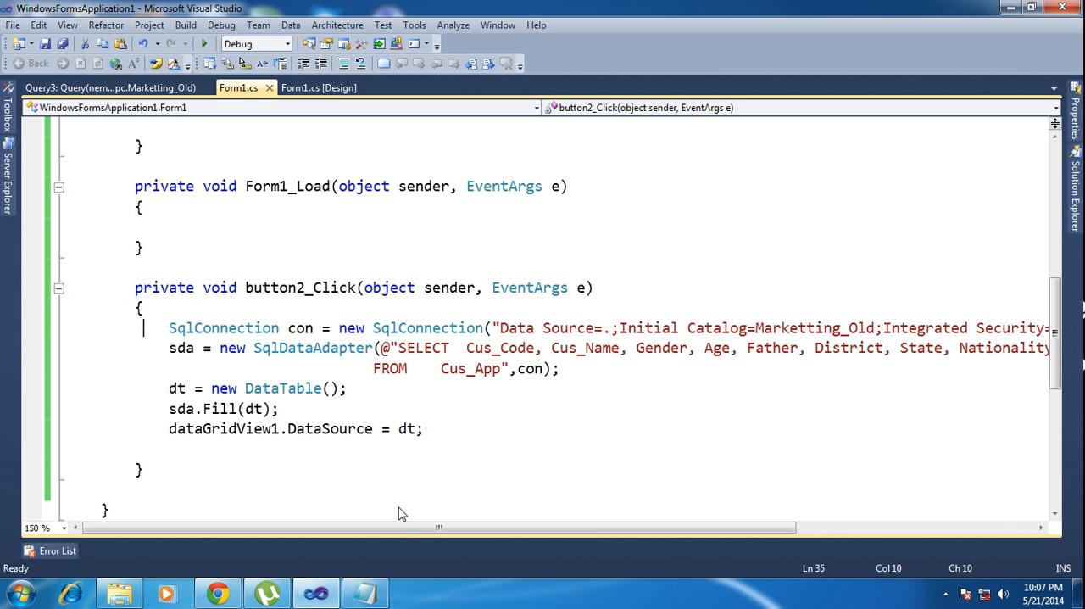
pyautogui.moveTo(441, 527); pyautogui.dragTo(591, 527)
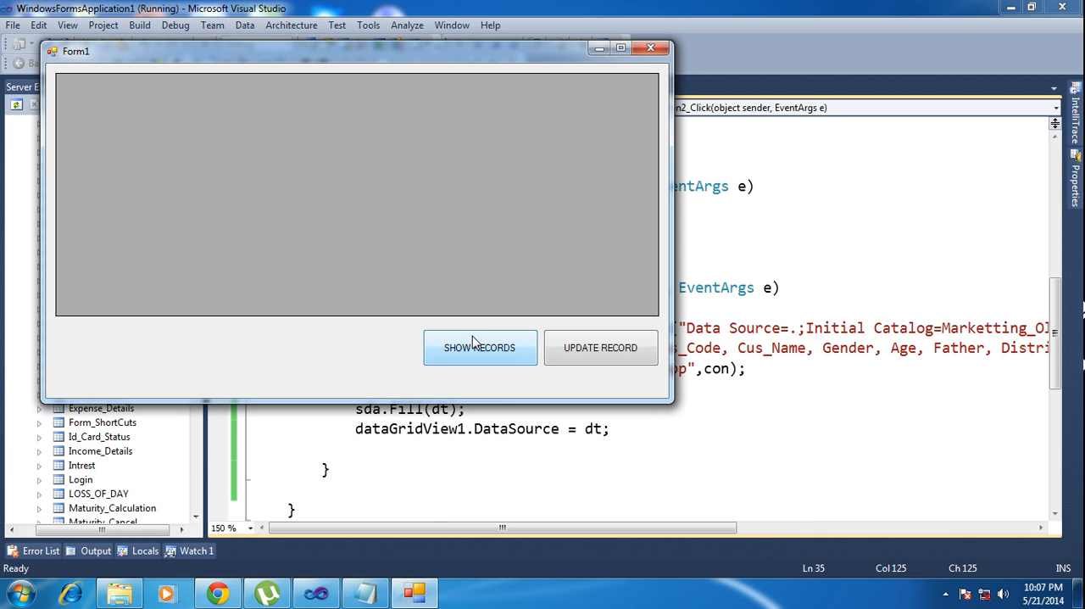
# Step: Load the Cus_App records with SHOW RECORDS, edit row 1's District cell and reload the grid
pyautogui.click(480, 346)
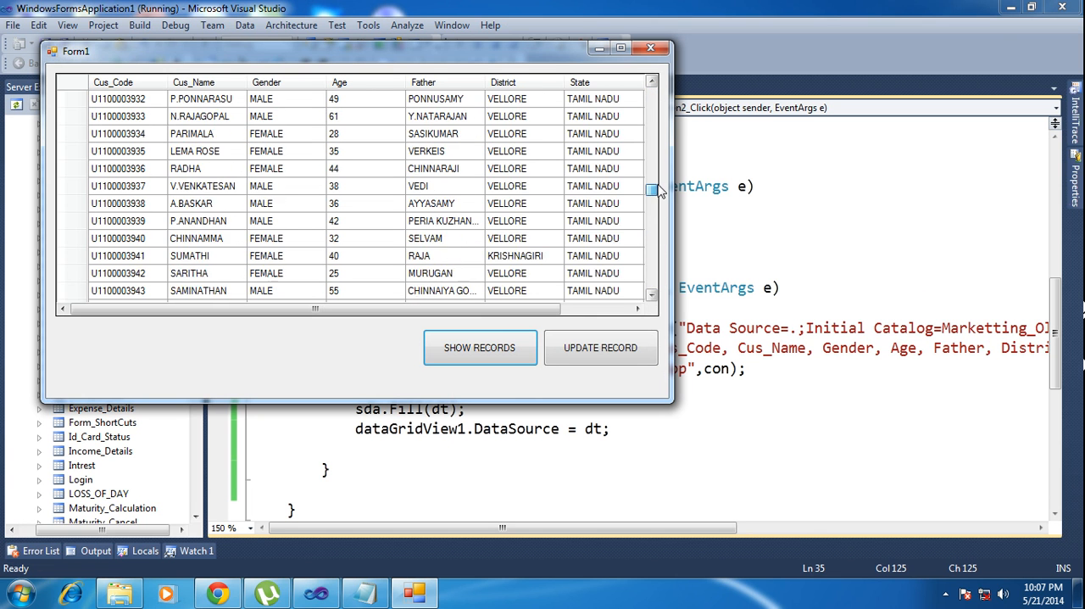
pyautogui.click(479, 348)
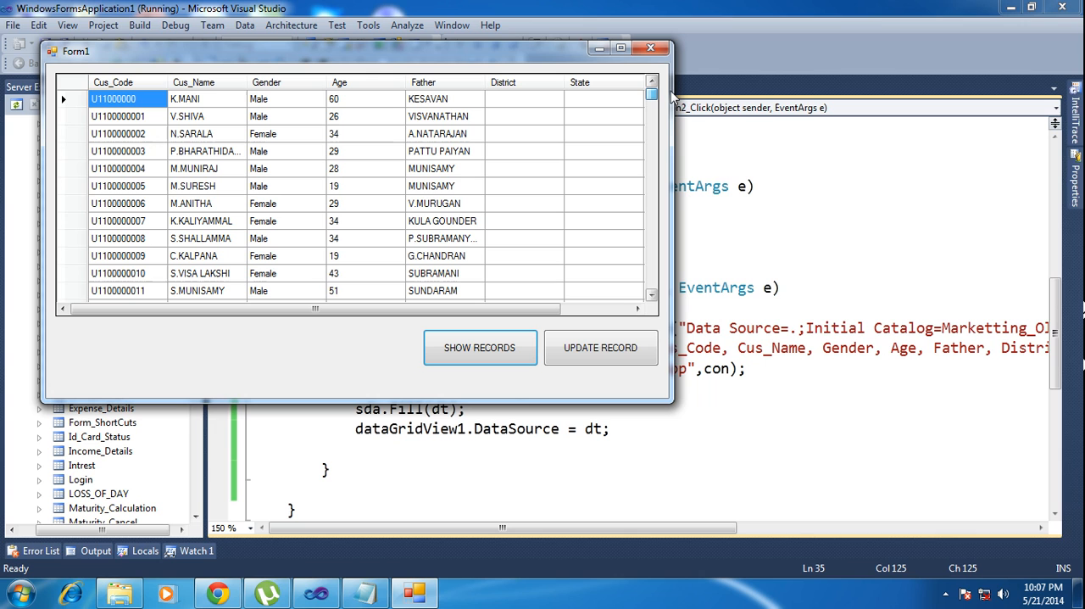
pyautogui.moveTo(648, 115)
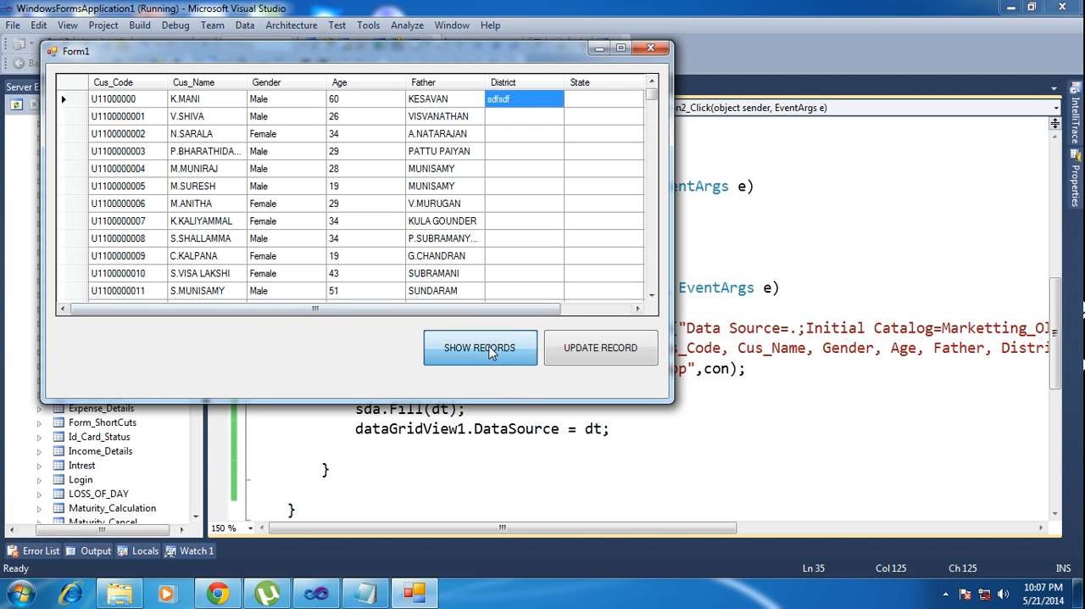
pyautogui.click(480, 347)
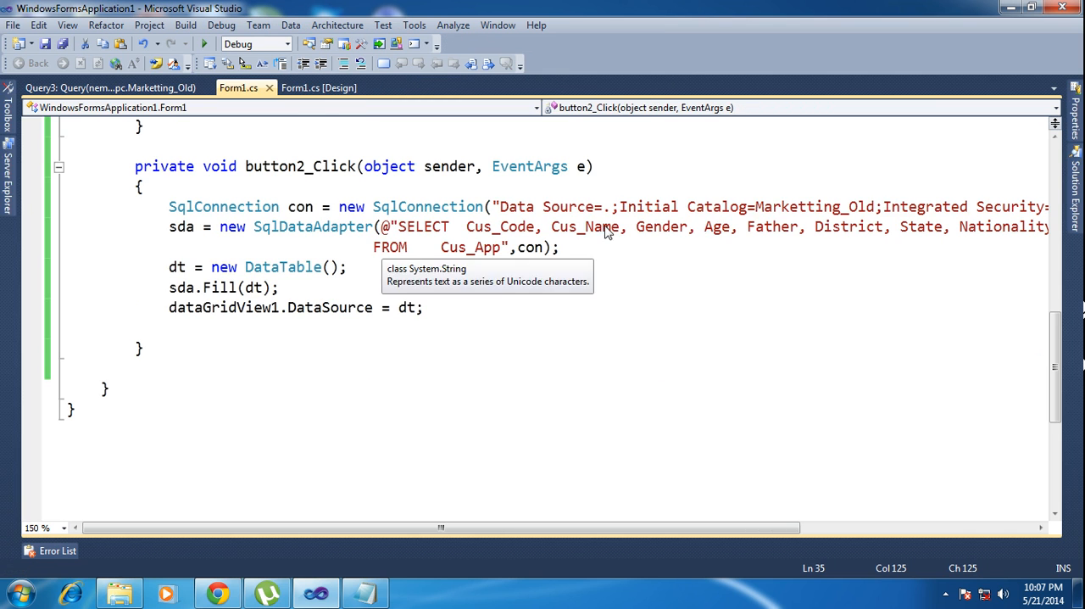
# Step: Close Form1 and place the cursor inside the empty button1_Click handler
pyautogui.click(318, 88)
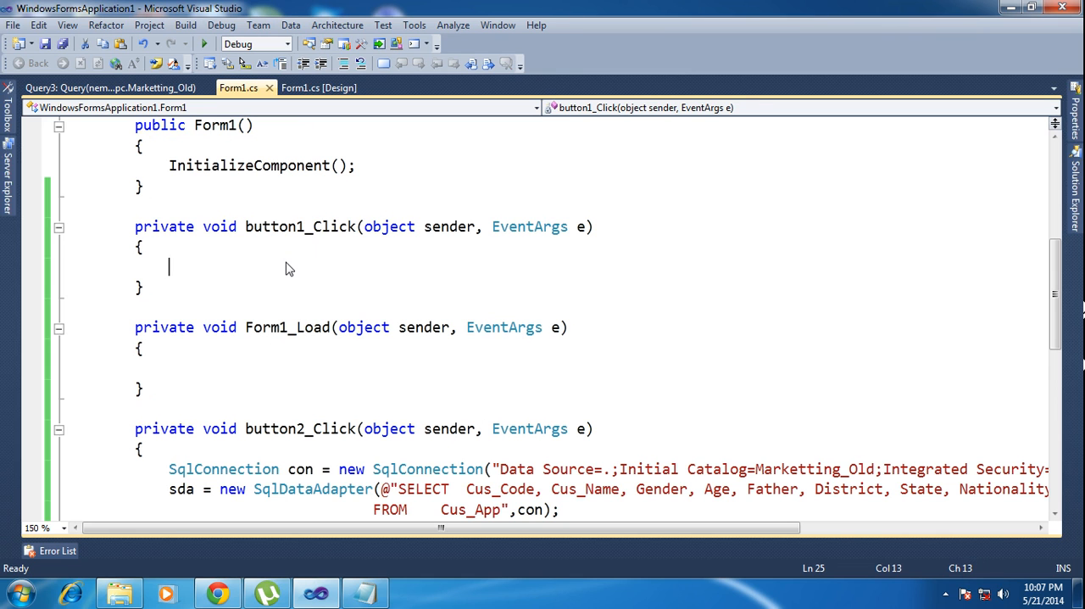
# Step: Write scb = new SqlCommandBuilder(sda); sda.Update(dt); in button1_Click, save and run the form
pyautogui.write('scb')
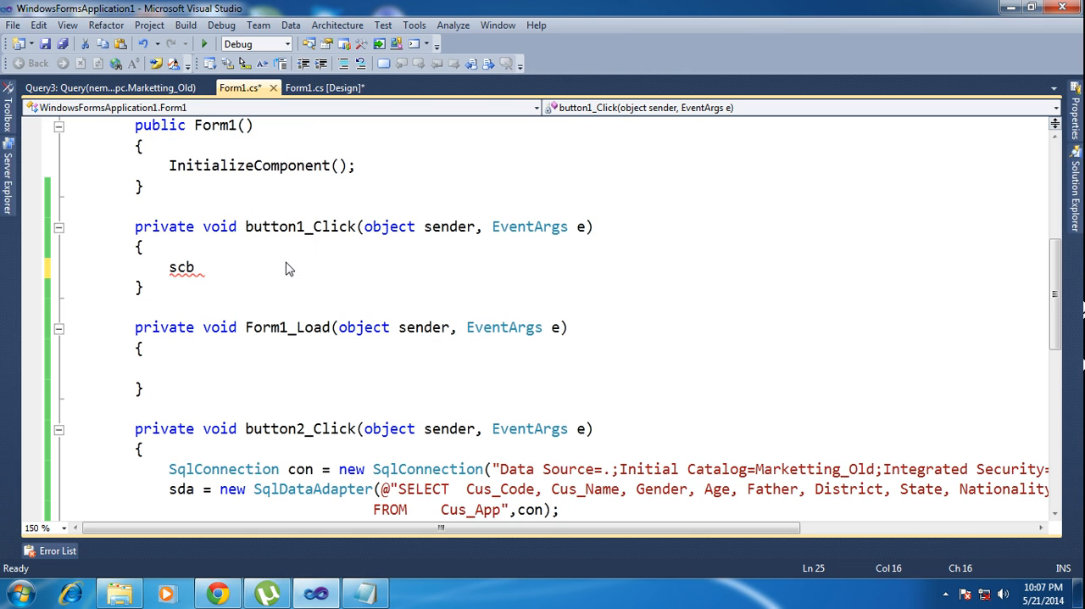
pyautogui.write('= new SqlCommandBuilder')
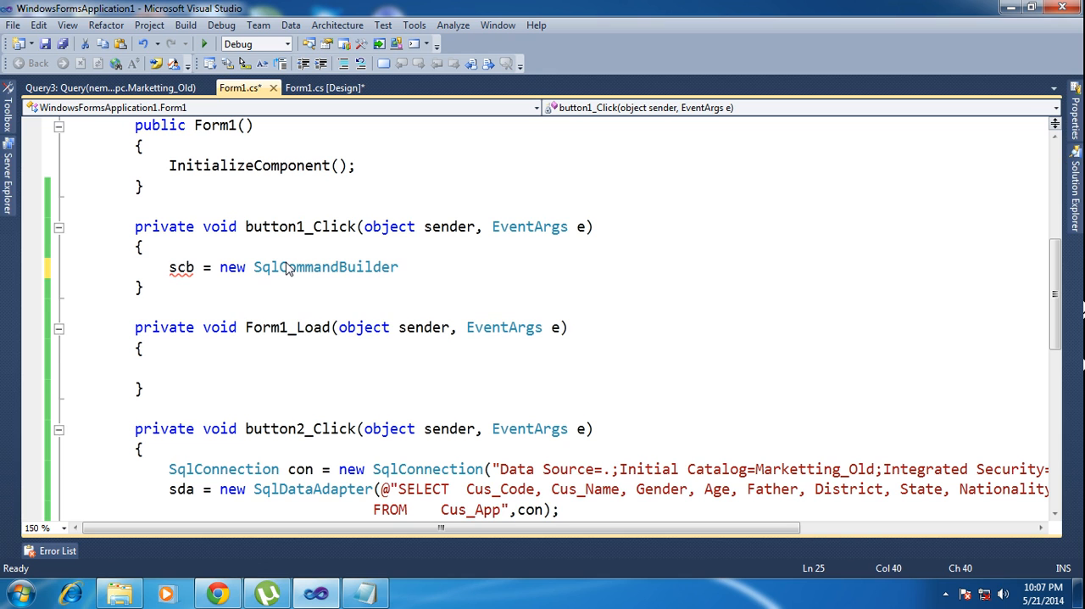
pyautogui.write('(')
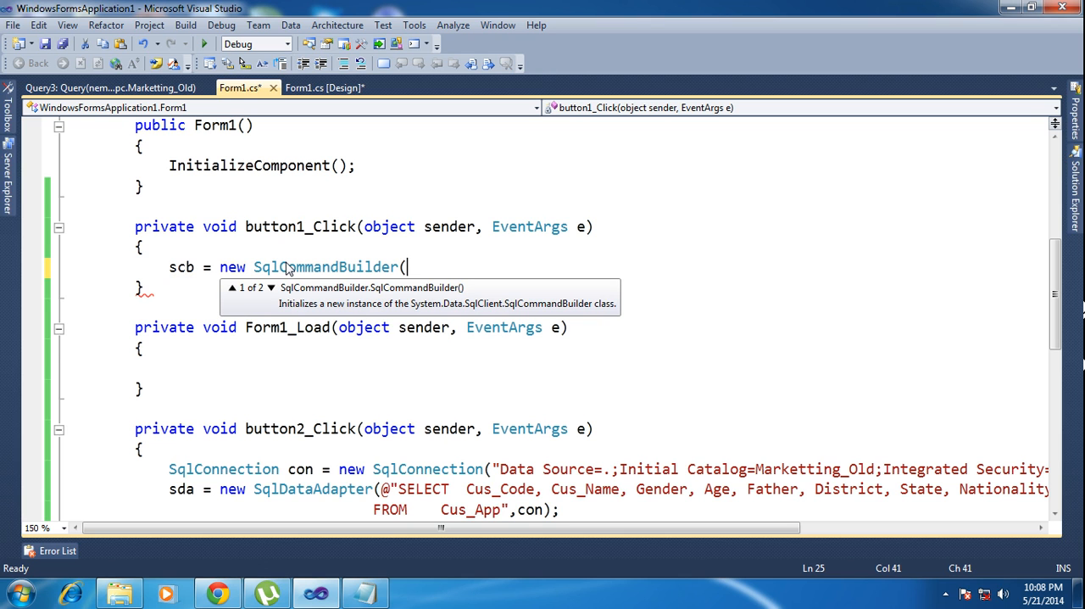
pyautogui.write('sd')
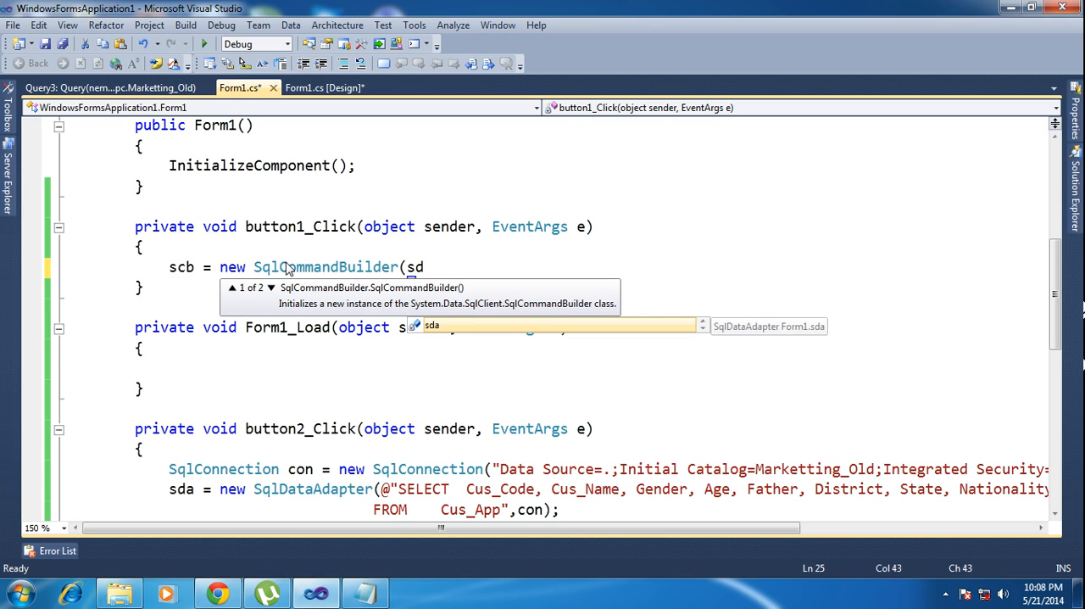
pyautogui.write('a);')
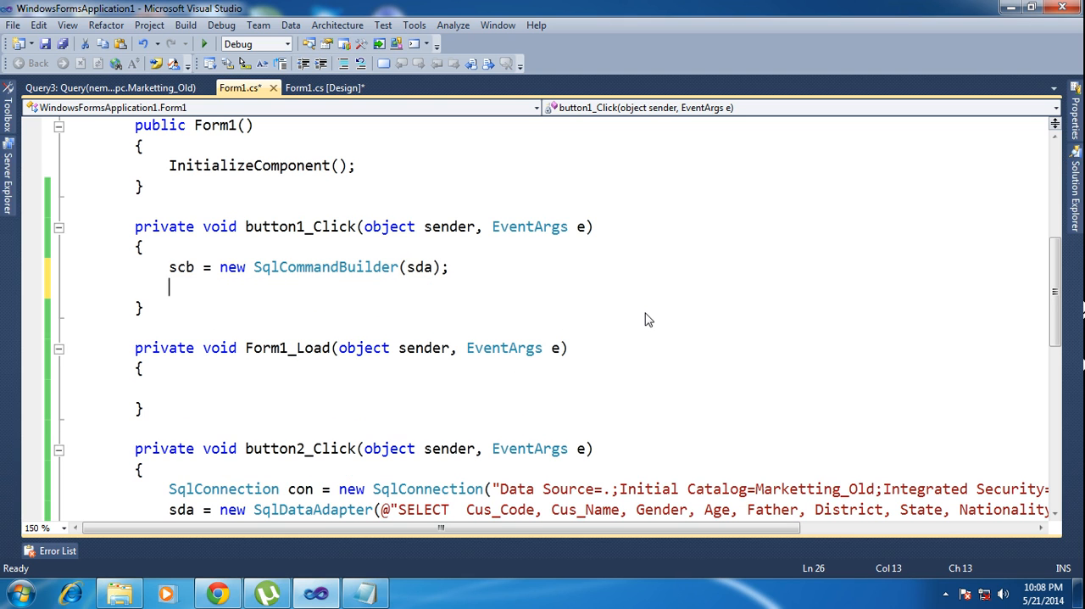
pyautogui.write('s')
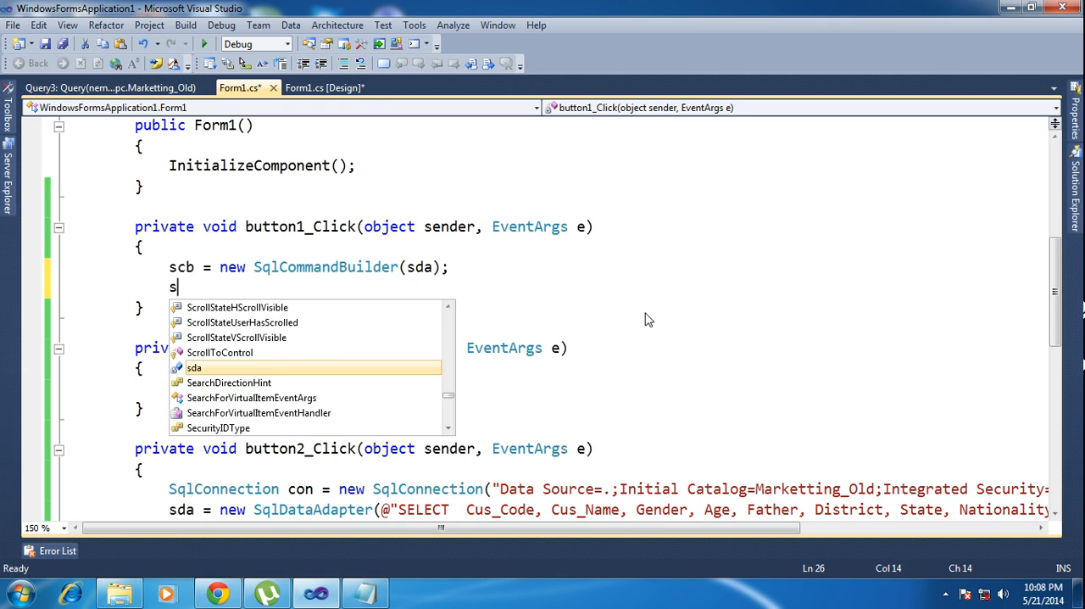
pyautogui.write('da.')
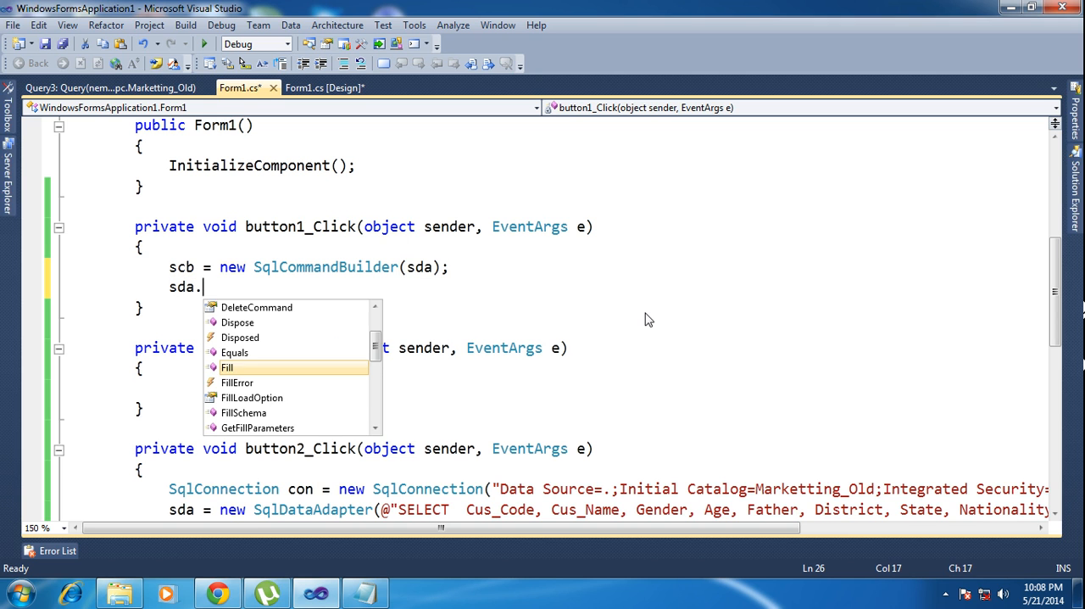
pyautogui.write('Update')
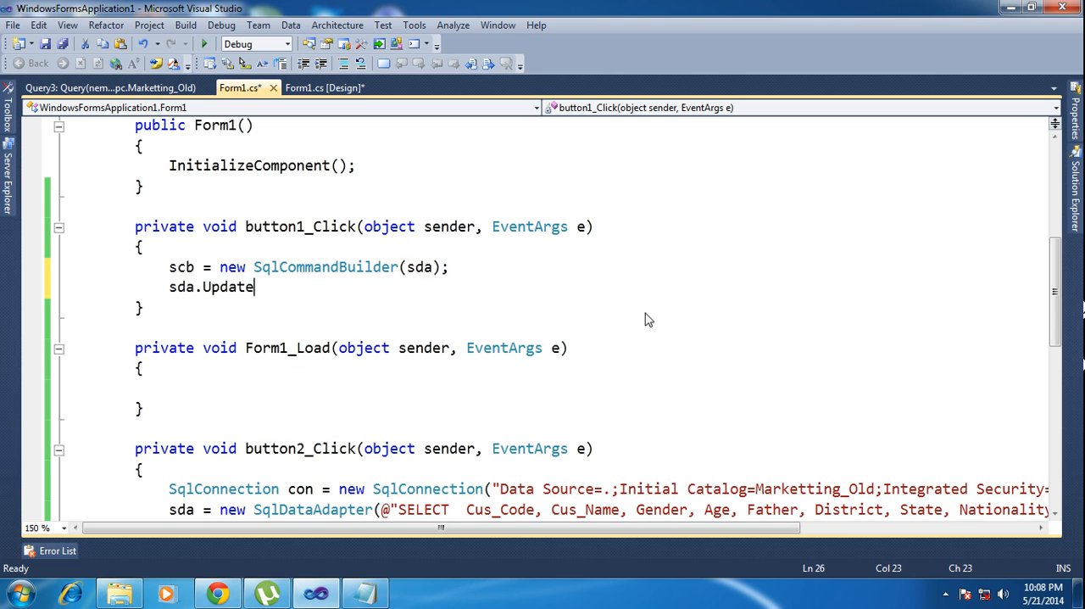
pyautogui.write('(')
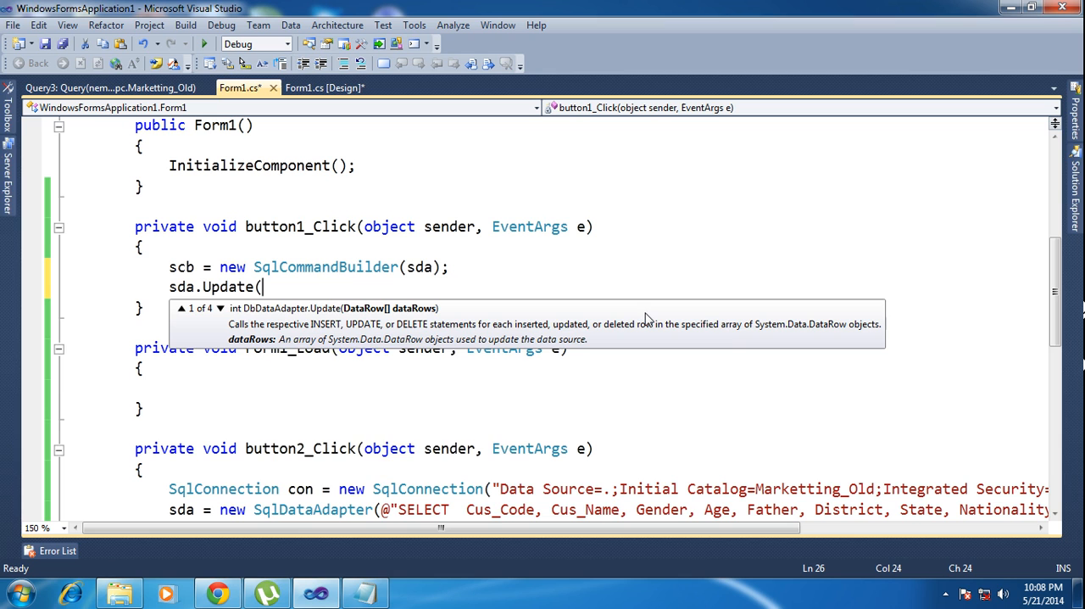
pyautogui.write('dt')
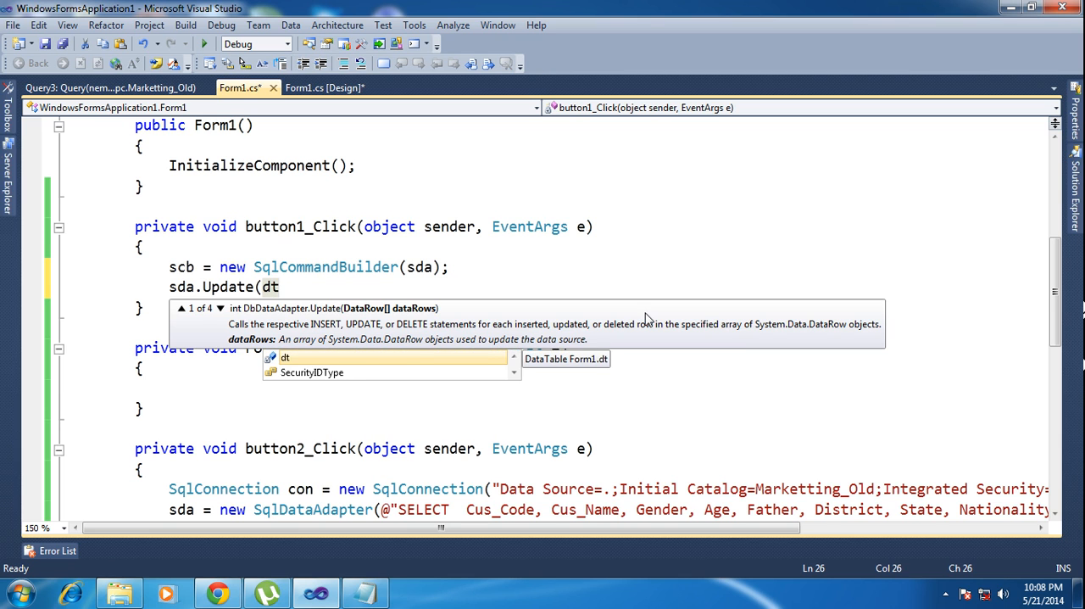
pyautogui.write(');')
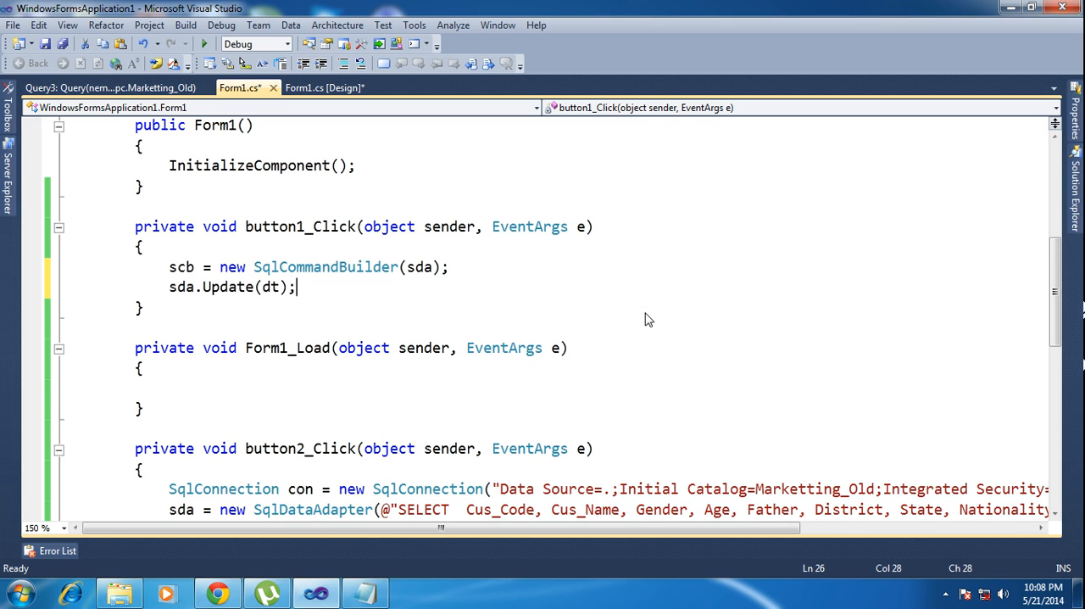
pyautogui.press('ctrl+s')
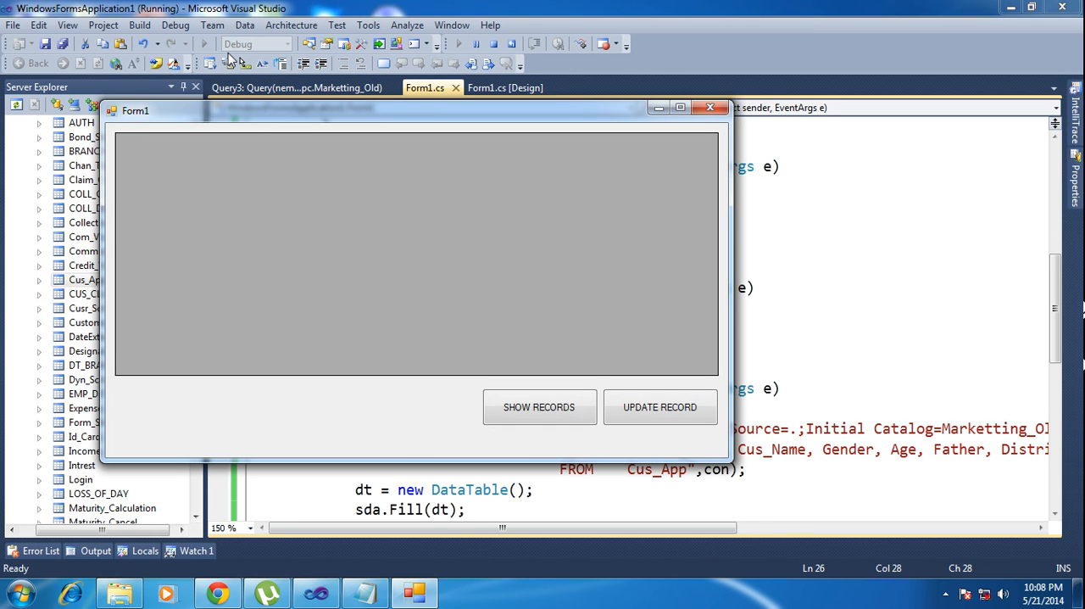
pyautogui.click(540, 407)
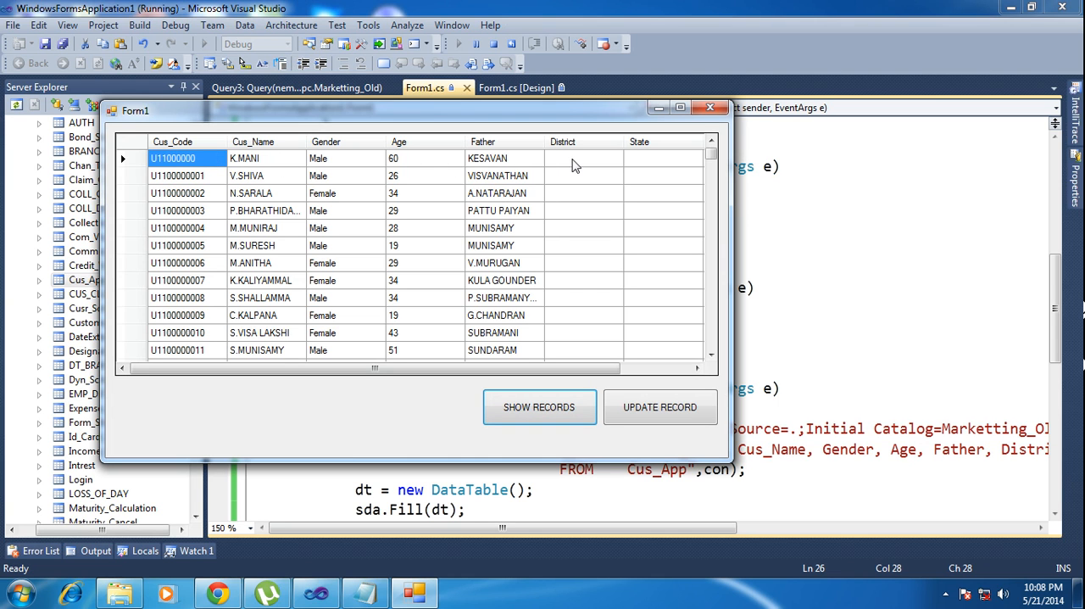
pyautogui.click(398, 160)
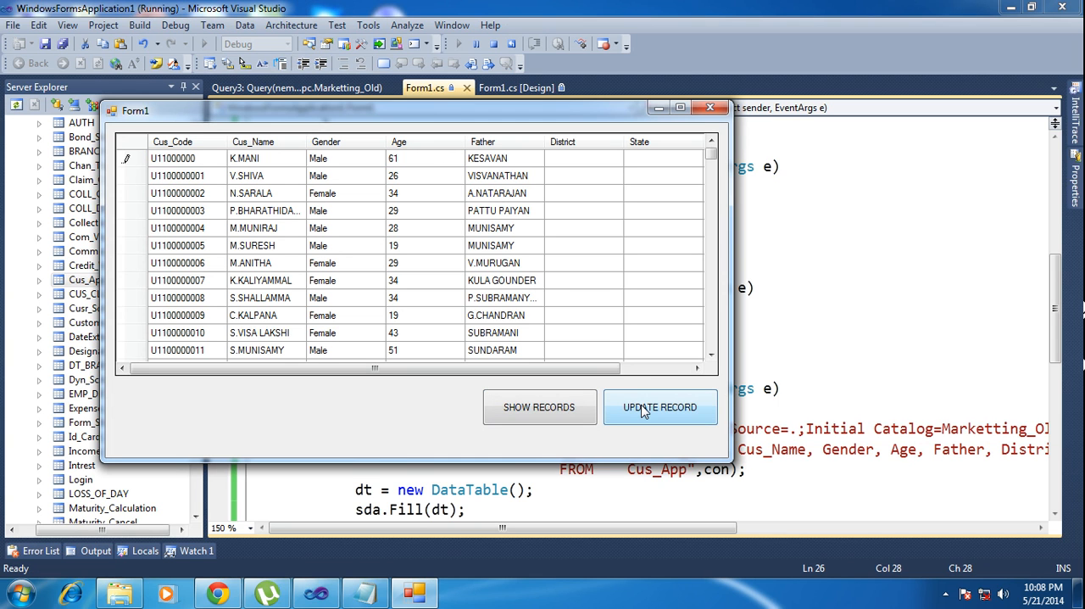
pyautogui.click(393, 159)
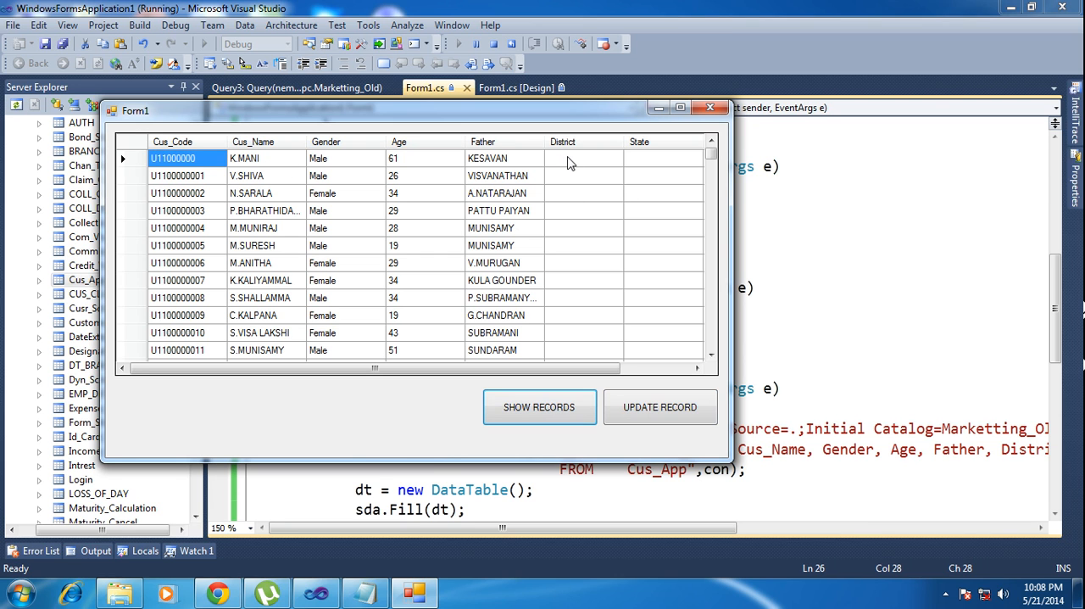
pyautogui.click(583, 157)
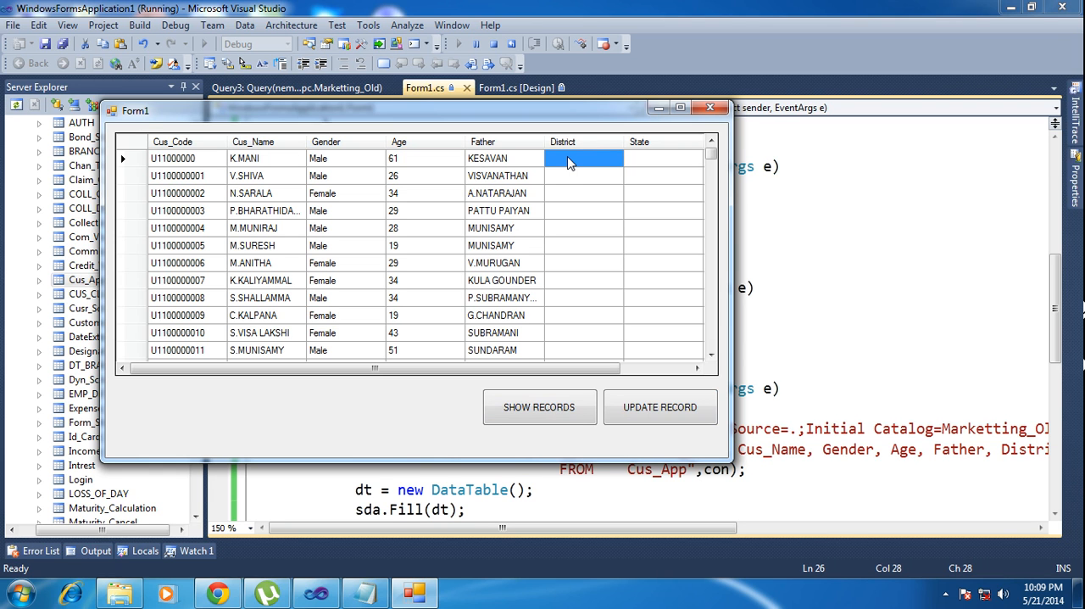
pyautogui.write('Dharma')
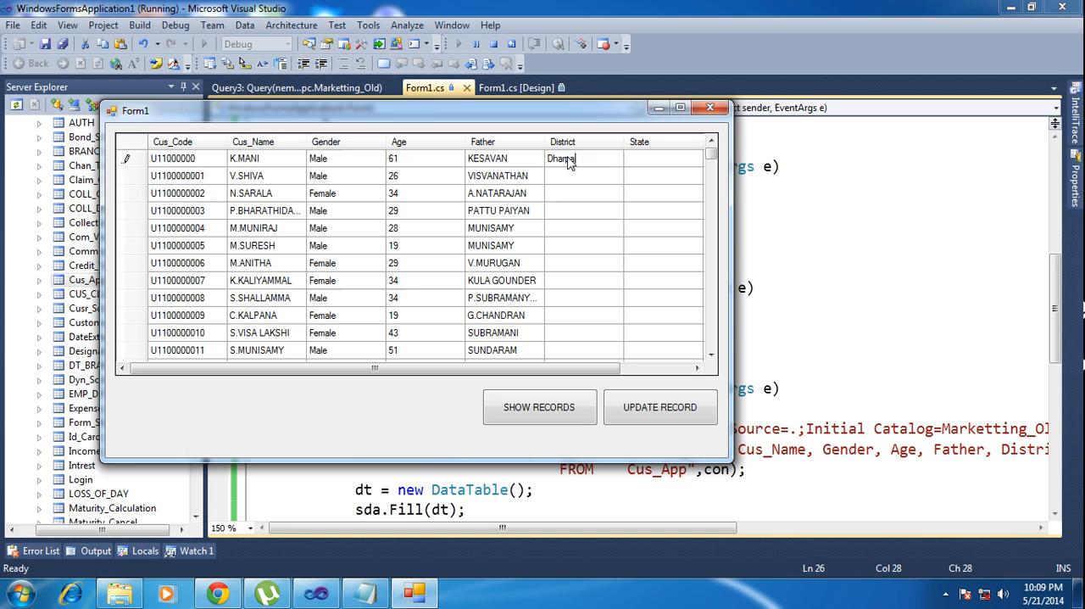
pyautogui.write('puri')
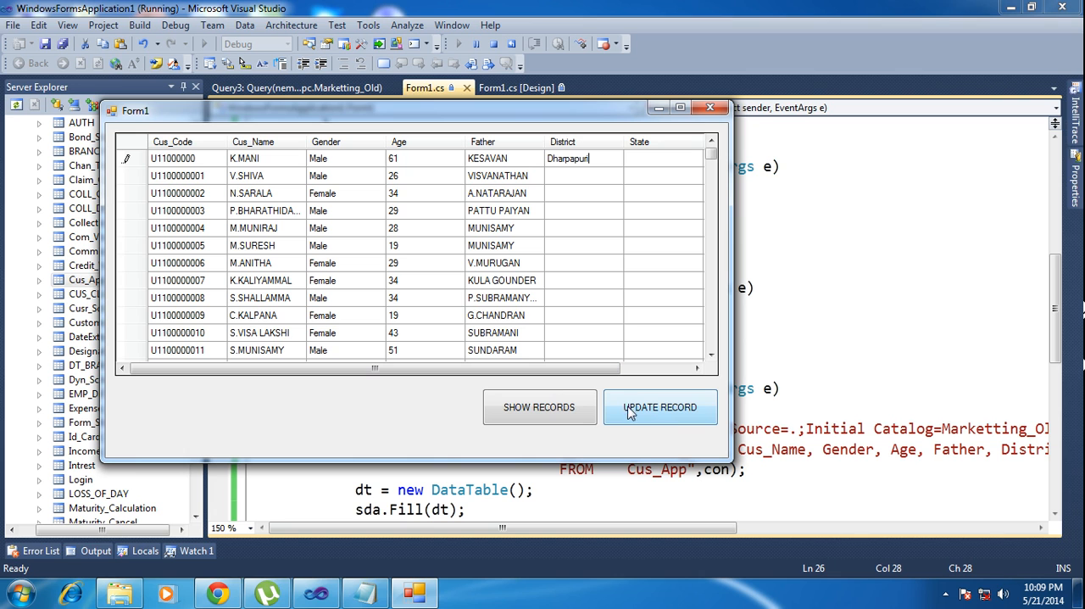
pyautogui.moveTo(539, 407)
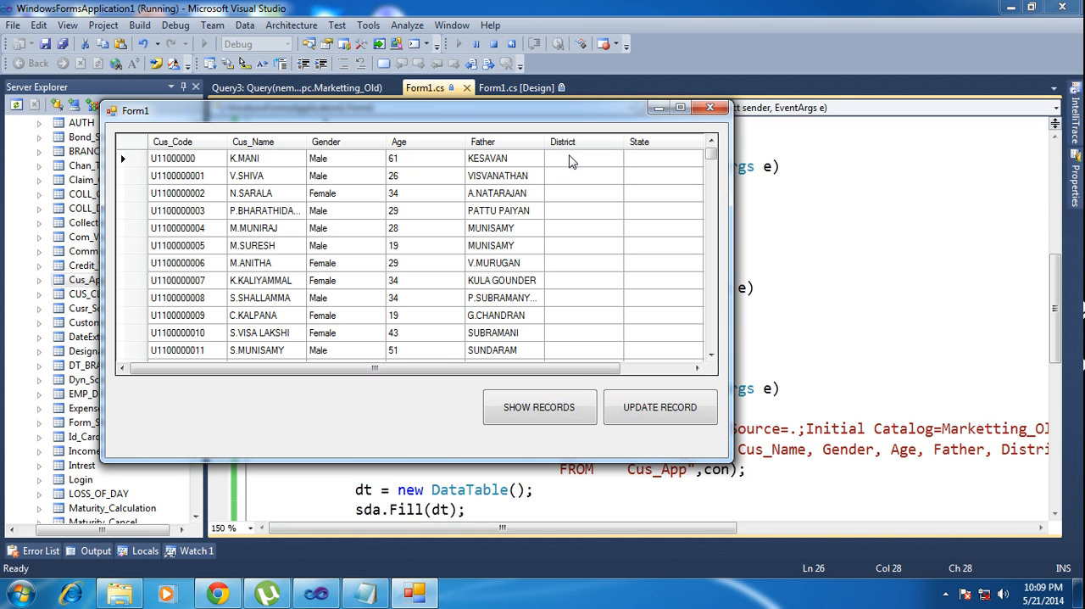
pyautogui.write('Dharm')
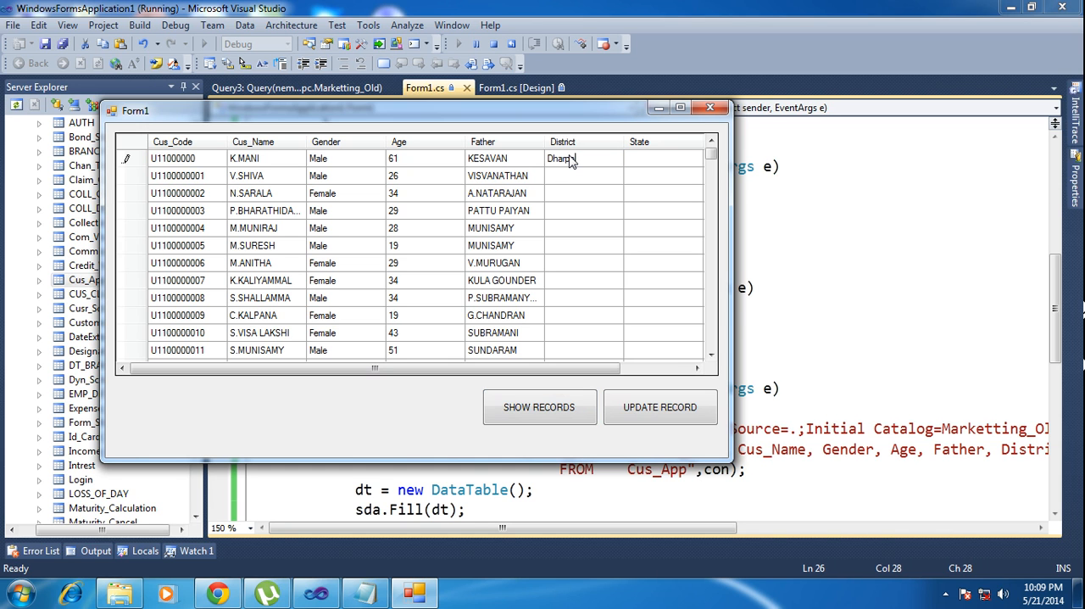
pyautogui.write('apuri')
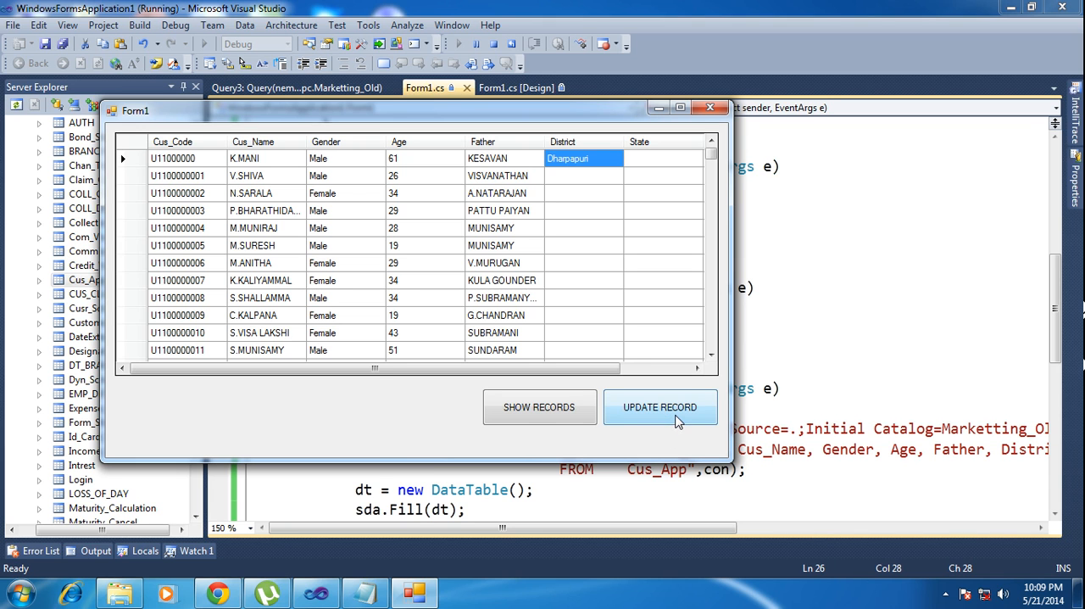
pyautogui.click(659, 407)
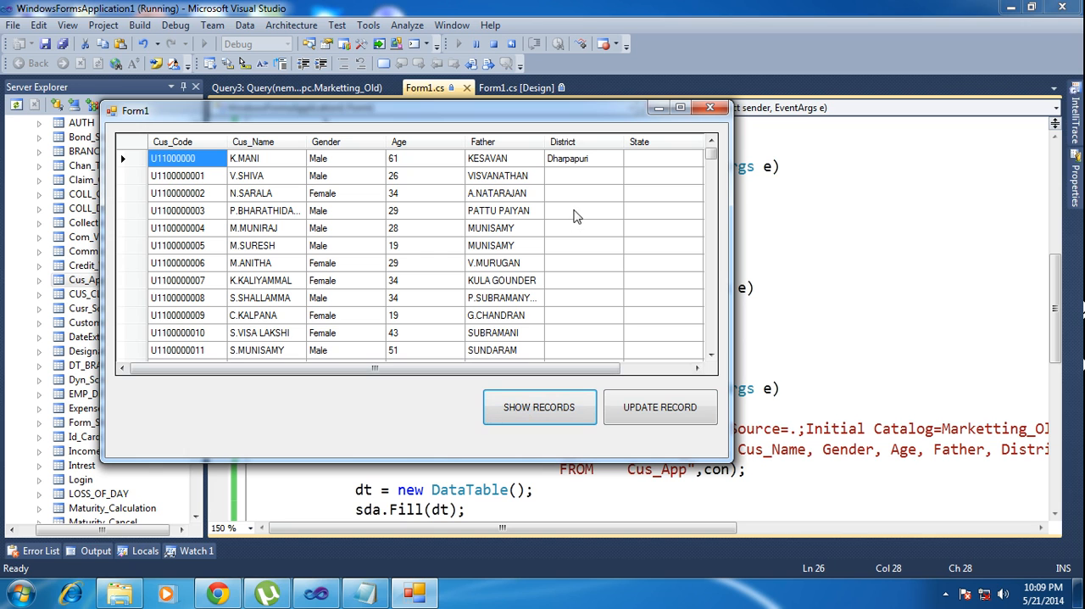
pyautogui.moveTo(685, 161)
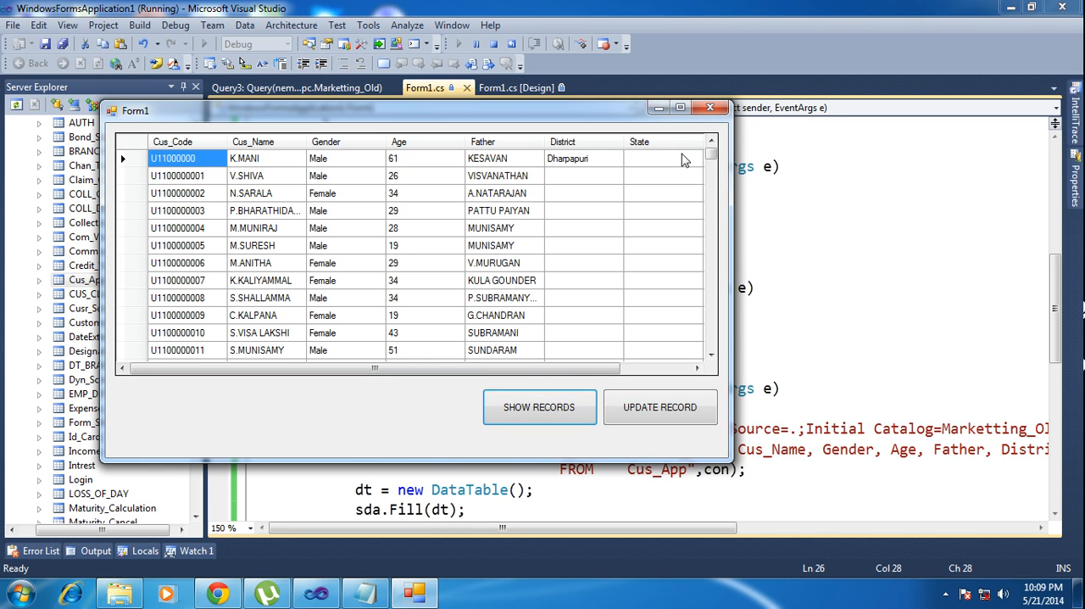
pyautogui.moveTo(601, 163)
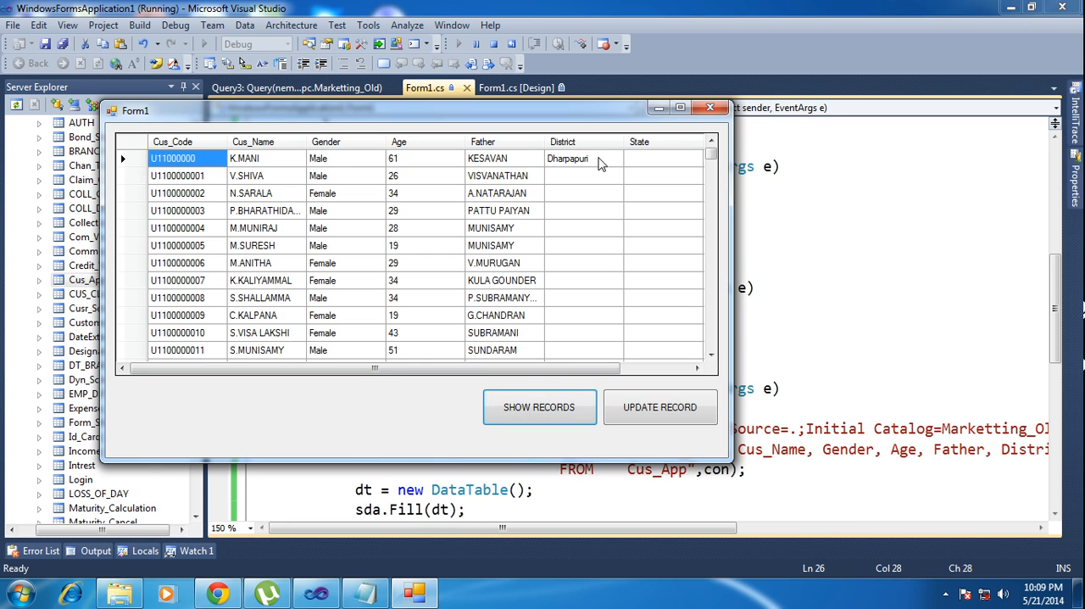
pyautogui.click(124, 157)
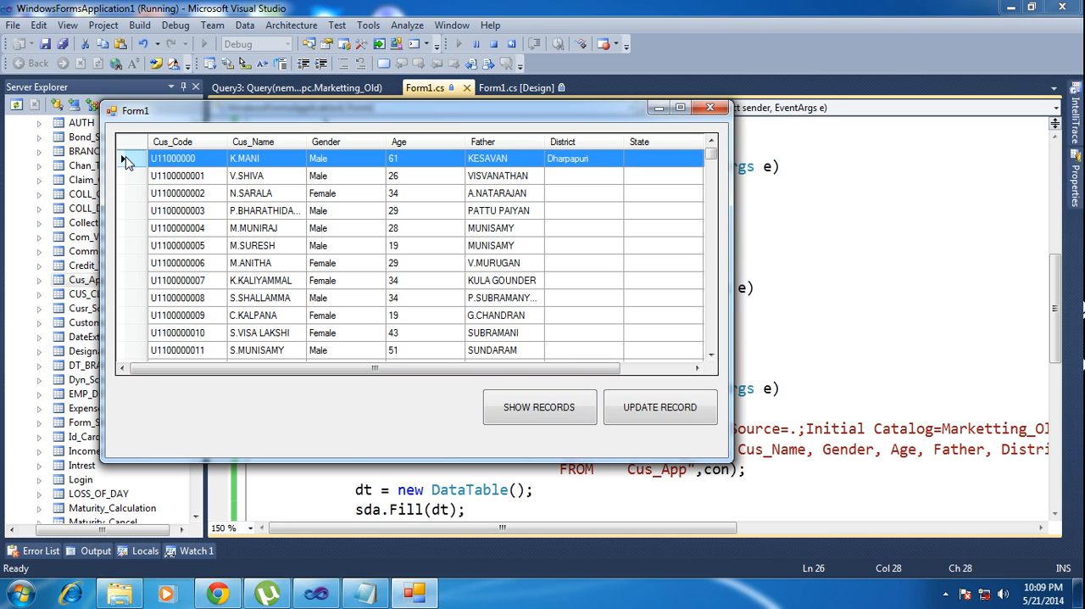
pyautogui.moveTo(125, 167)
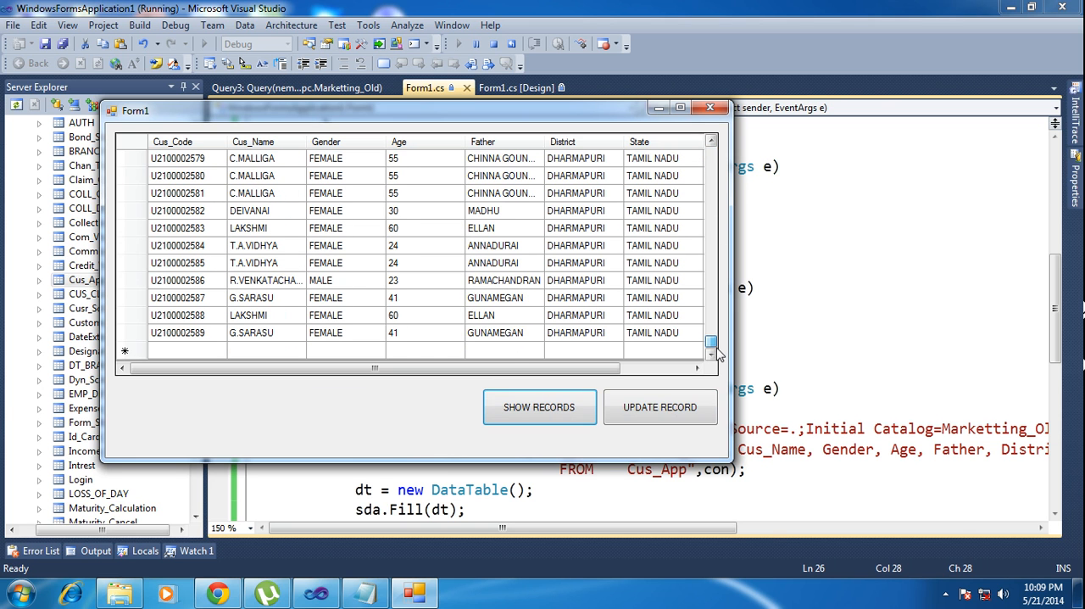
pyautogui.click(186, 349)
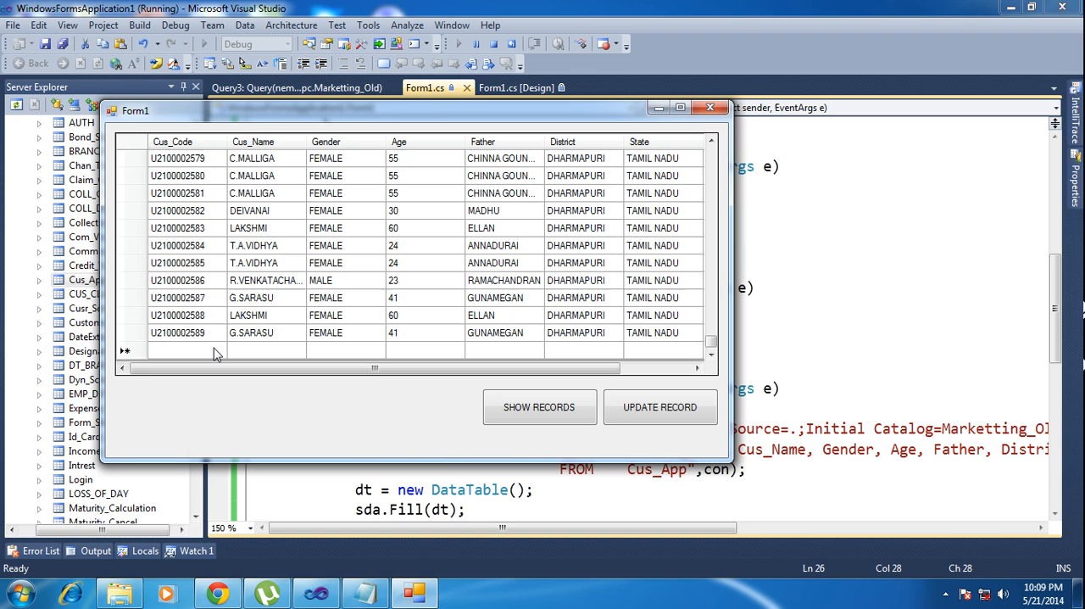
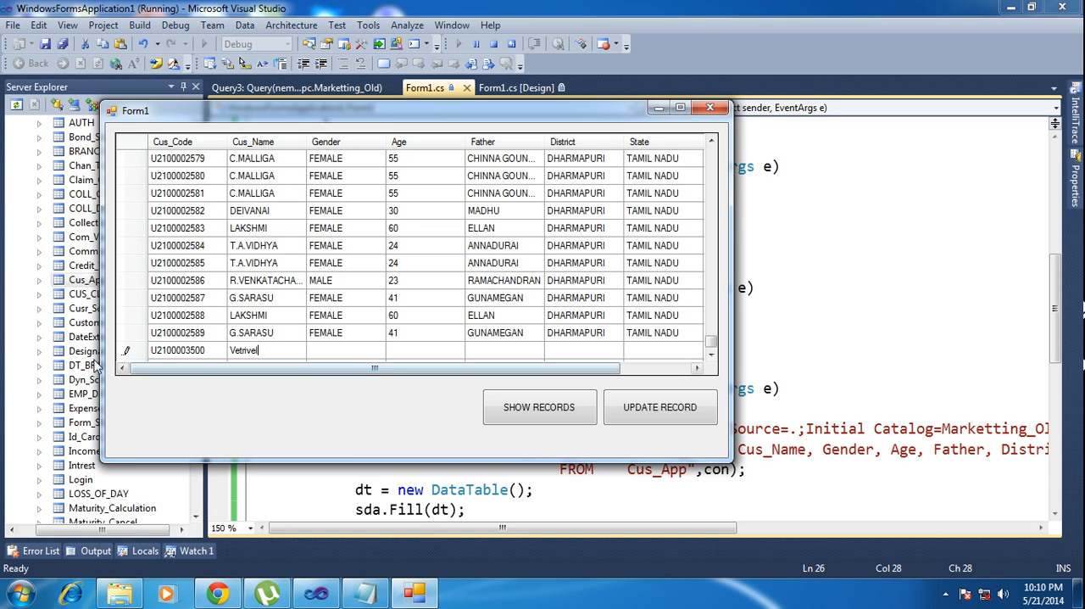
pyautogui.click(660, 407)
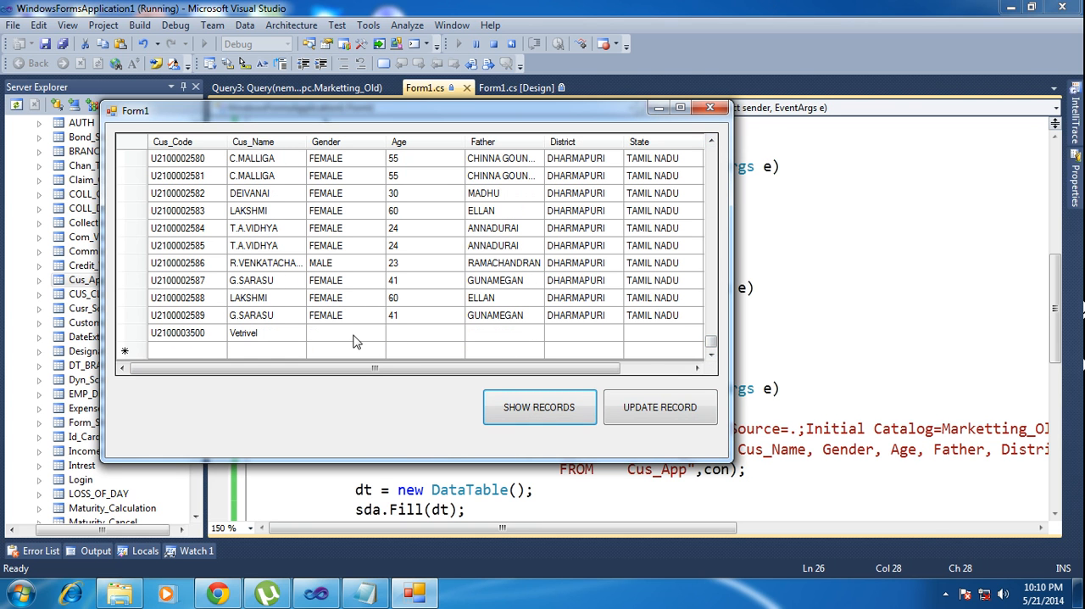
pyautogui.click(132, 333)
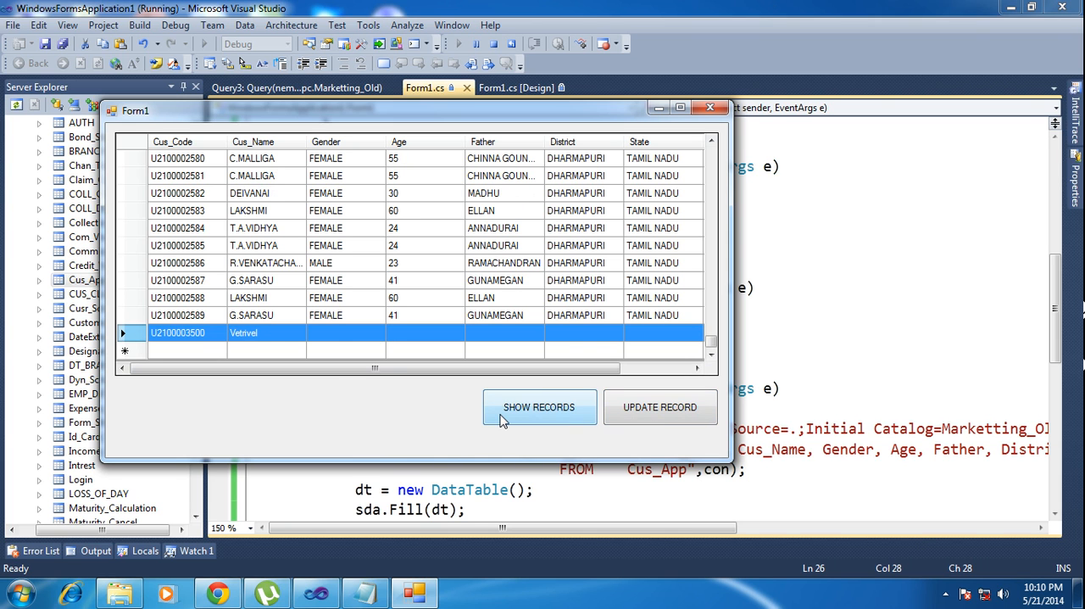
# Step: Reload records, save grid changes, and reload again; the Vetrivel row disappears
pyautogui.click(660, 407)
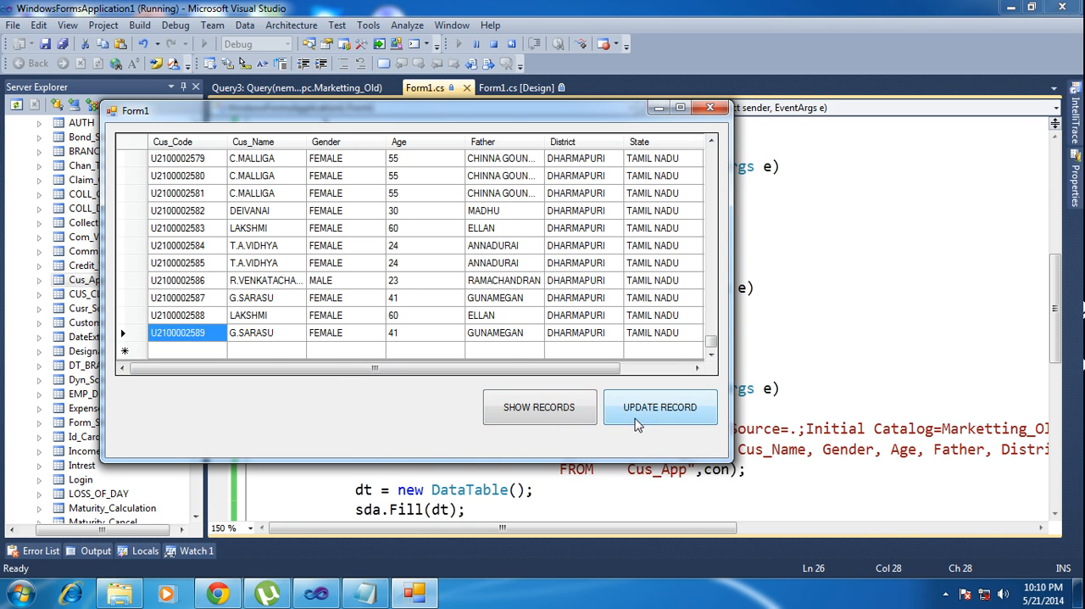
pyautogui.click(539, 407)
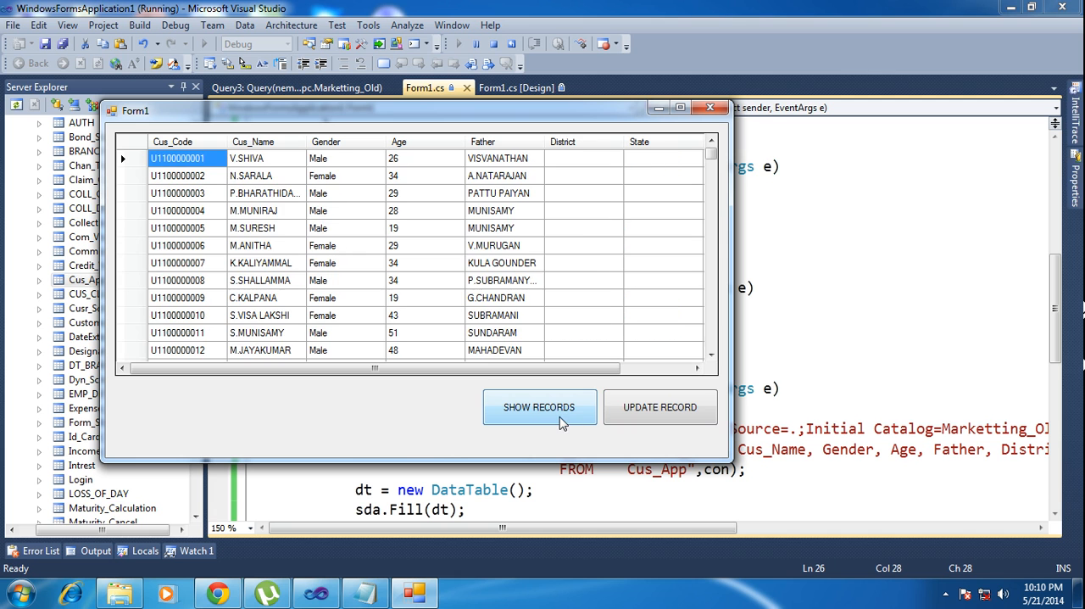
pyautogui.click(539, 407)
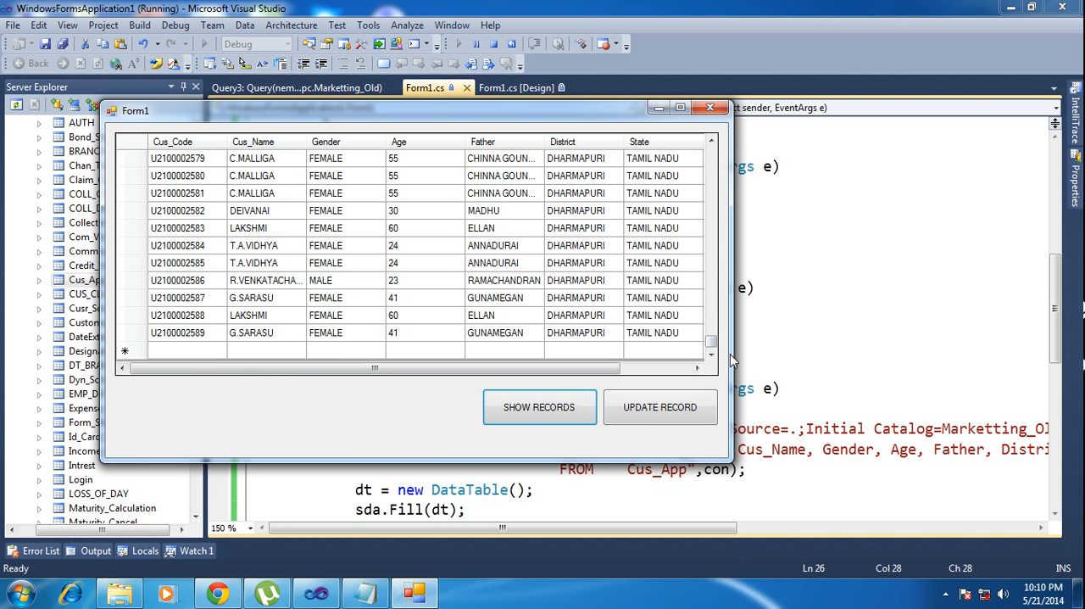
pyautogui.moveTo(509, 517)
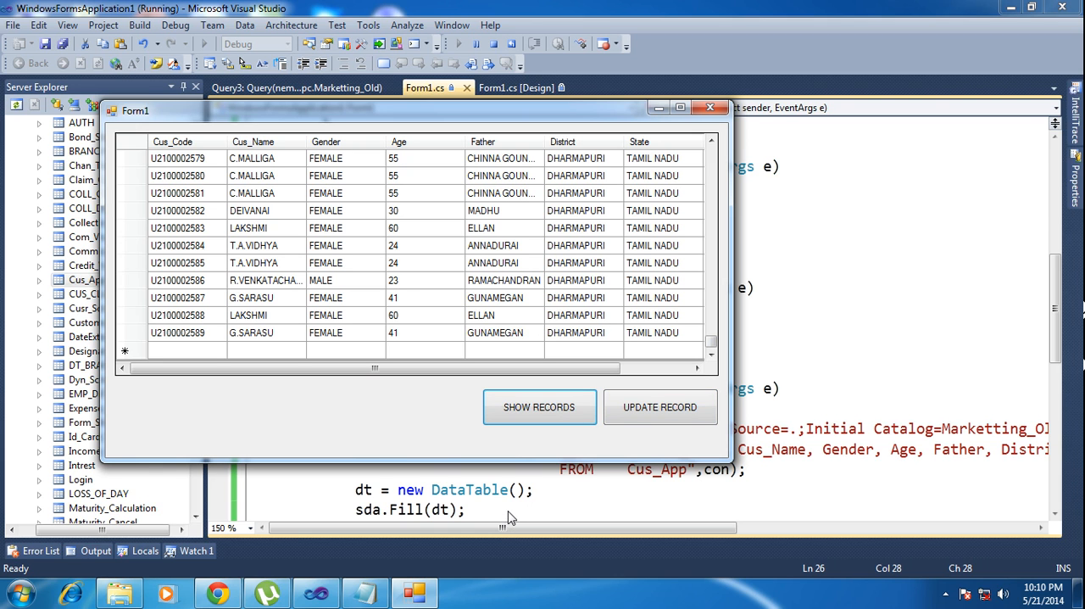